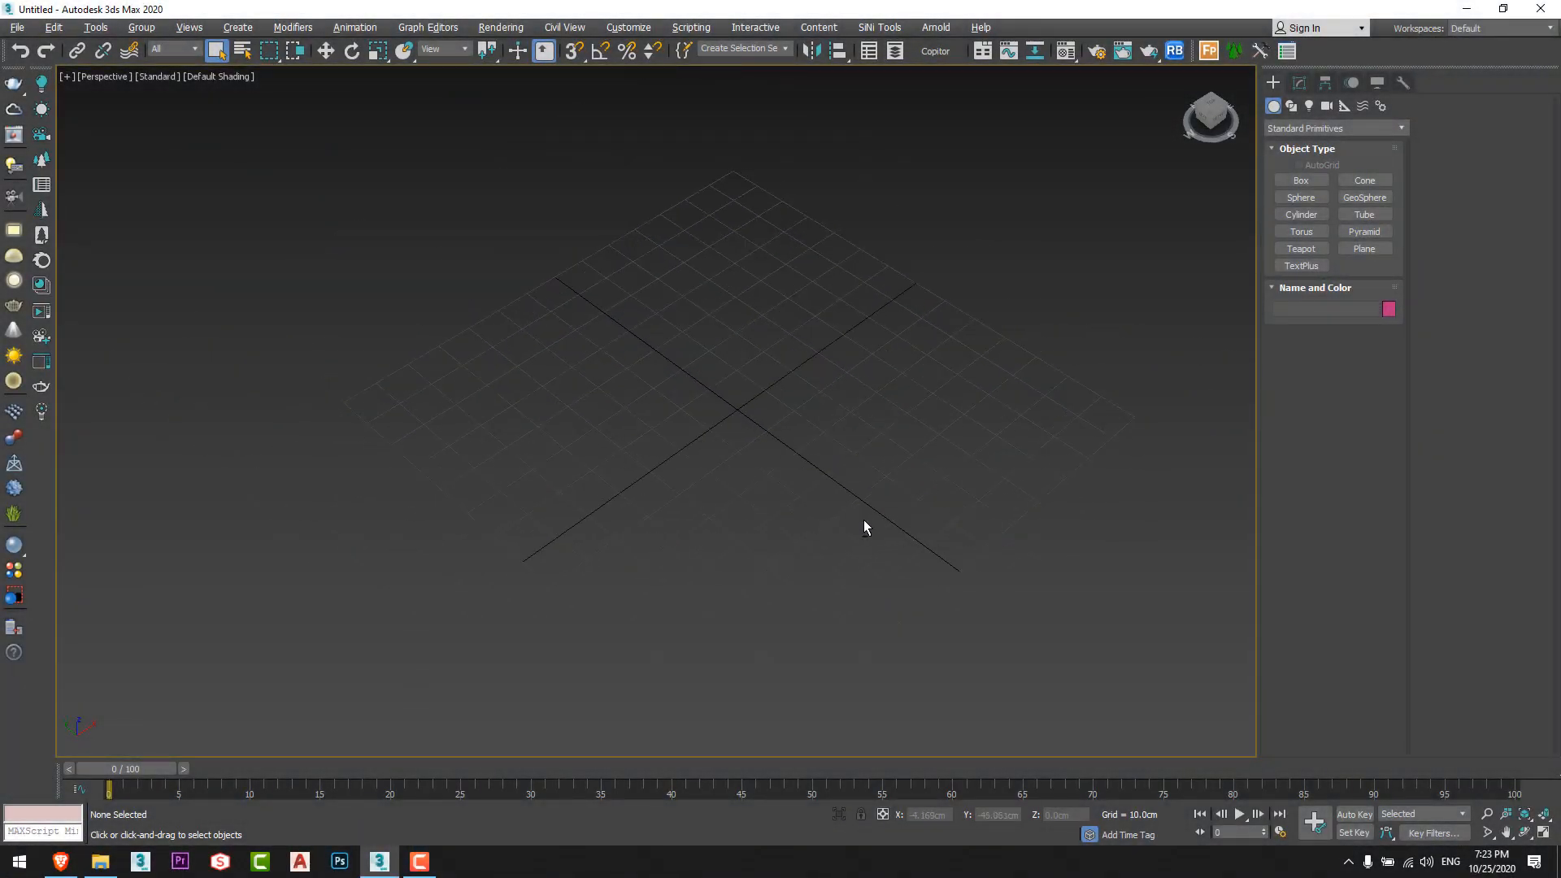
Drag starbucks-logo-black-and-white.png from the Desktop into the viewport as a textured plane.
{"action": "left_click", "coordinate": [1362, 247]}
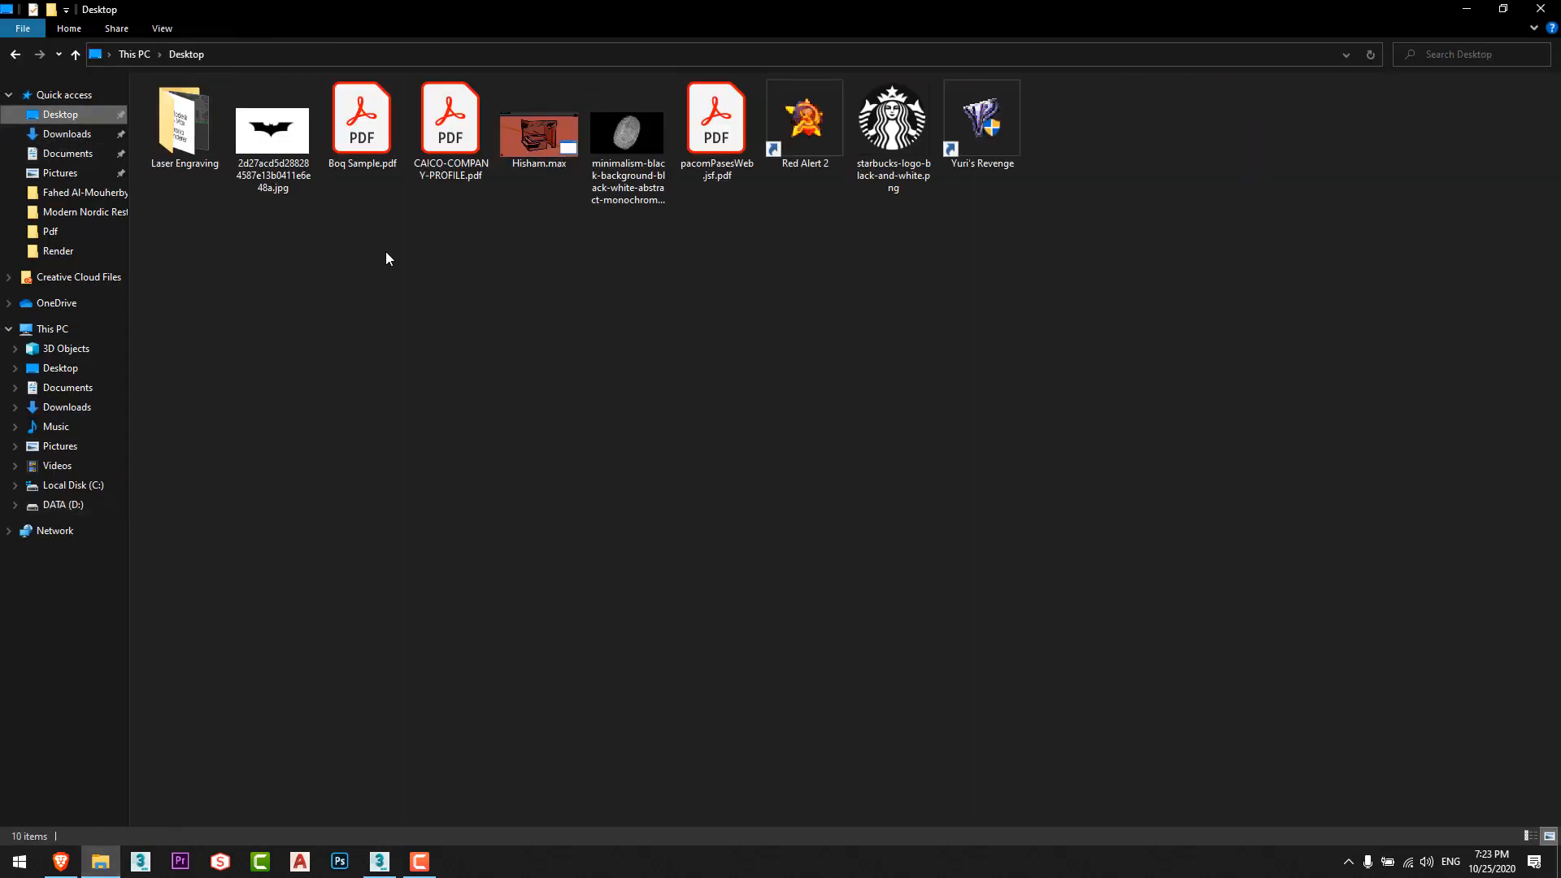
{"action": "left_click", "coordinate": [891, 130]}
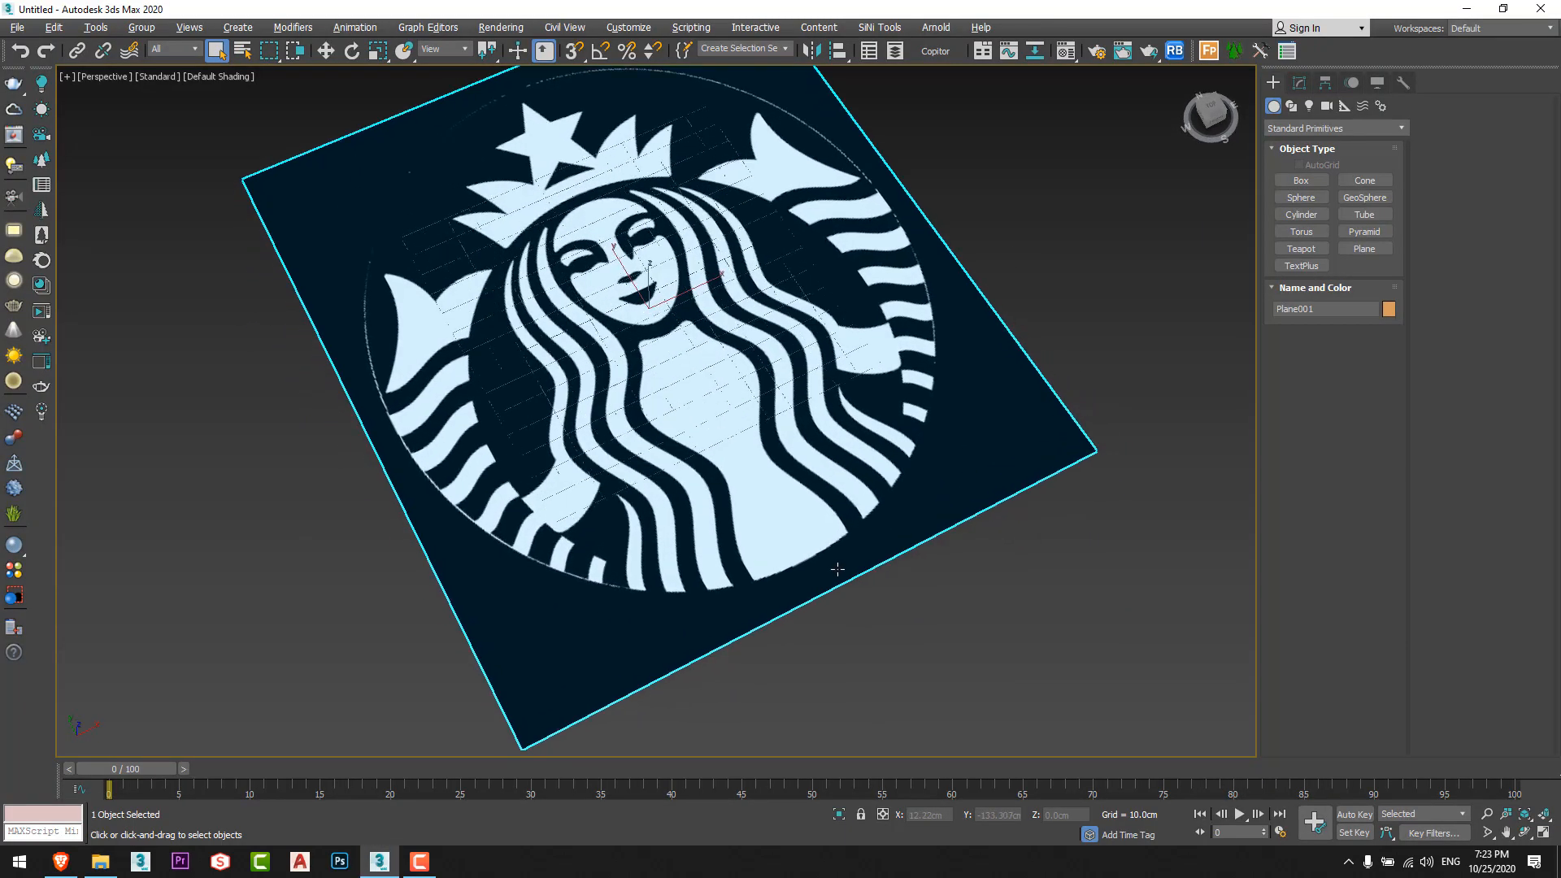
Add a UVW Map modifier bitmap-fitted to the logo image and resize the plane to match.
{"action": "left_click", "coordinate": [1291, 83]}
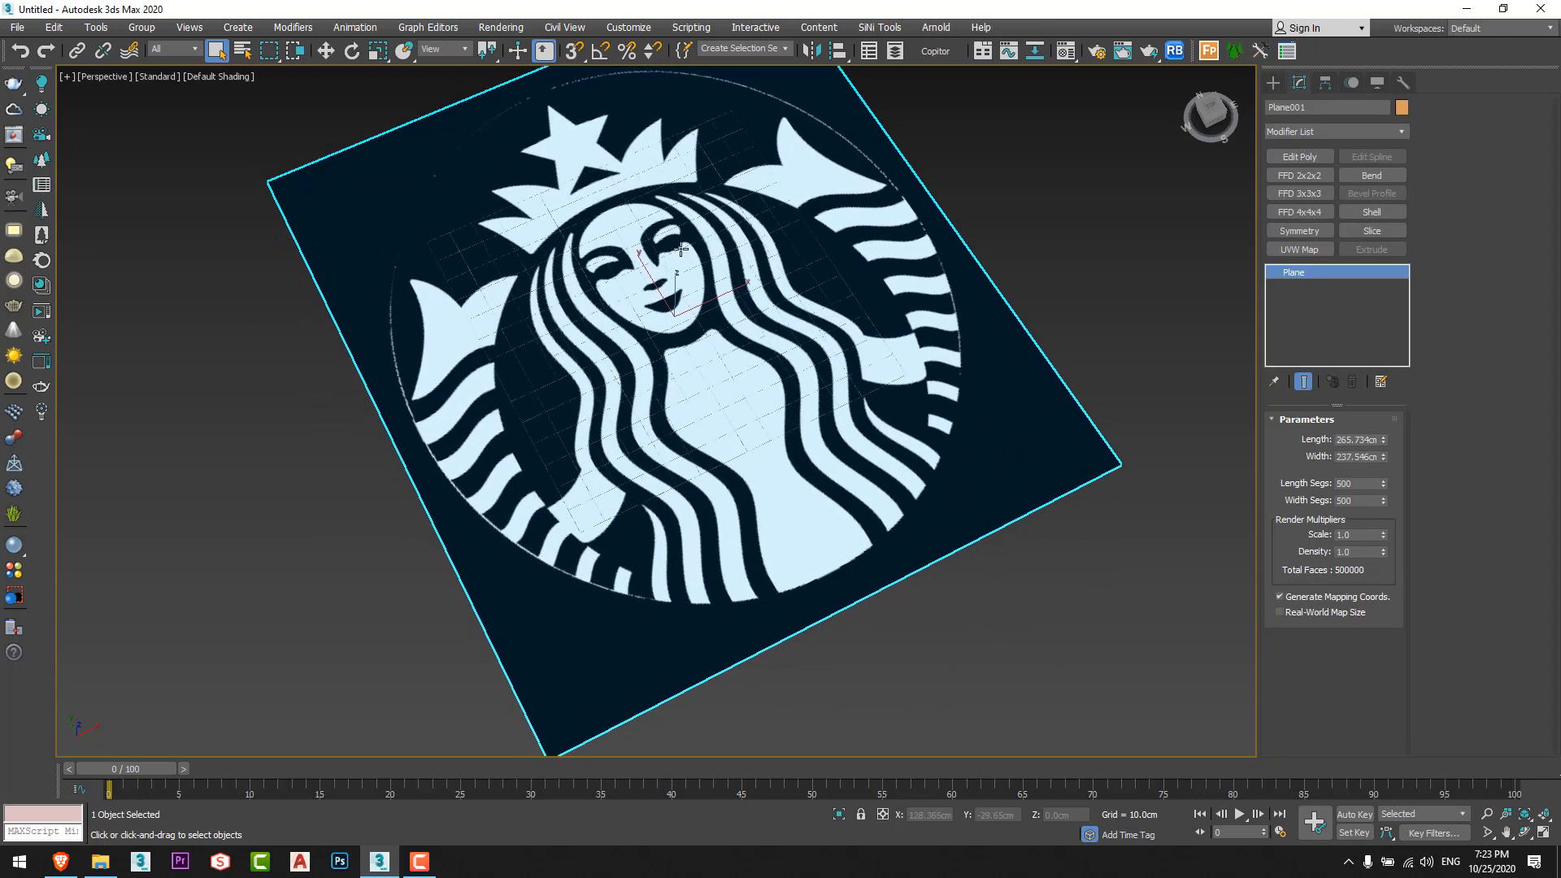
{"action": "left_click", "coordinate": [1297, 251]}
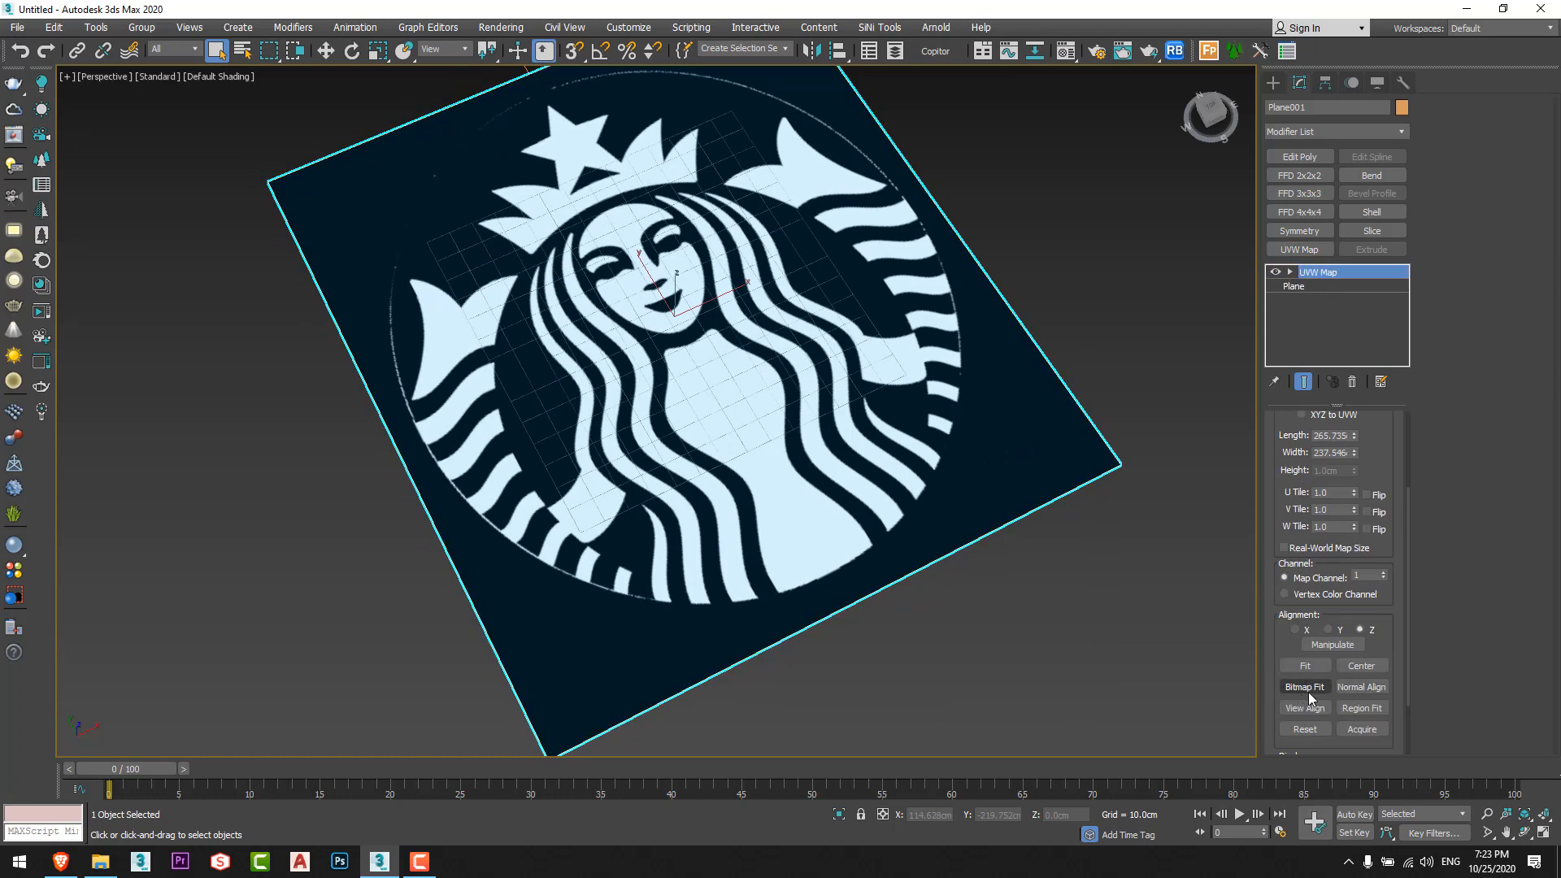
{"action": "left_click", "coordinate": [1304, 686]}
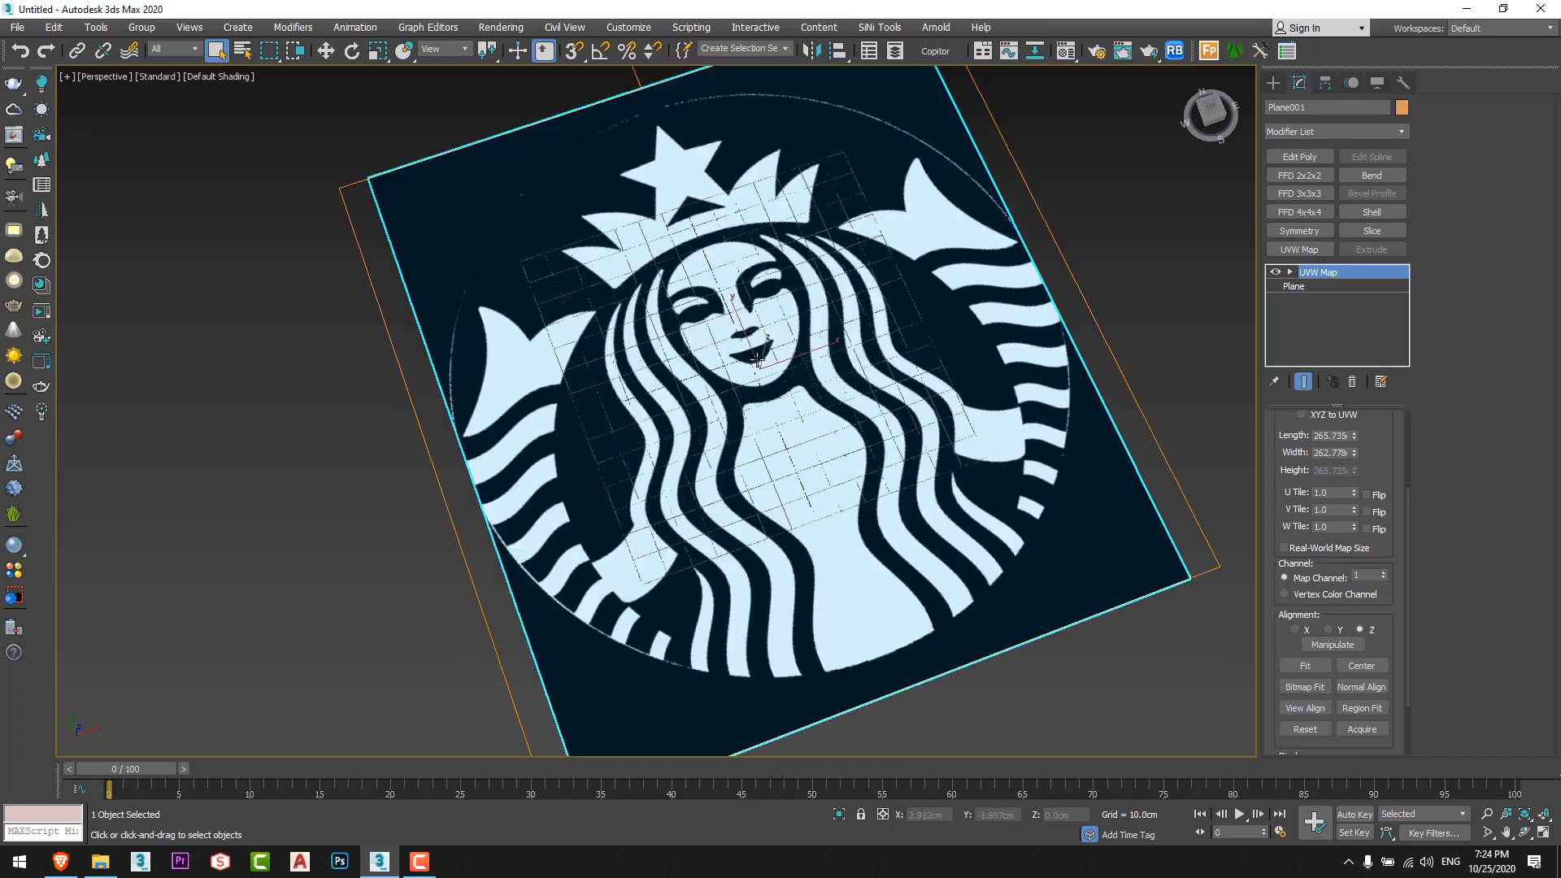
{"action": "left_click", "coordinate": [1294, 286]}
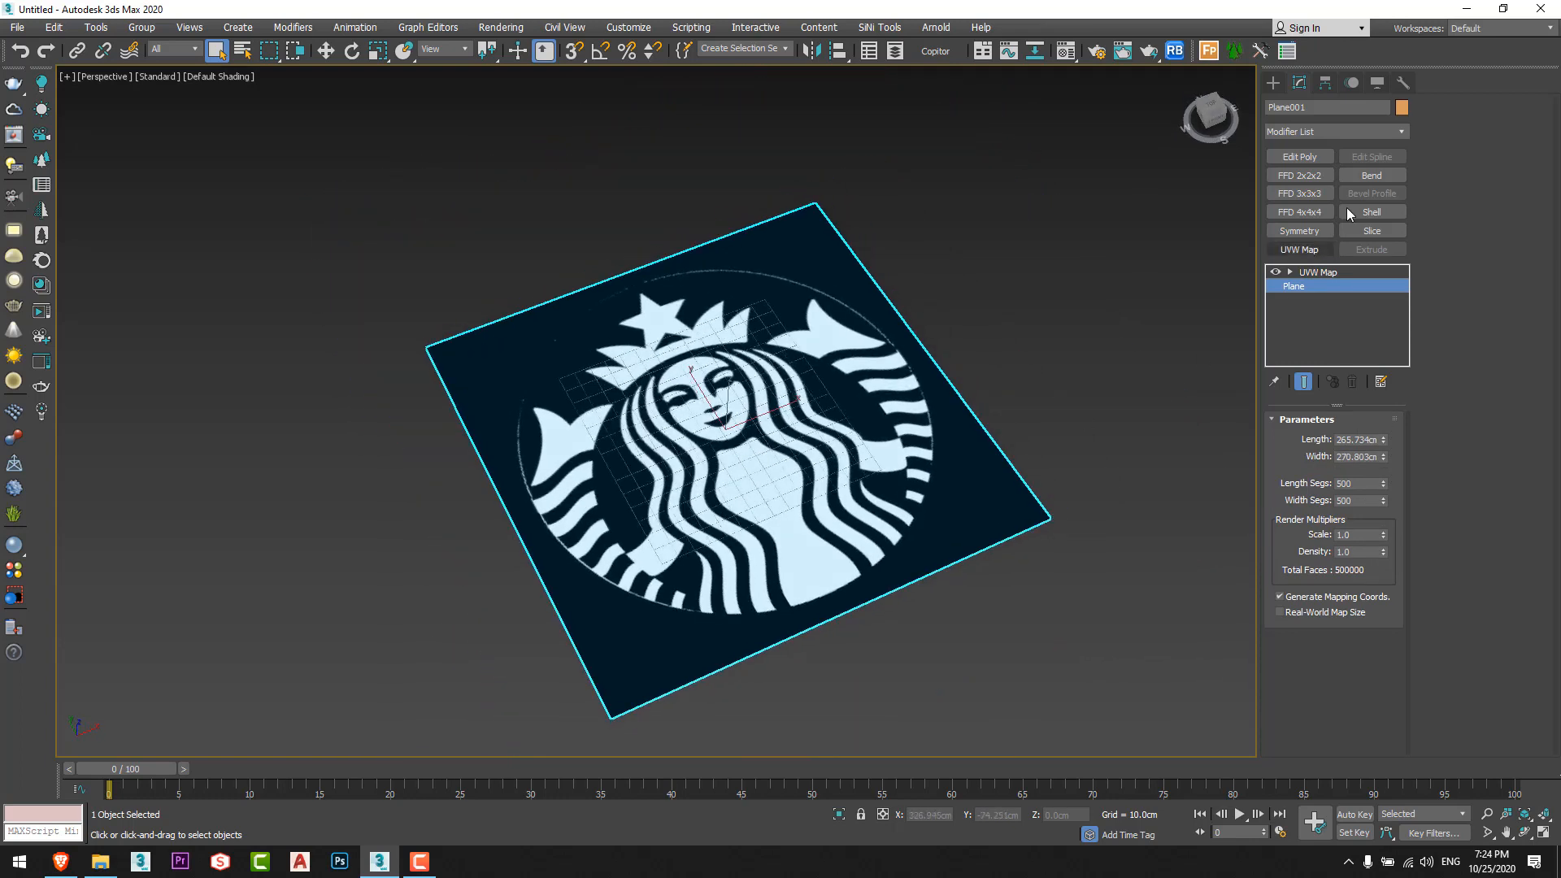
Add a Displace modifier driven by the logo bitmap with Use Existing Mapping enabled.
{"action": "left_click", "coordinate": [1319, 271]}
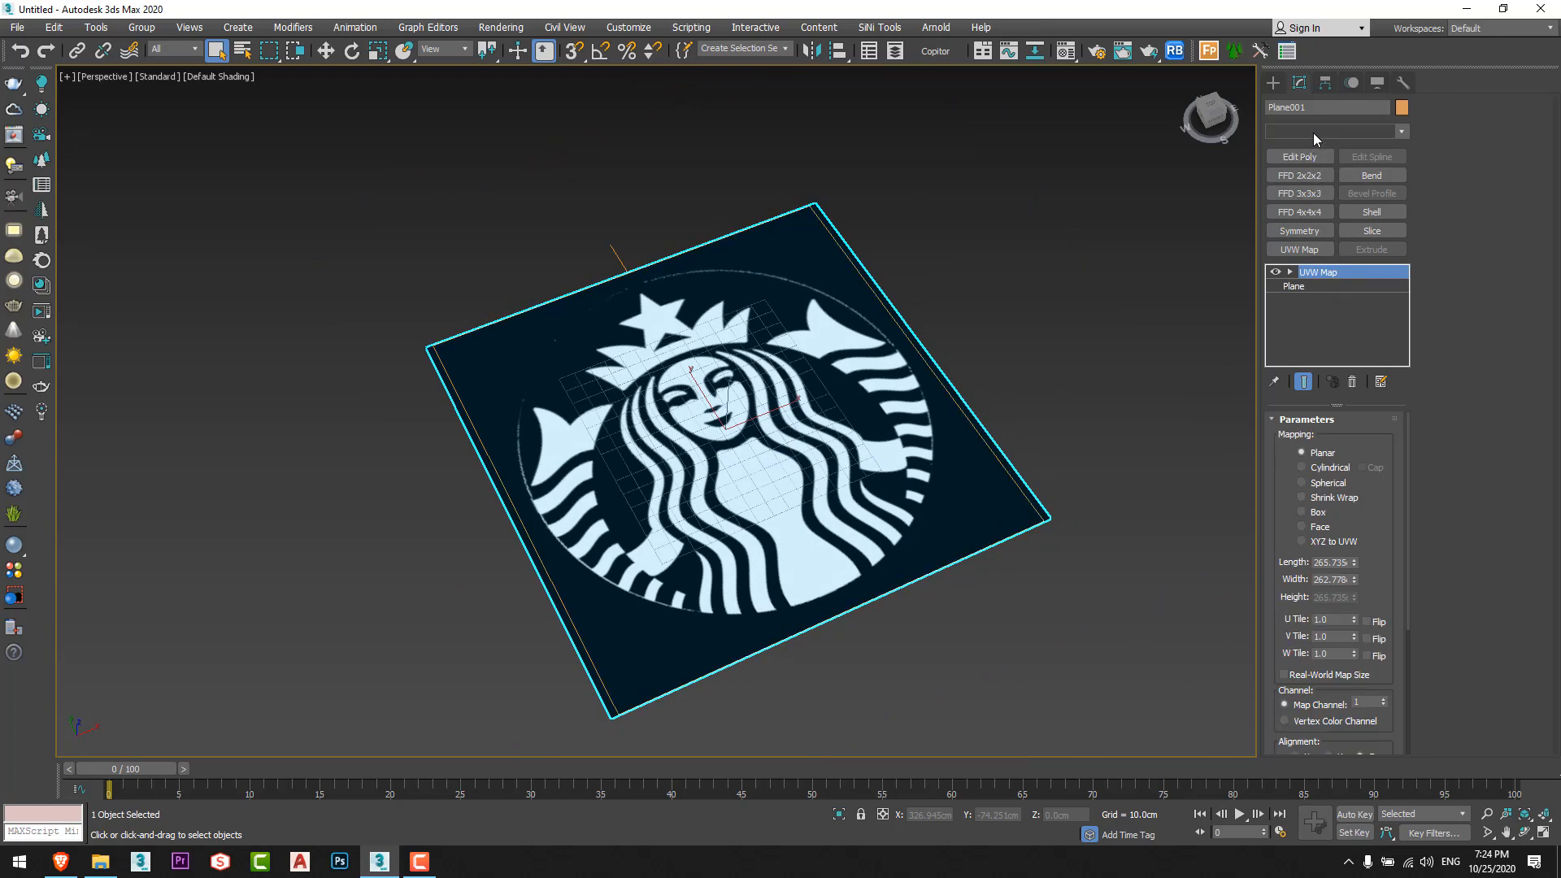
{"action": "left_click", "coordinate": [1400, 130]}
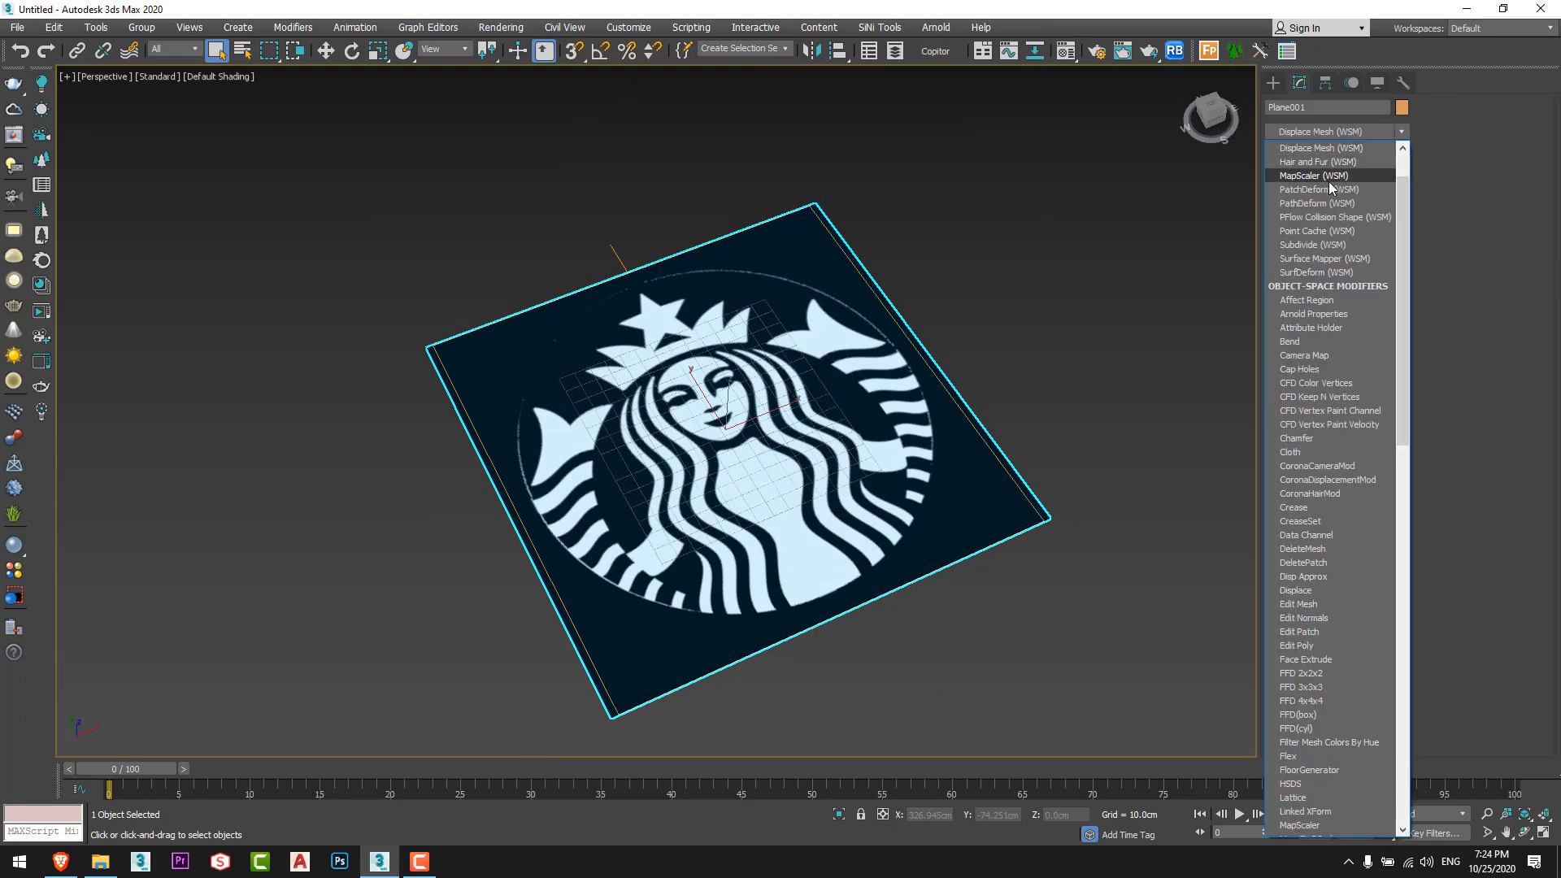
{"action": "left_click", "coordinate": [1296, 589]}
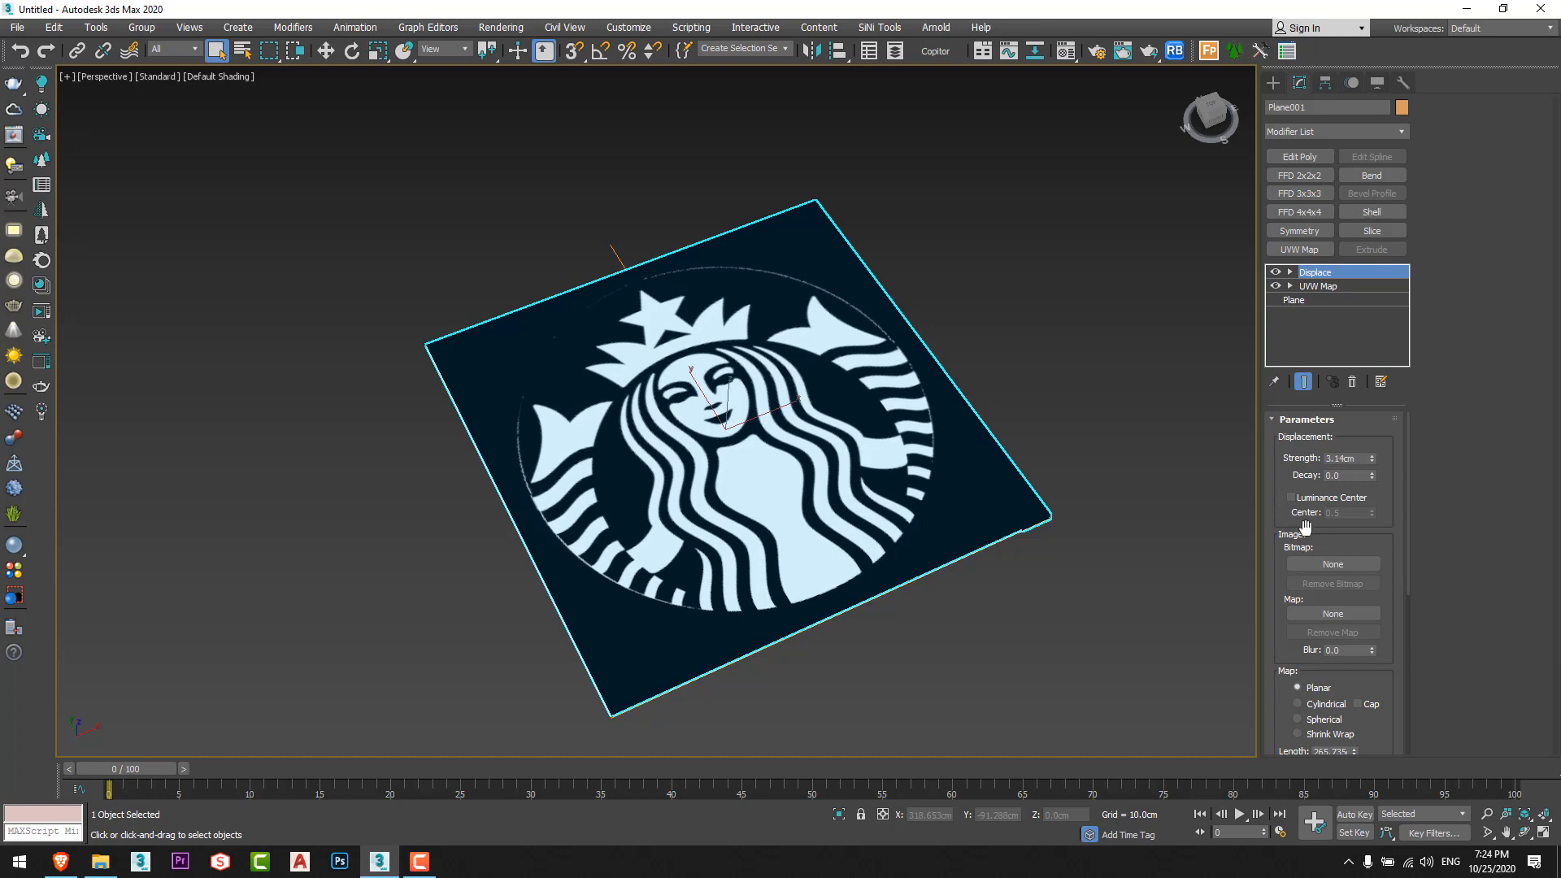
{"action": "scroll", "scroll_direction": "down", "scroll_amount": 3}
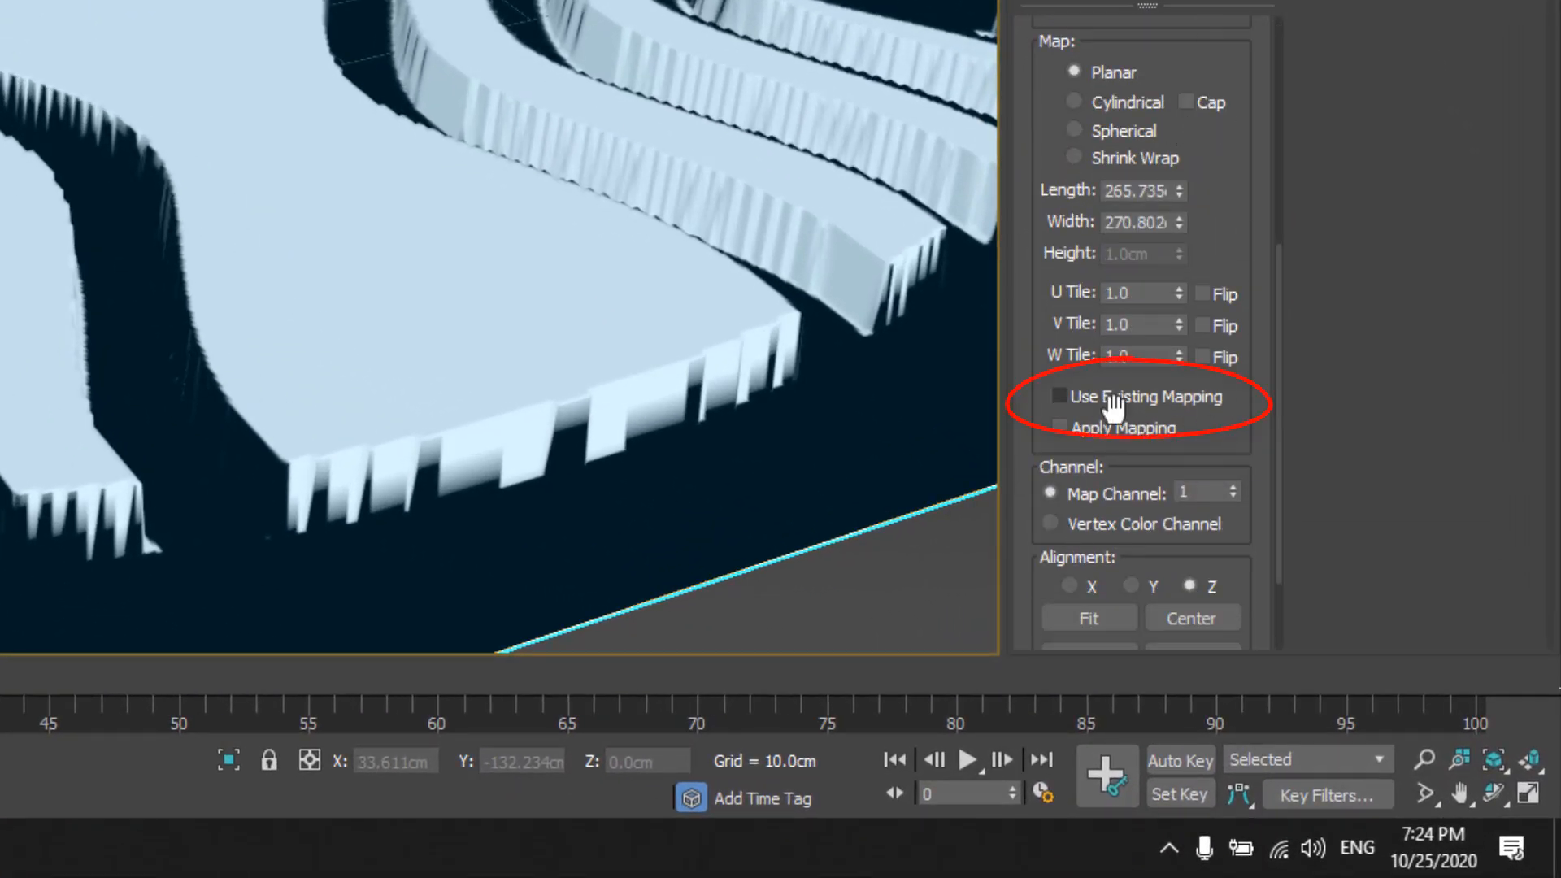
{"action": "left_click", "coordinate": [1057, 396]}
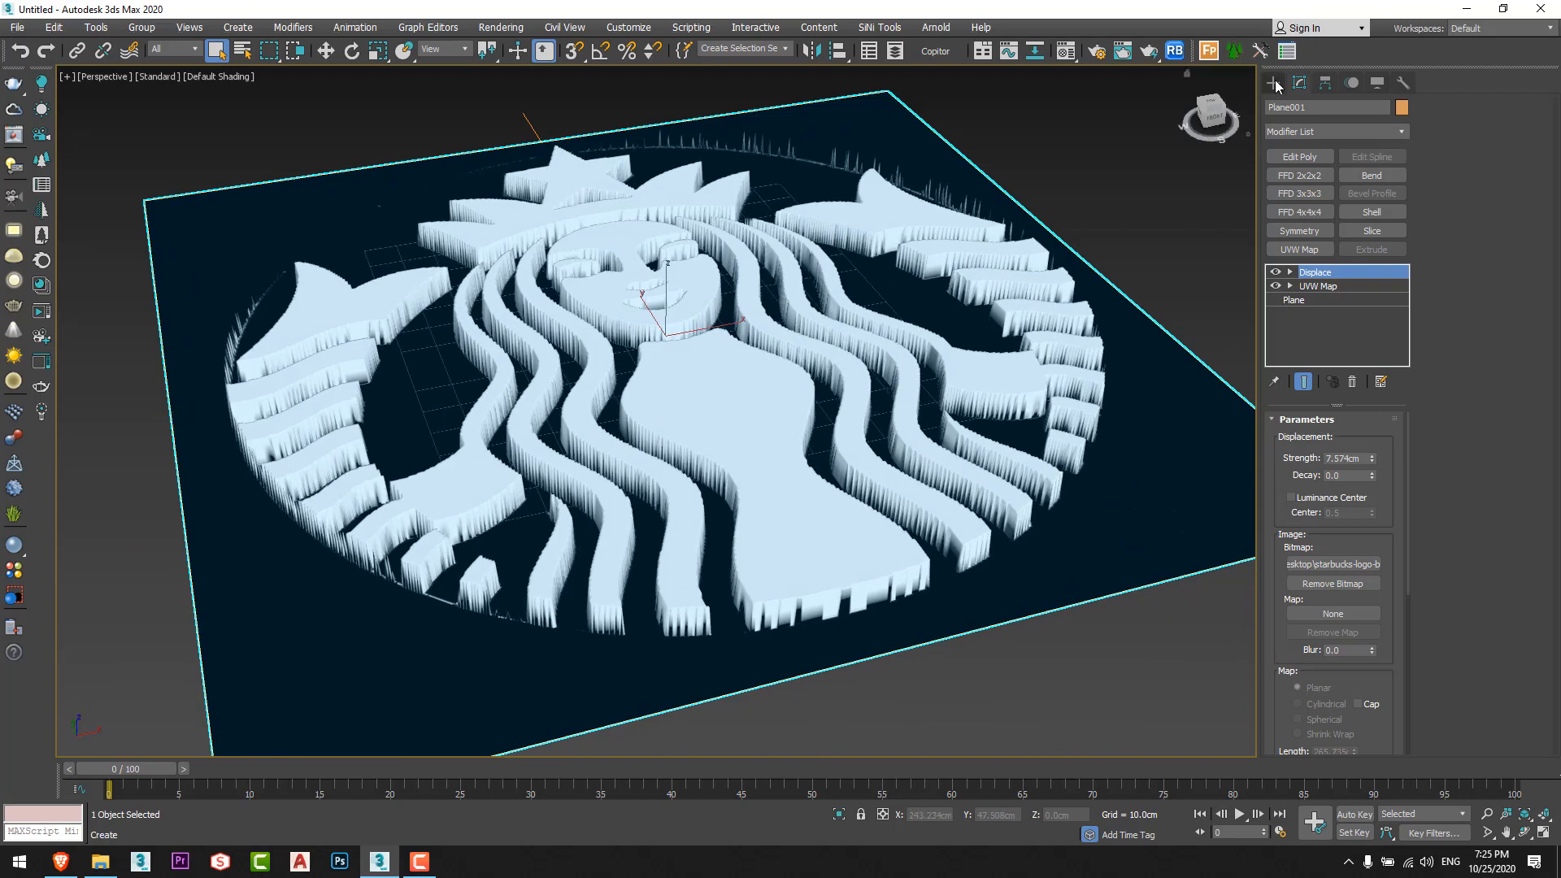
Draw a Section shape through the displaced relief and generate the Starbucks outline spline from it.
{"action": "left_click", "coordinate": [1271, 83]}
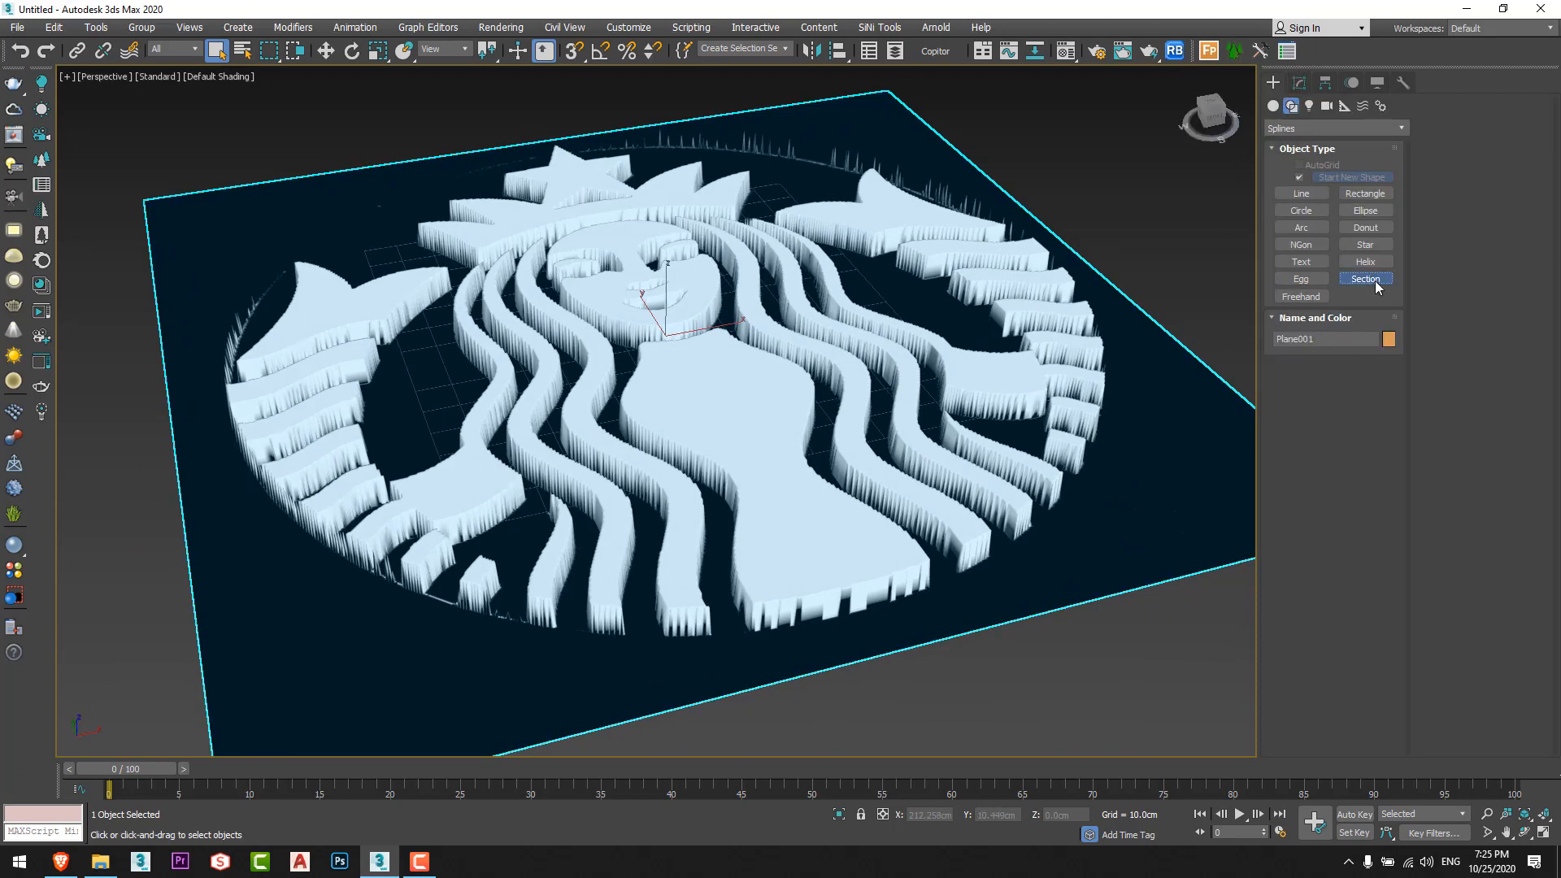
{"action": "left_click", "coordinate": [1362, 278]}
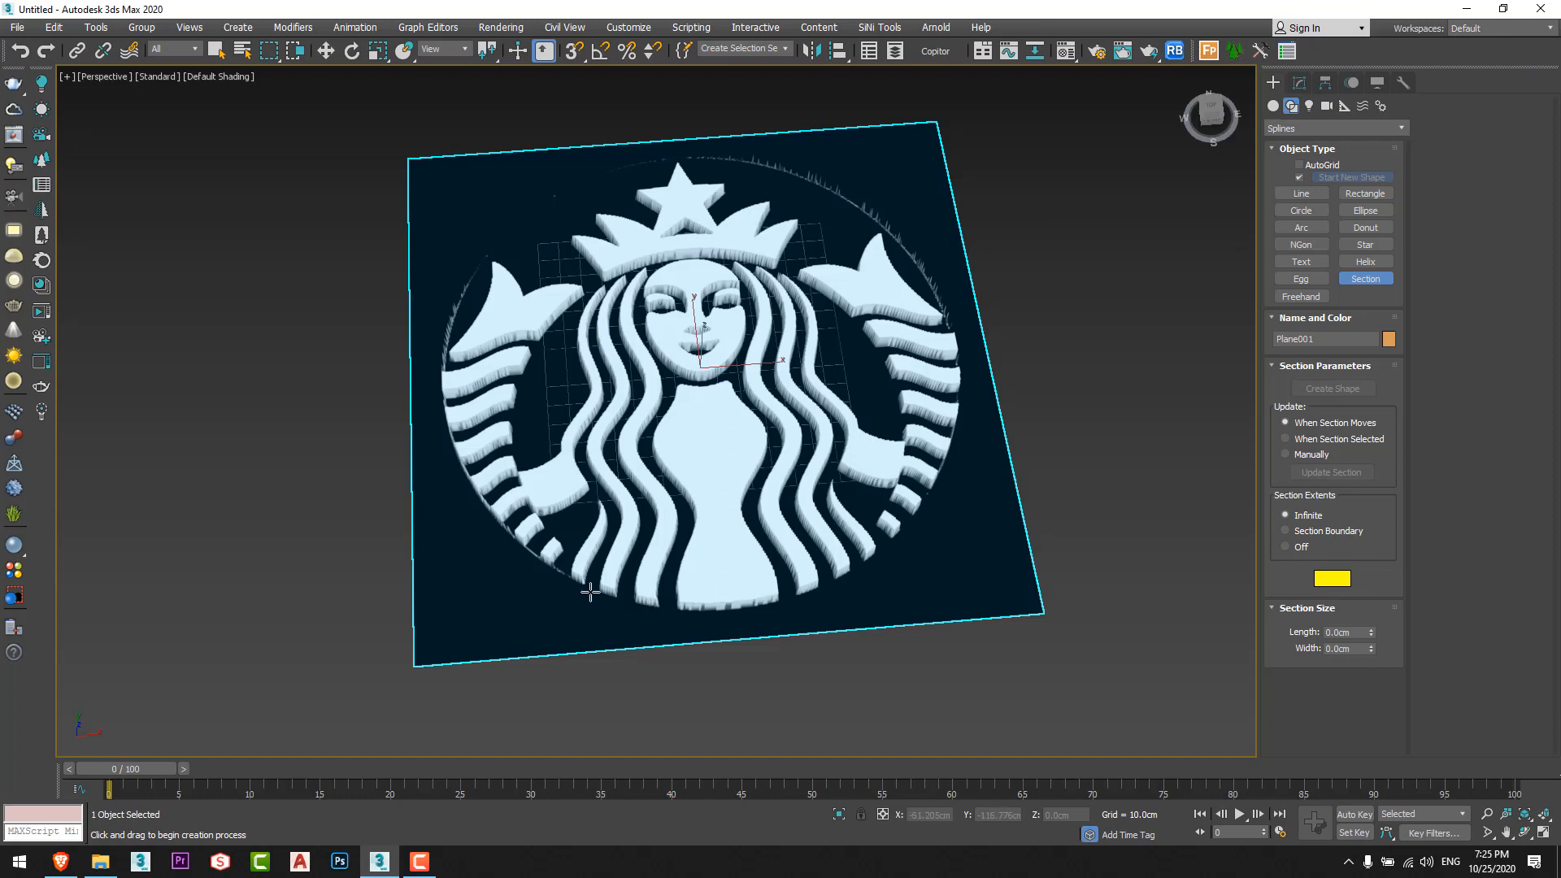
{"action": "mouse_move", "coordinate": [1221, 503]}
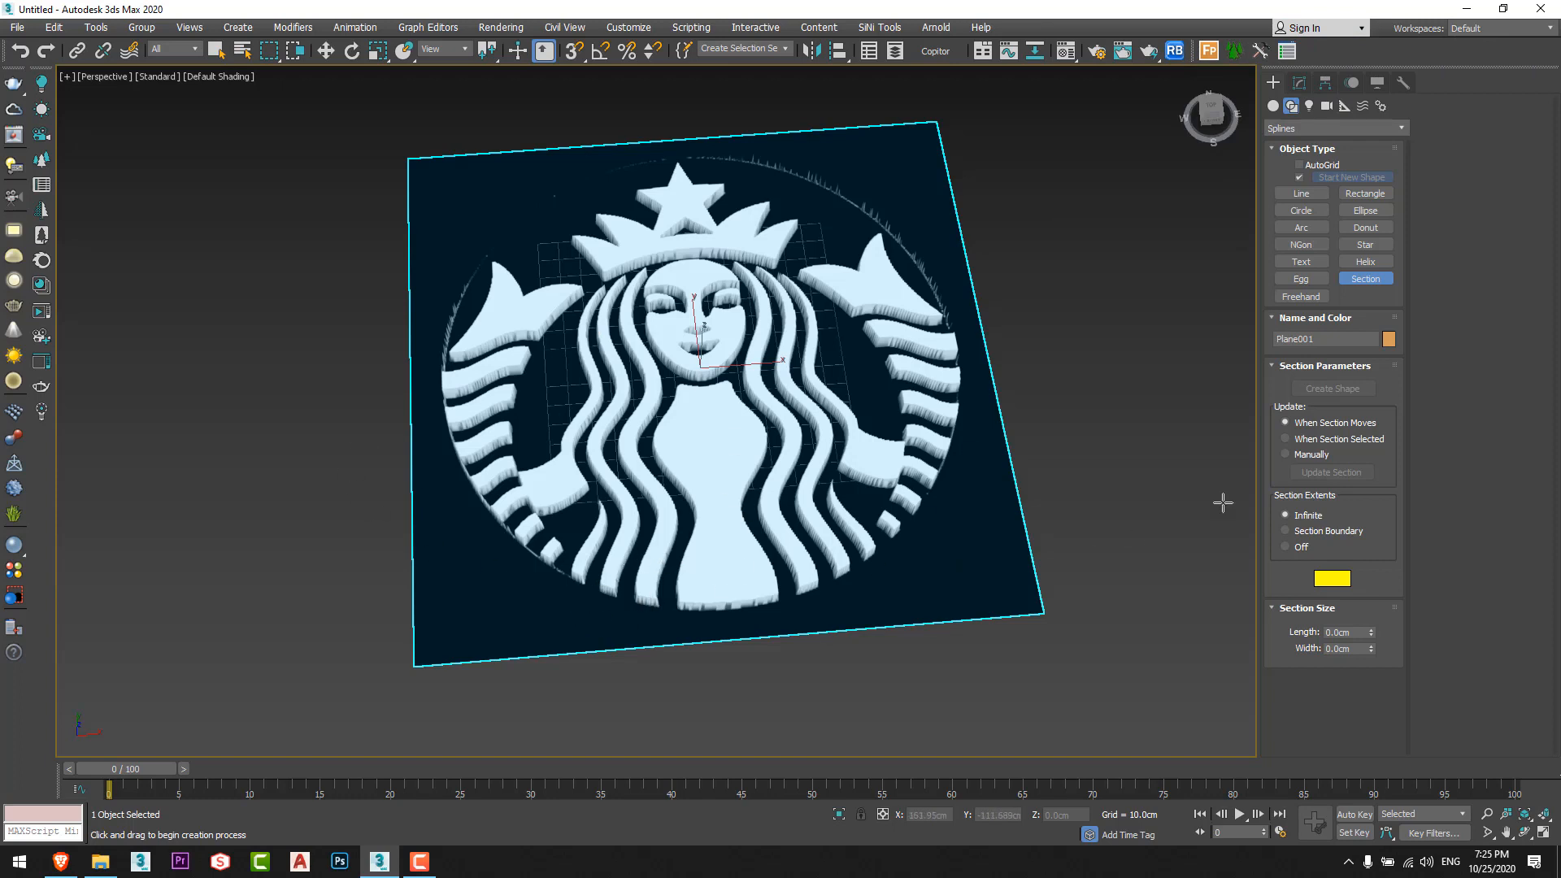
{"action": "mouse_move", "coordinate": [1076, 370]}
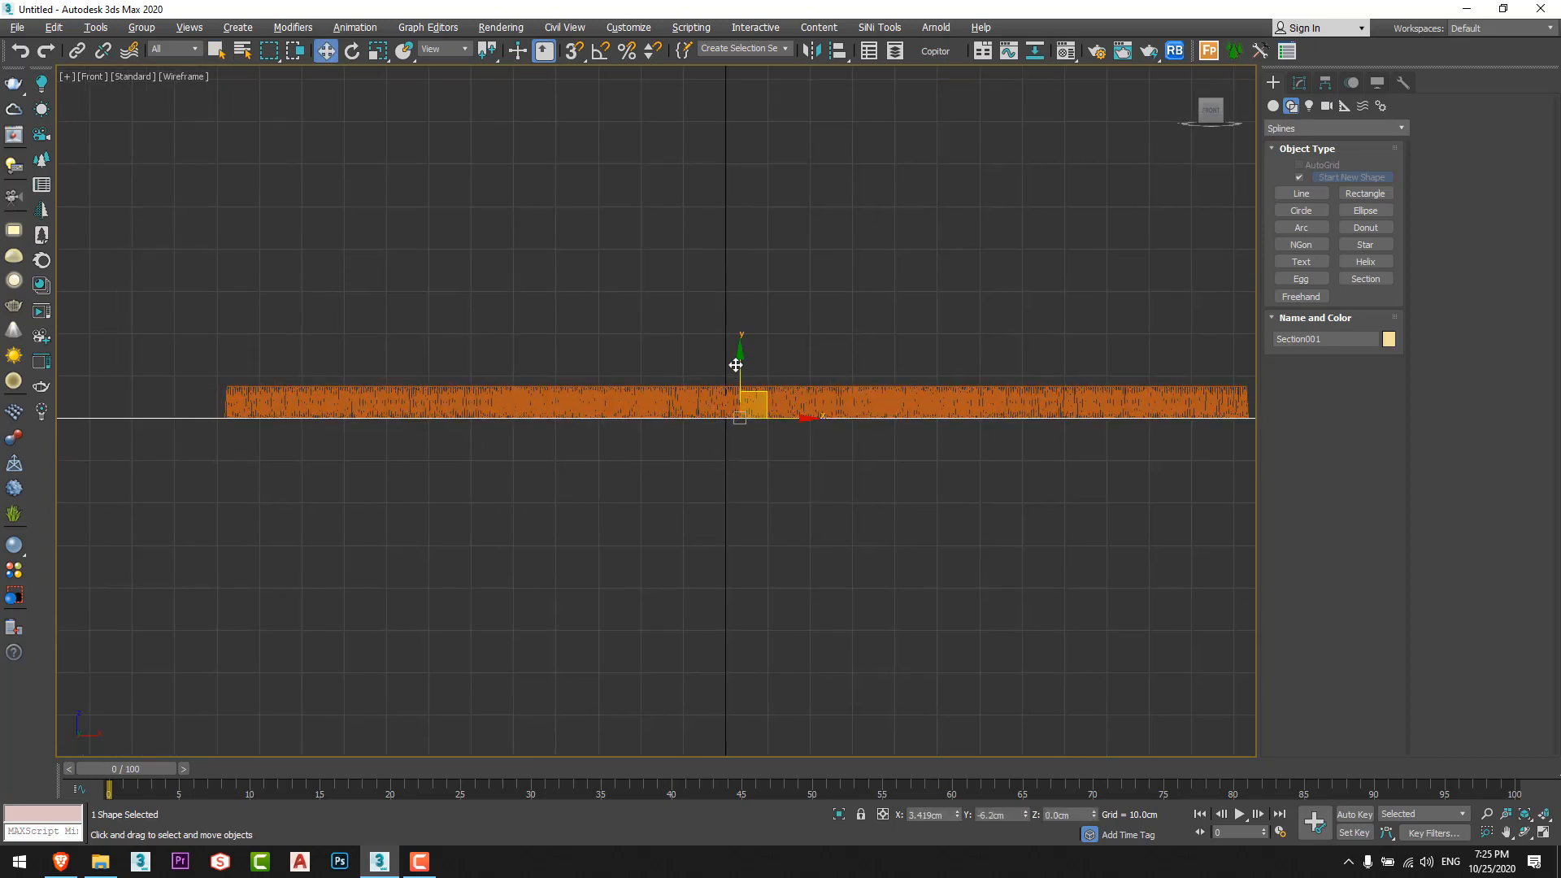
{"action": "key", "text": "alt+w"}
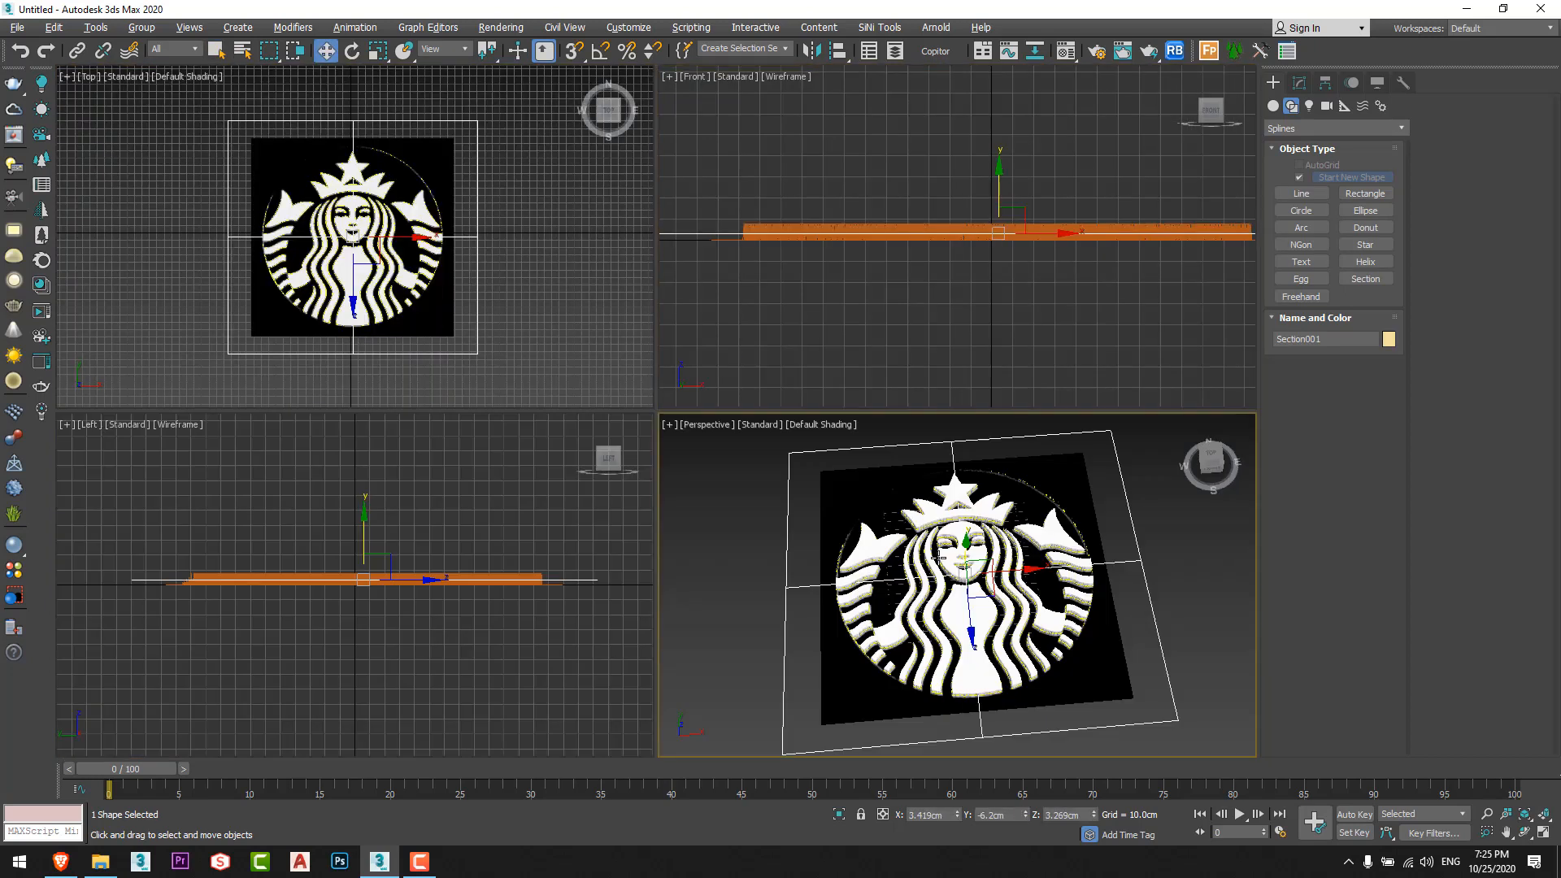
{"action": "key", "text": "shift+g"}
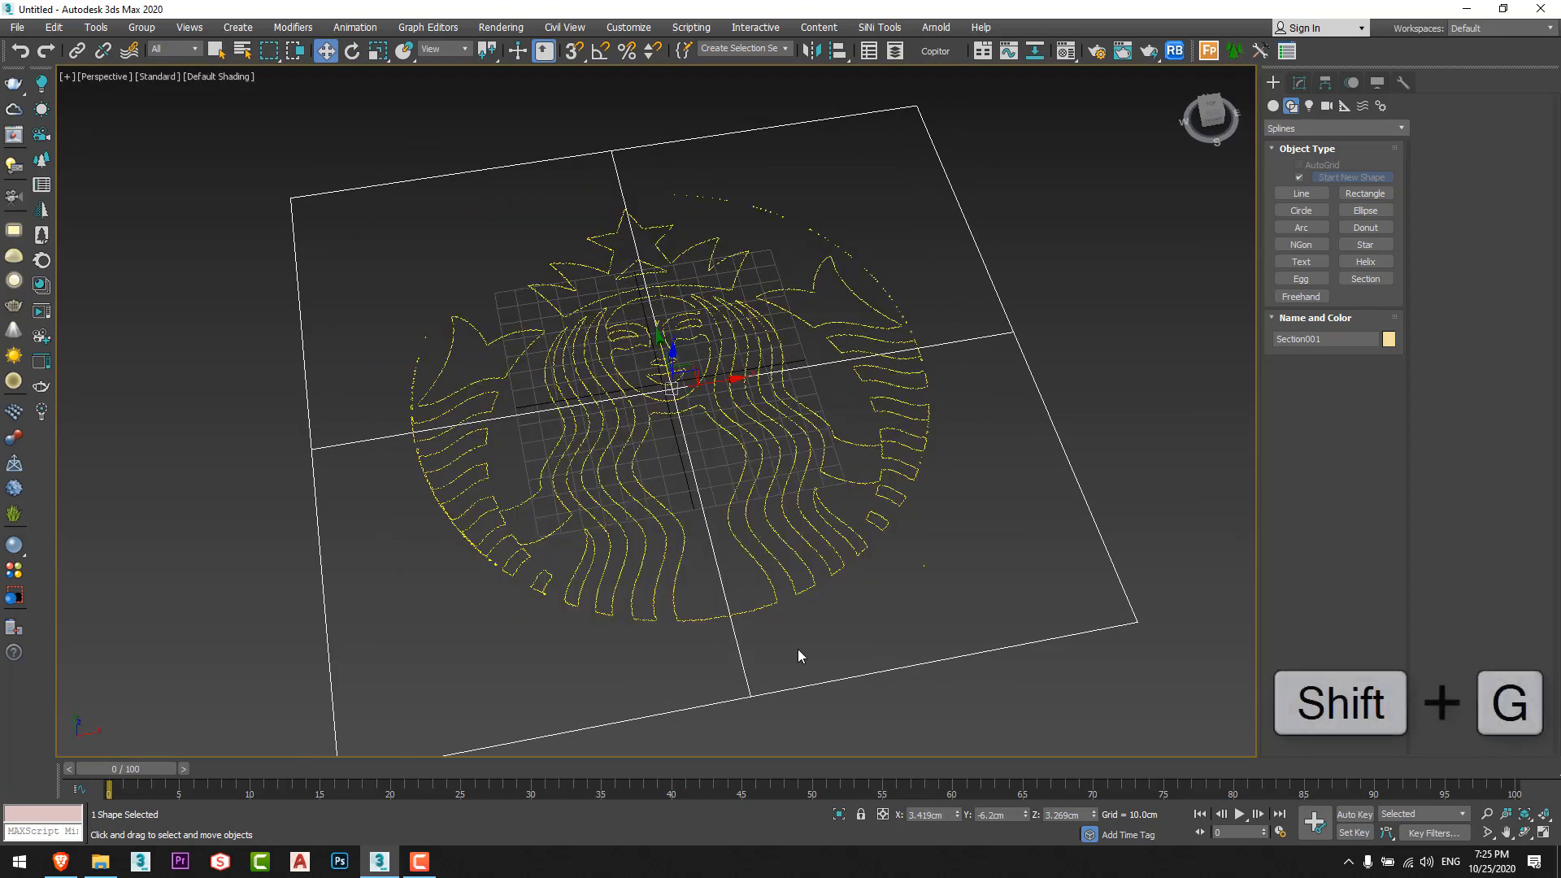
{"action": "key", "text": "shift+g"}
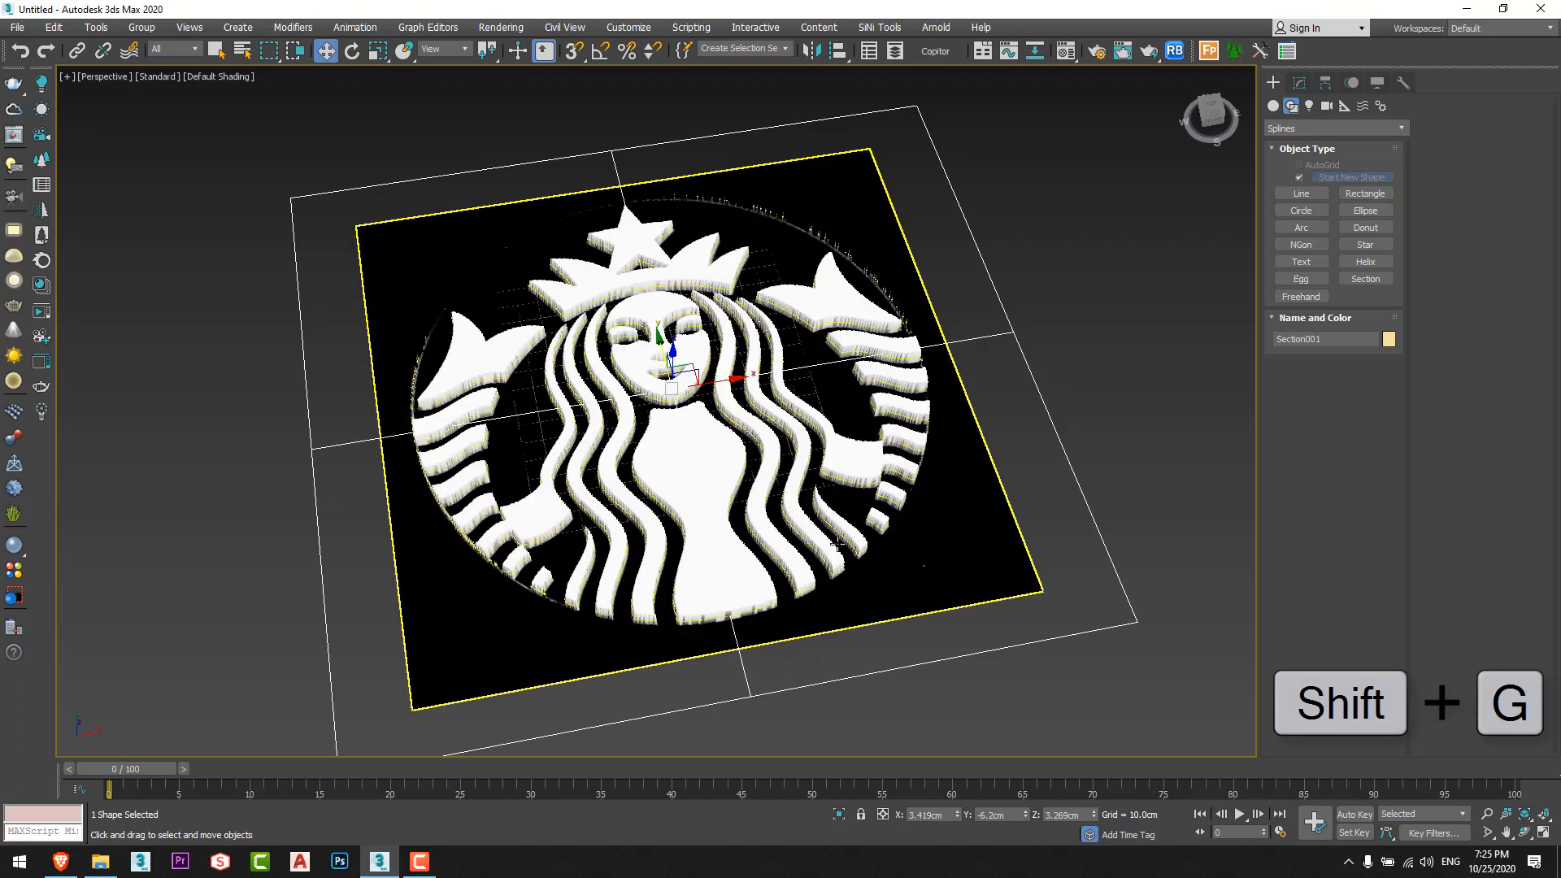
{"action": "key", "text": "shift+g"}
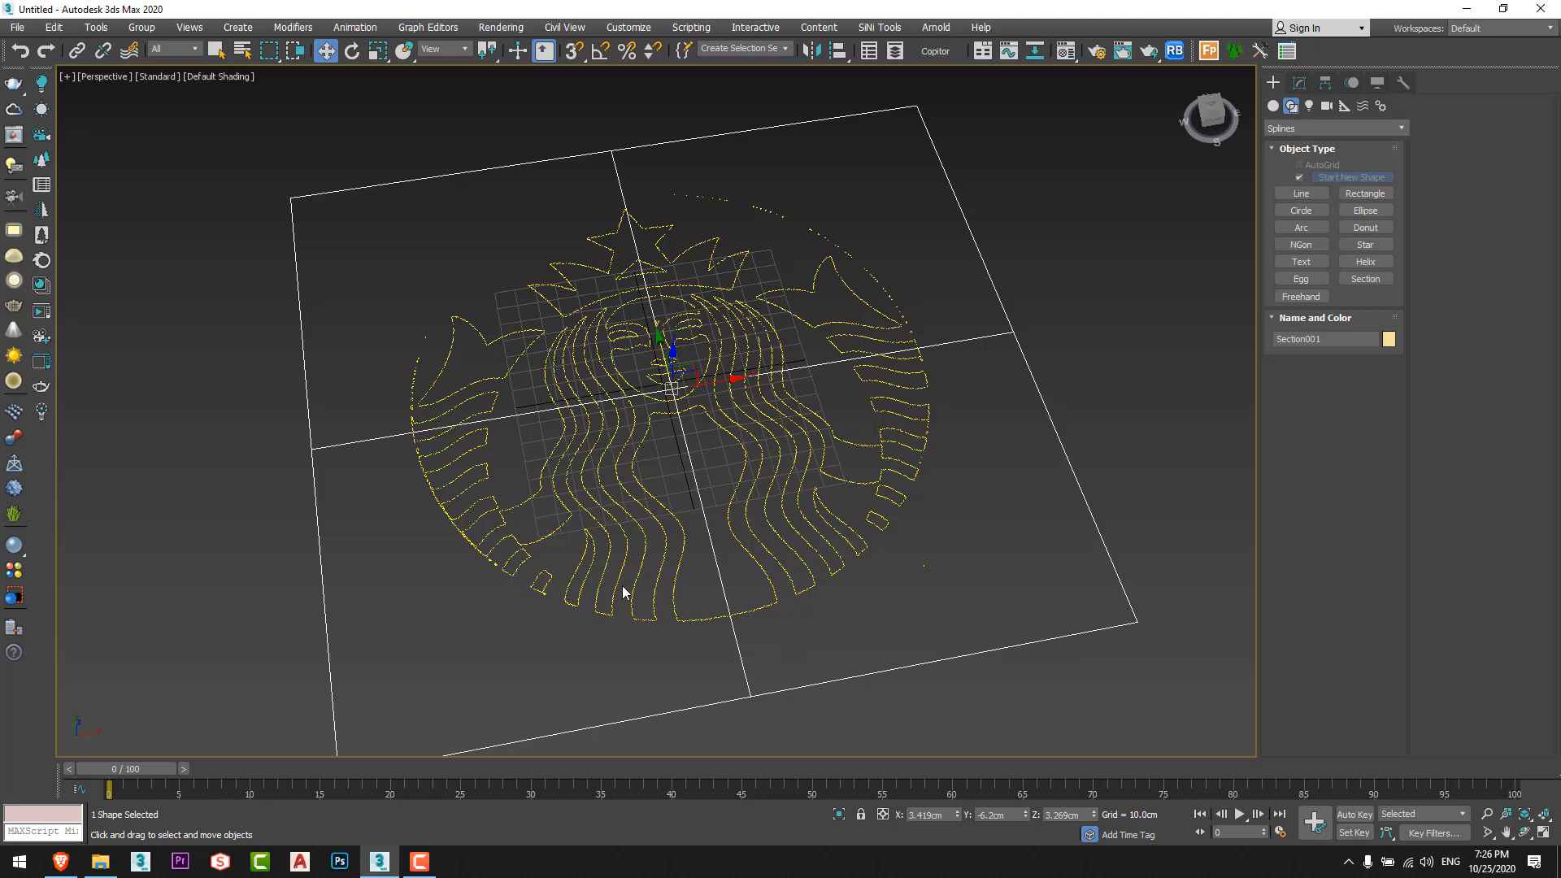
{"action": "mouse_move", "coordinate": [915, 338]}
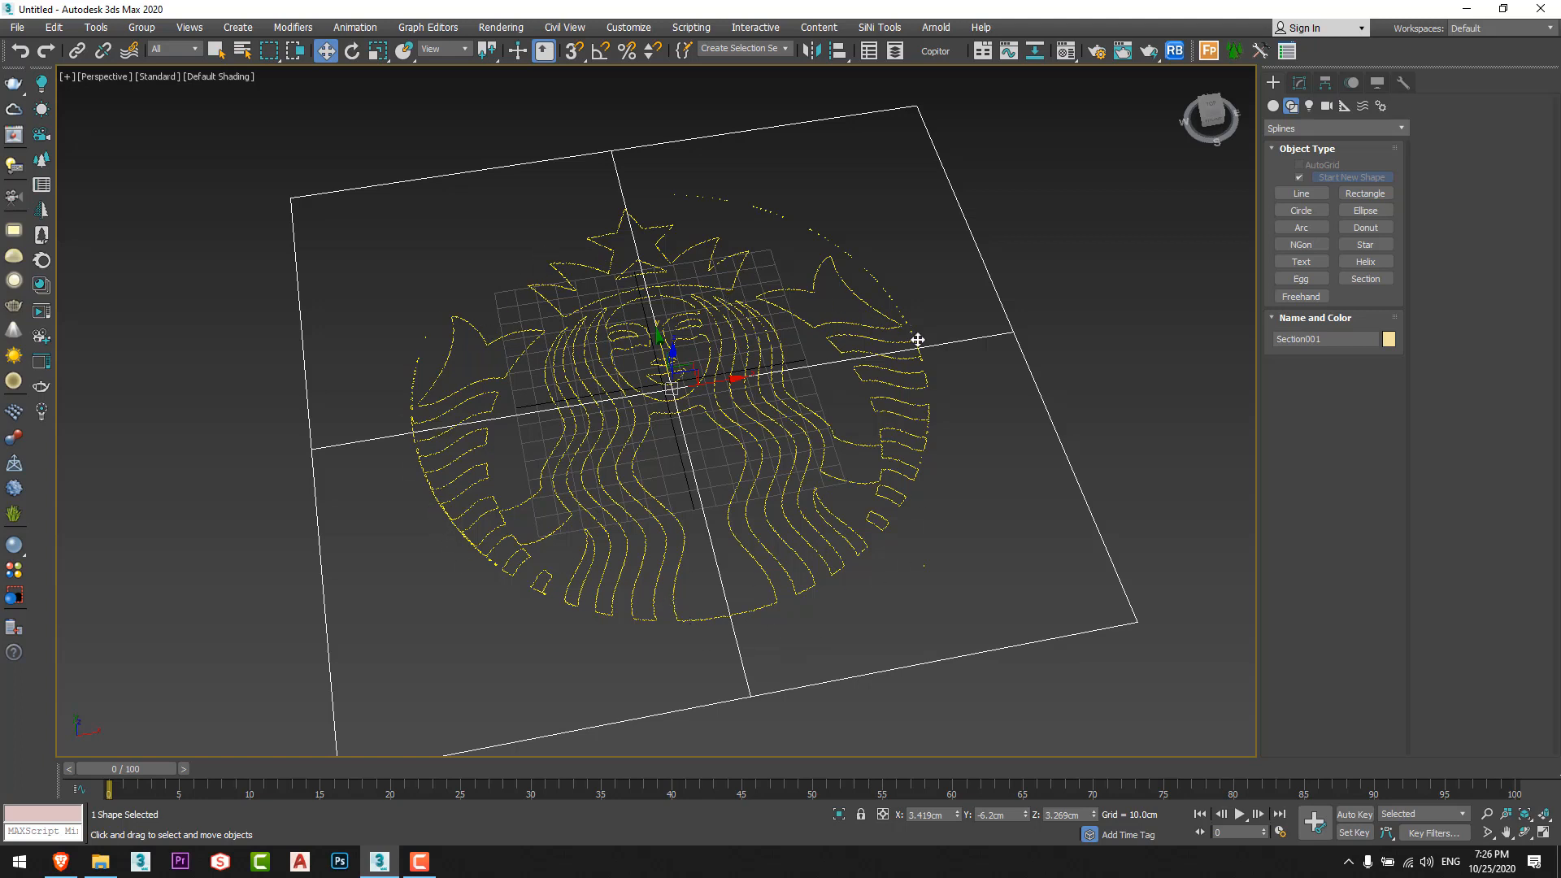
{"action": "key", "text": "F3"}
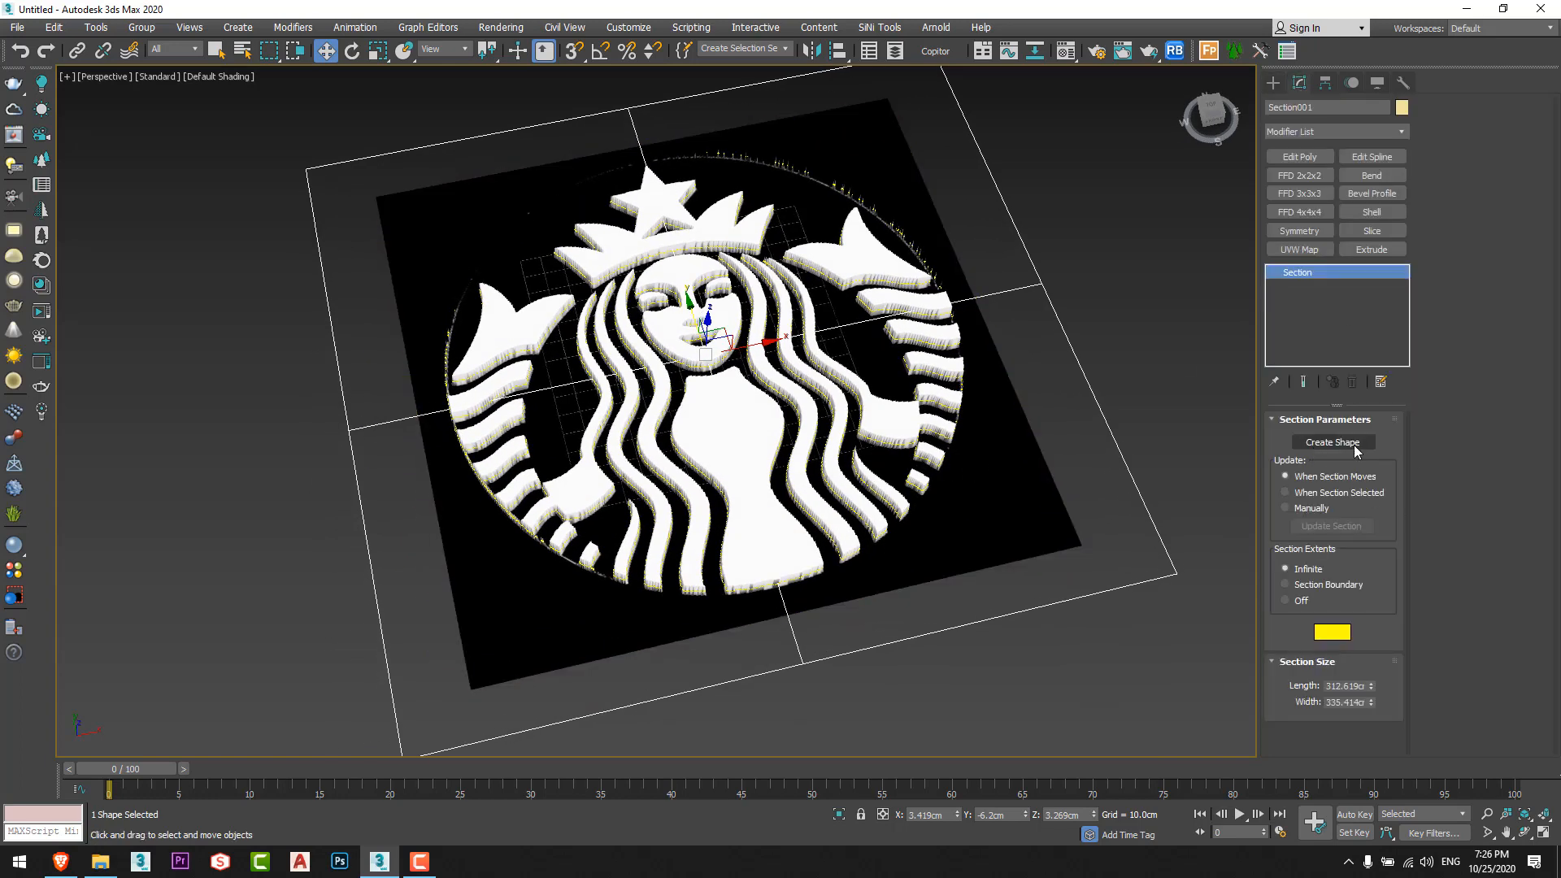
{"action": "left_click", "coordinate": [1332, 442]}
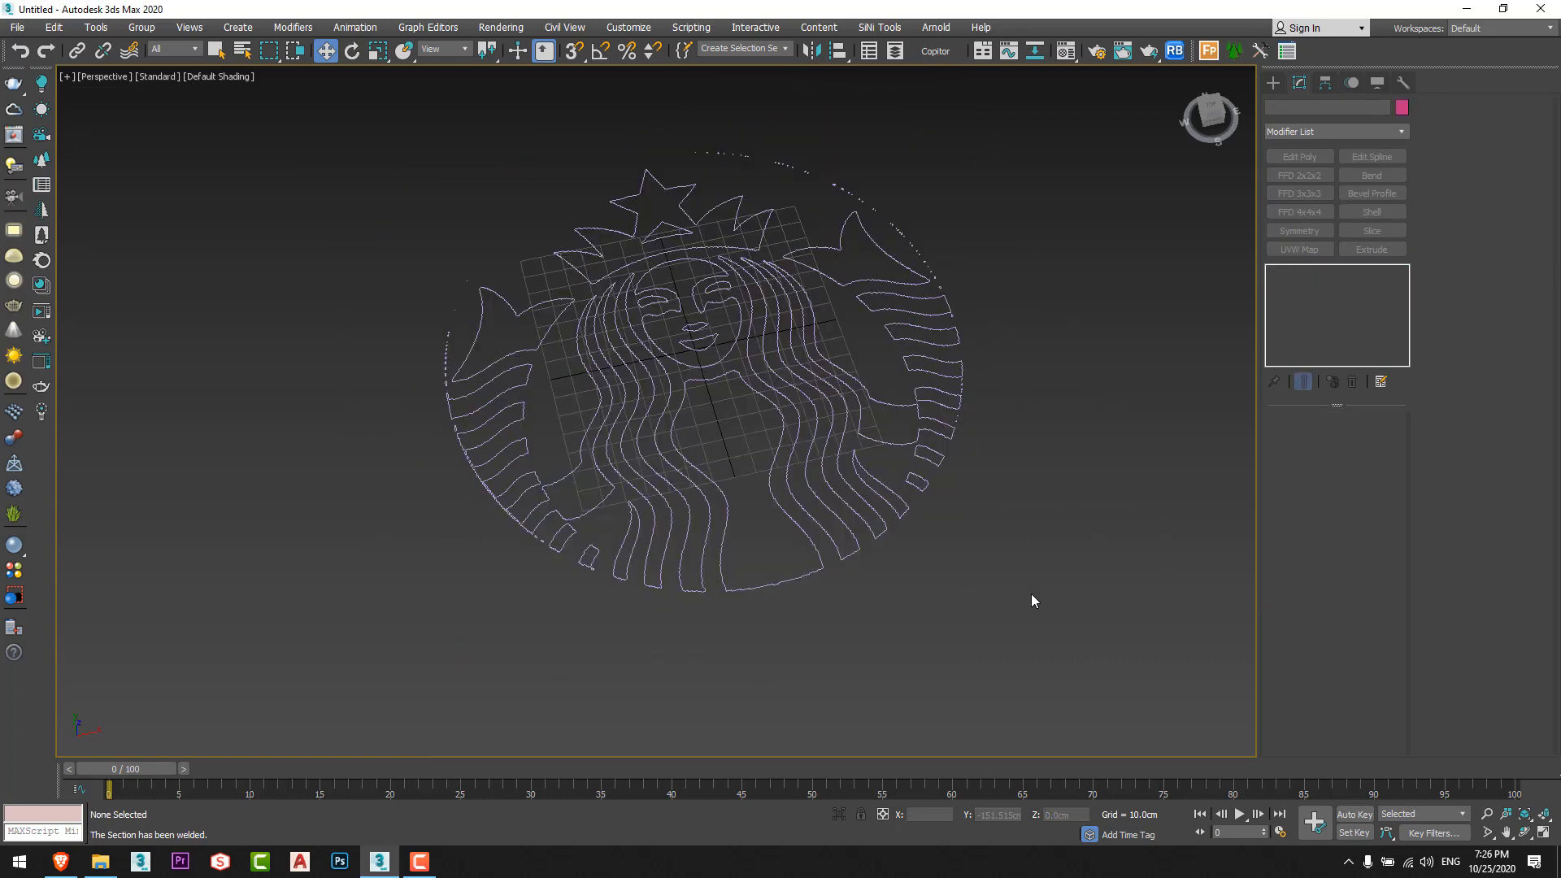
Add Spline Relax to the outline shape with Amount 1.0 and Iterations 5.
{"action": "left_click", "coordinate": [697, 328]}
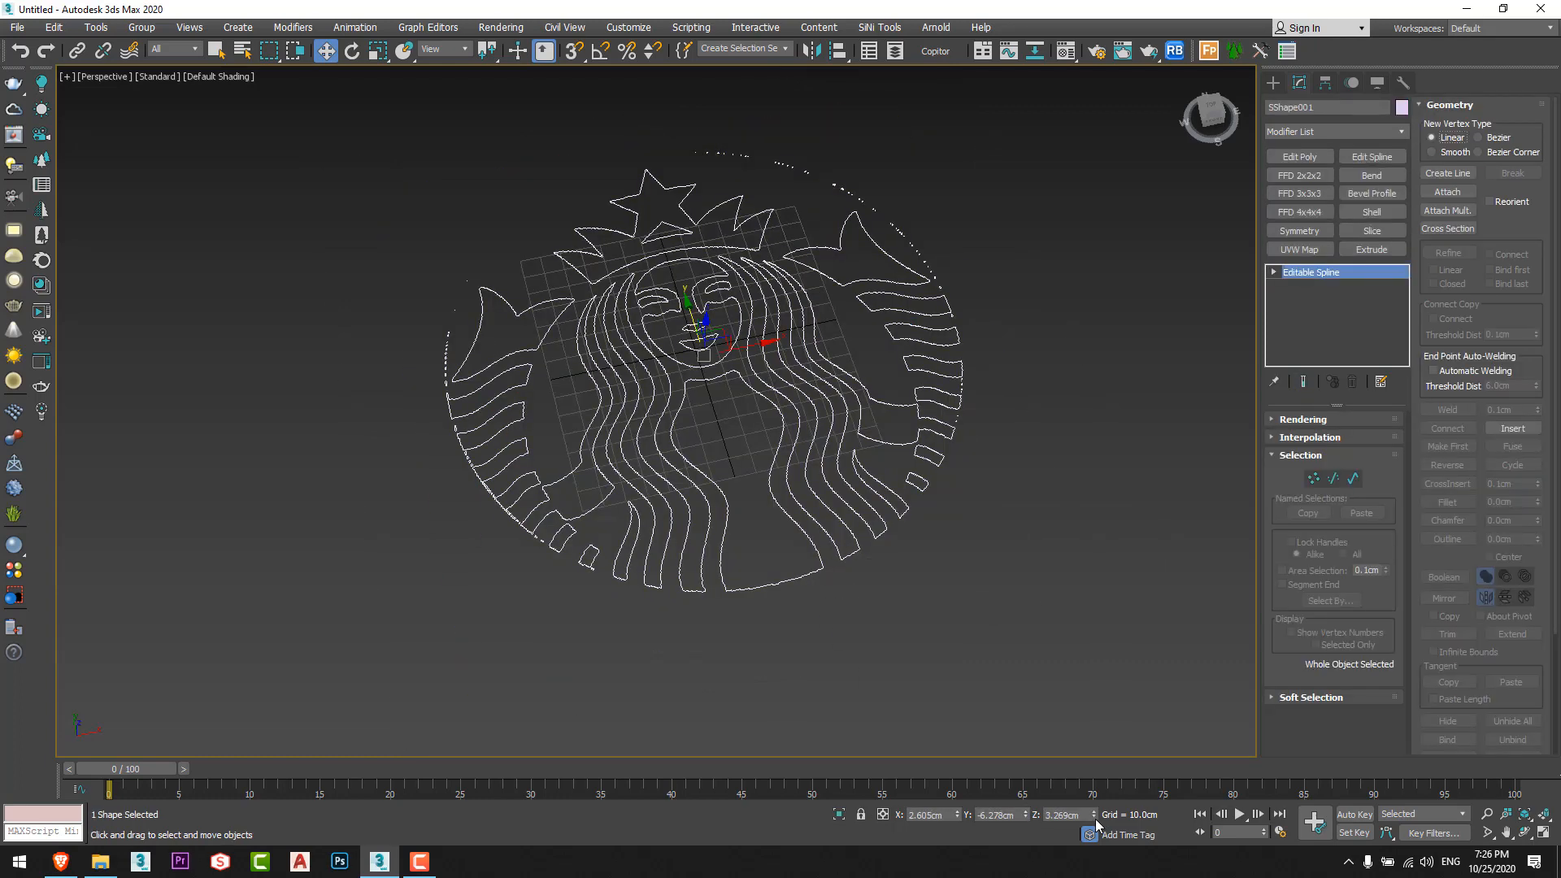
{"action": "scroll", "scroll_direction": "up", "scroll_amount": 3}
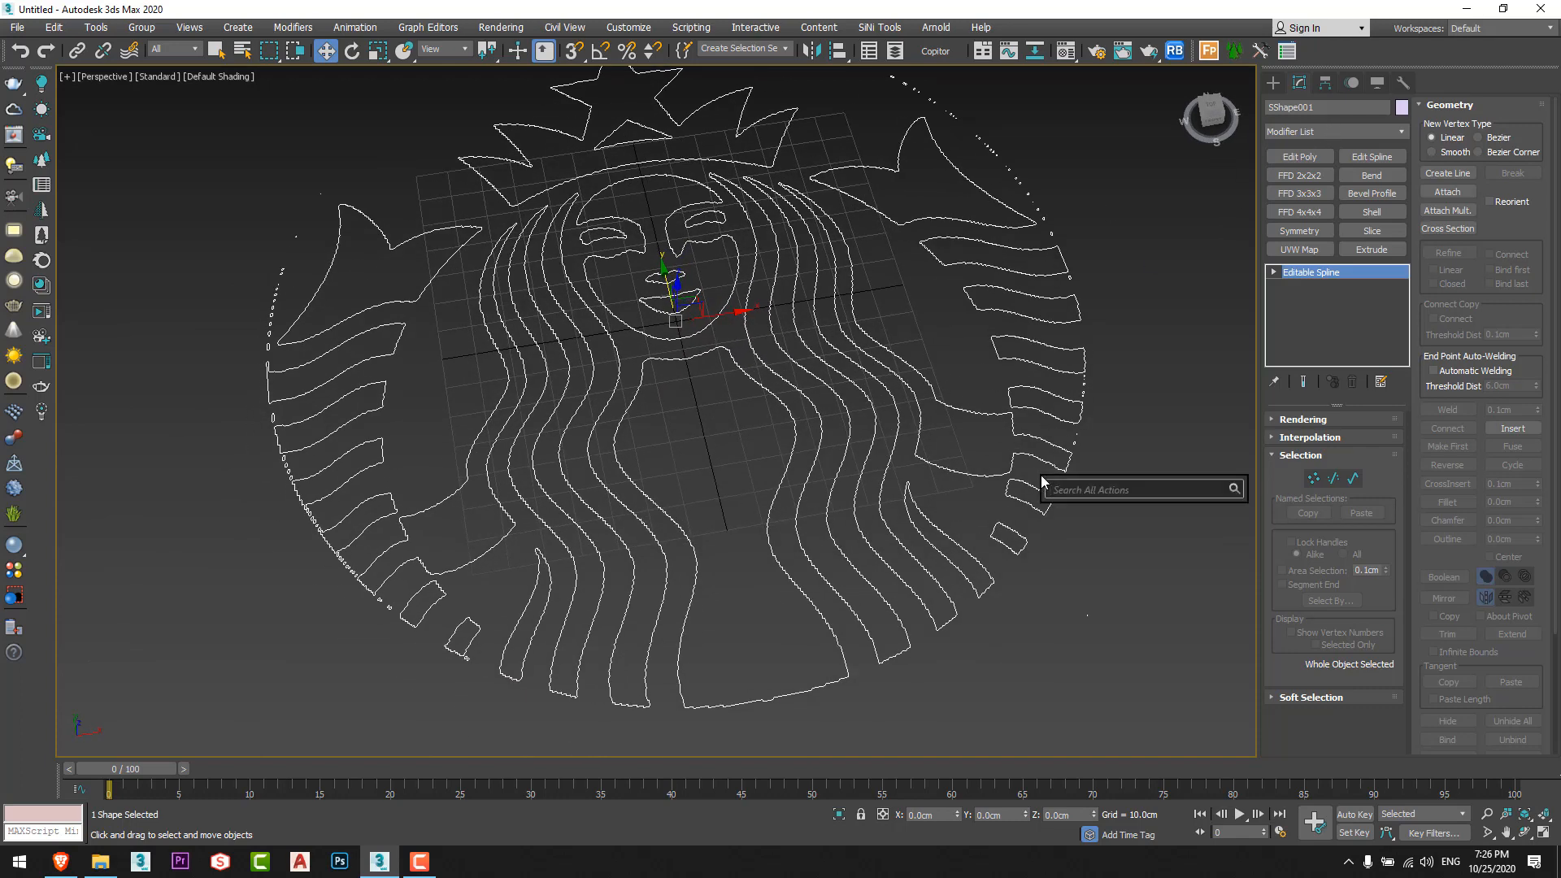
{"action": "type", "text": "spline re"}
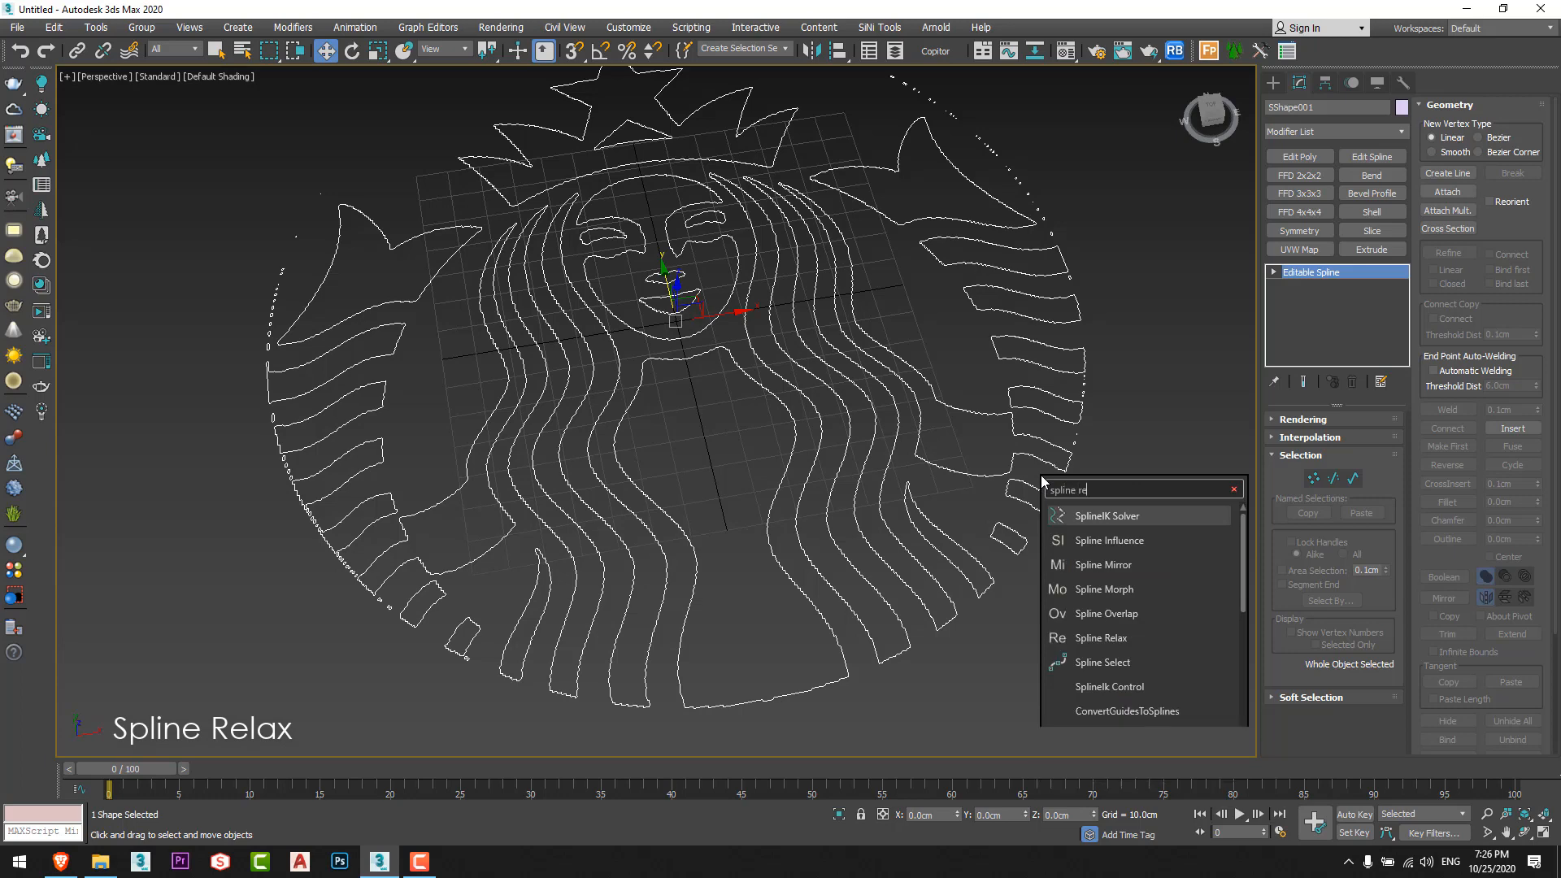
{"action": "left_click", "coordinate": [1099, 637]}
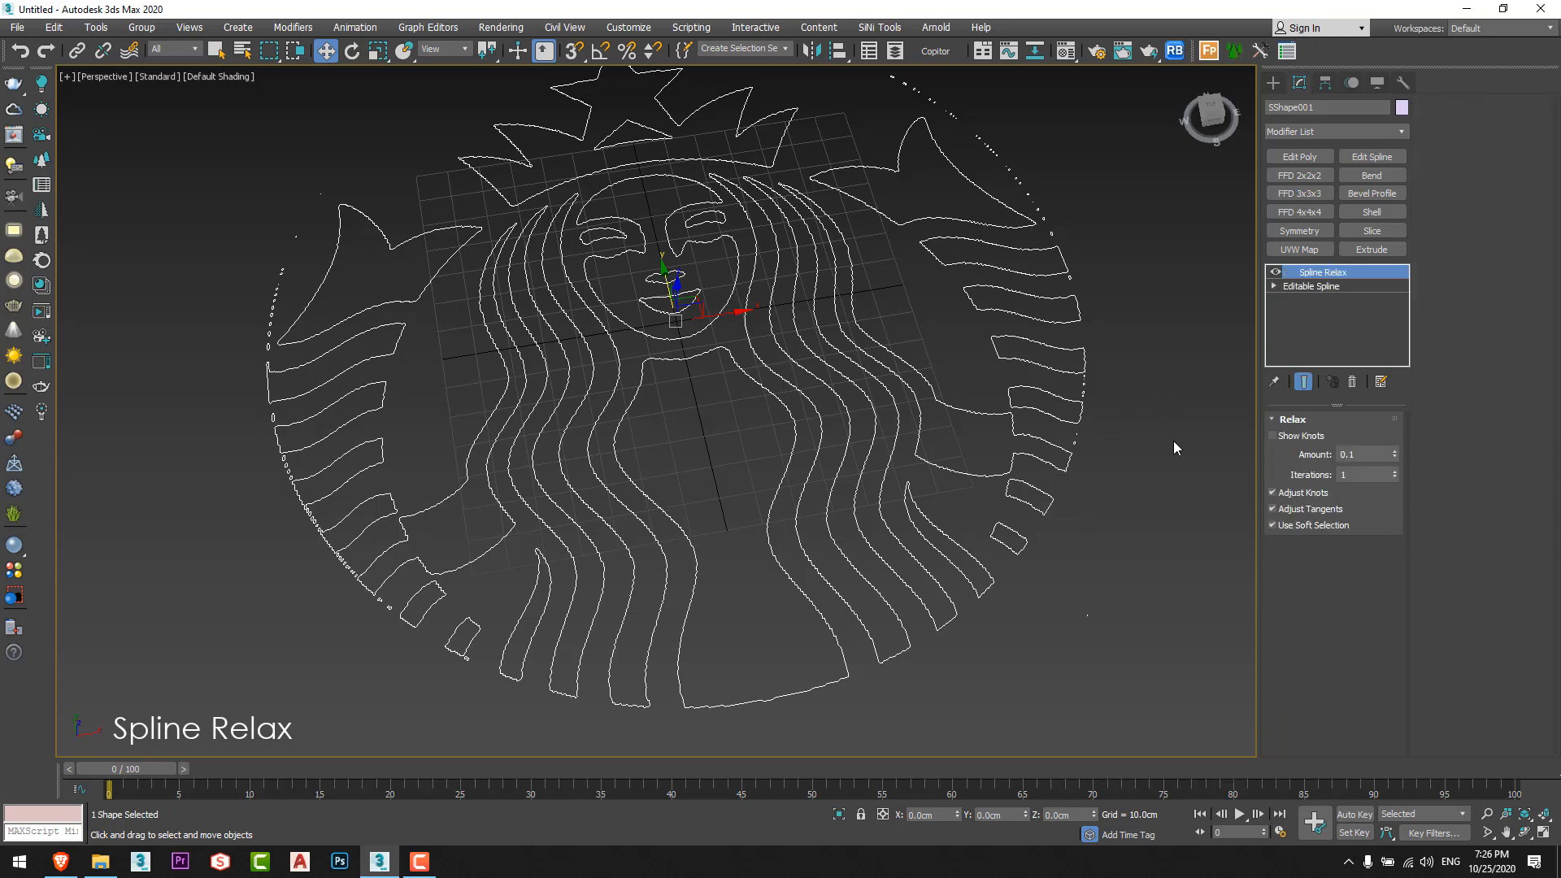
{"action": "left_click", "coordinate": [1273, 436]}
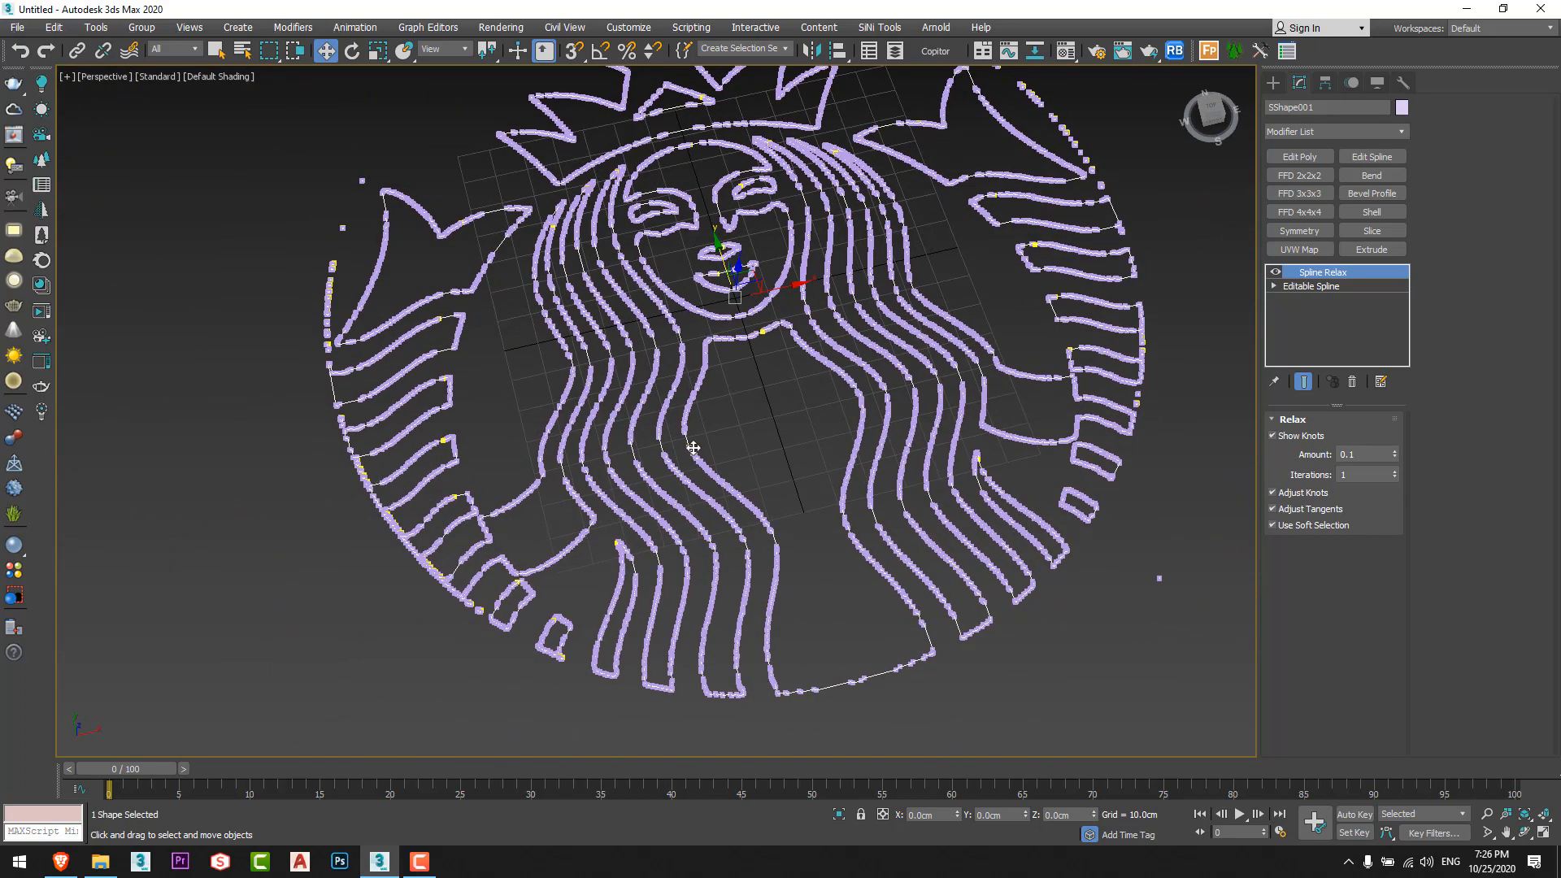
{"action": "left_click", "coordinate": [1271, 435]}
{"action": "type", "text": "4"}
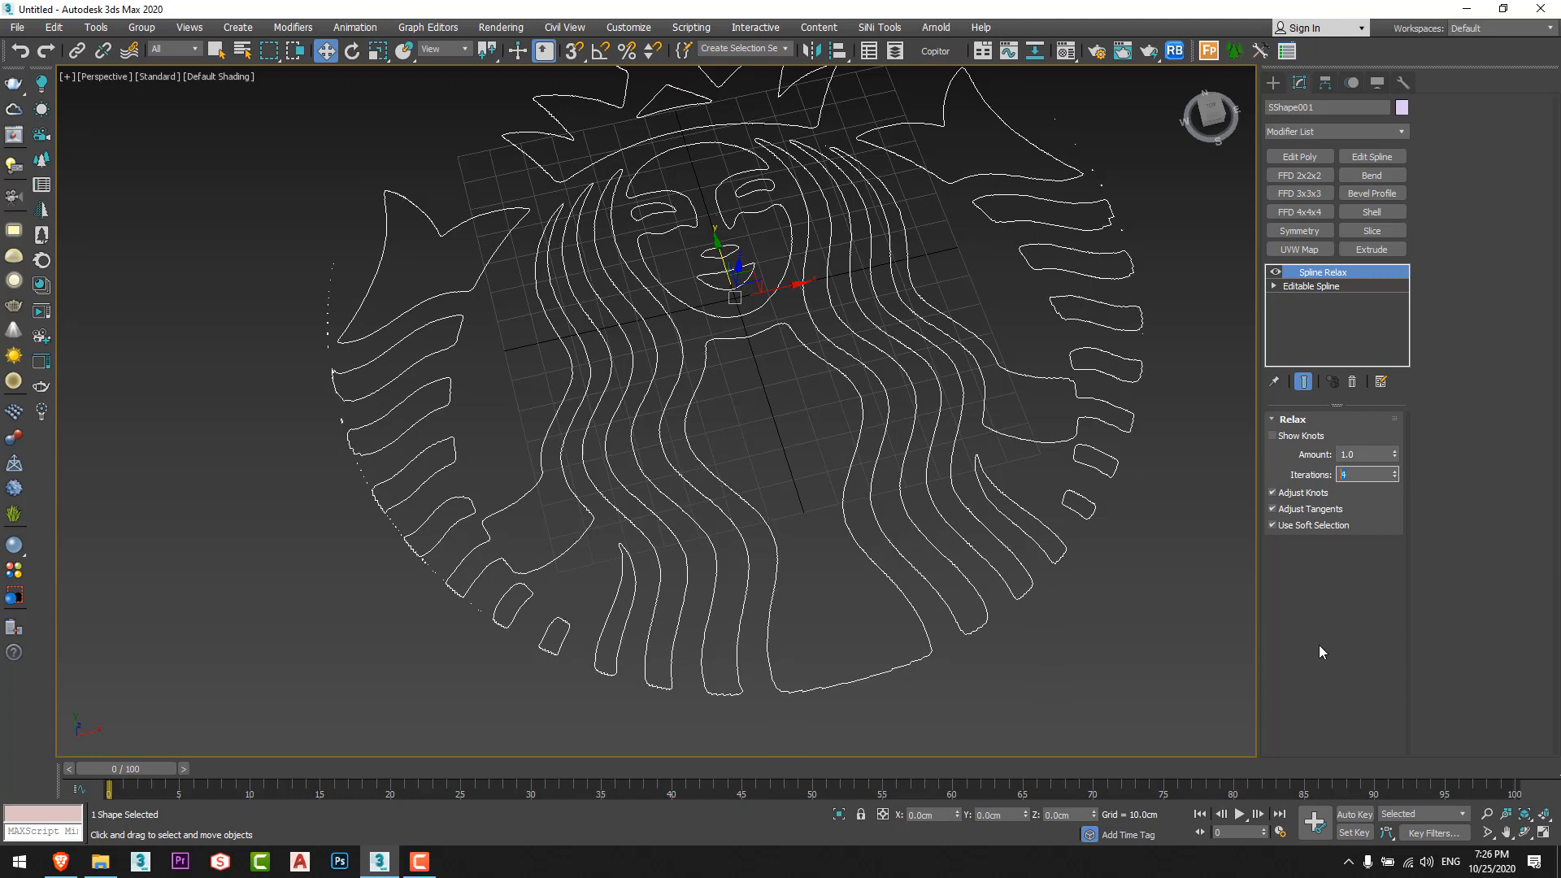
{"action": "left_click", "coordinate": [1395, 472]}
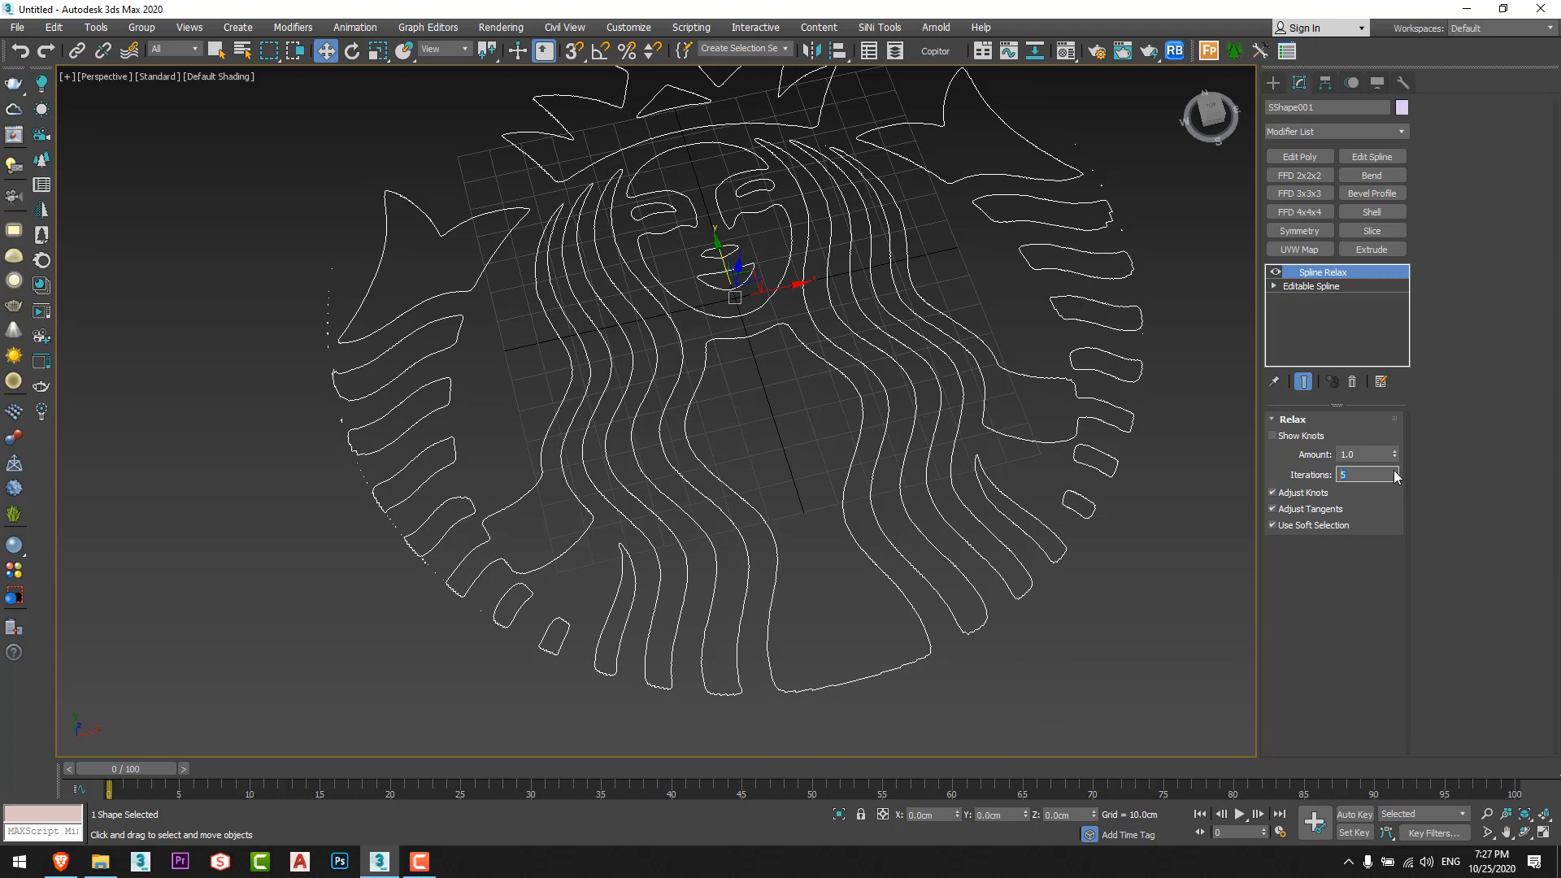
{"action": "left_click", "coordinate": [1395, 478]}
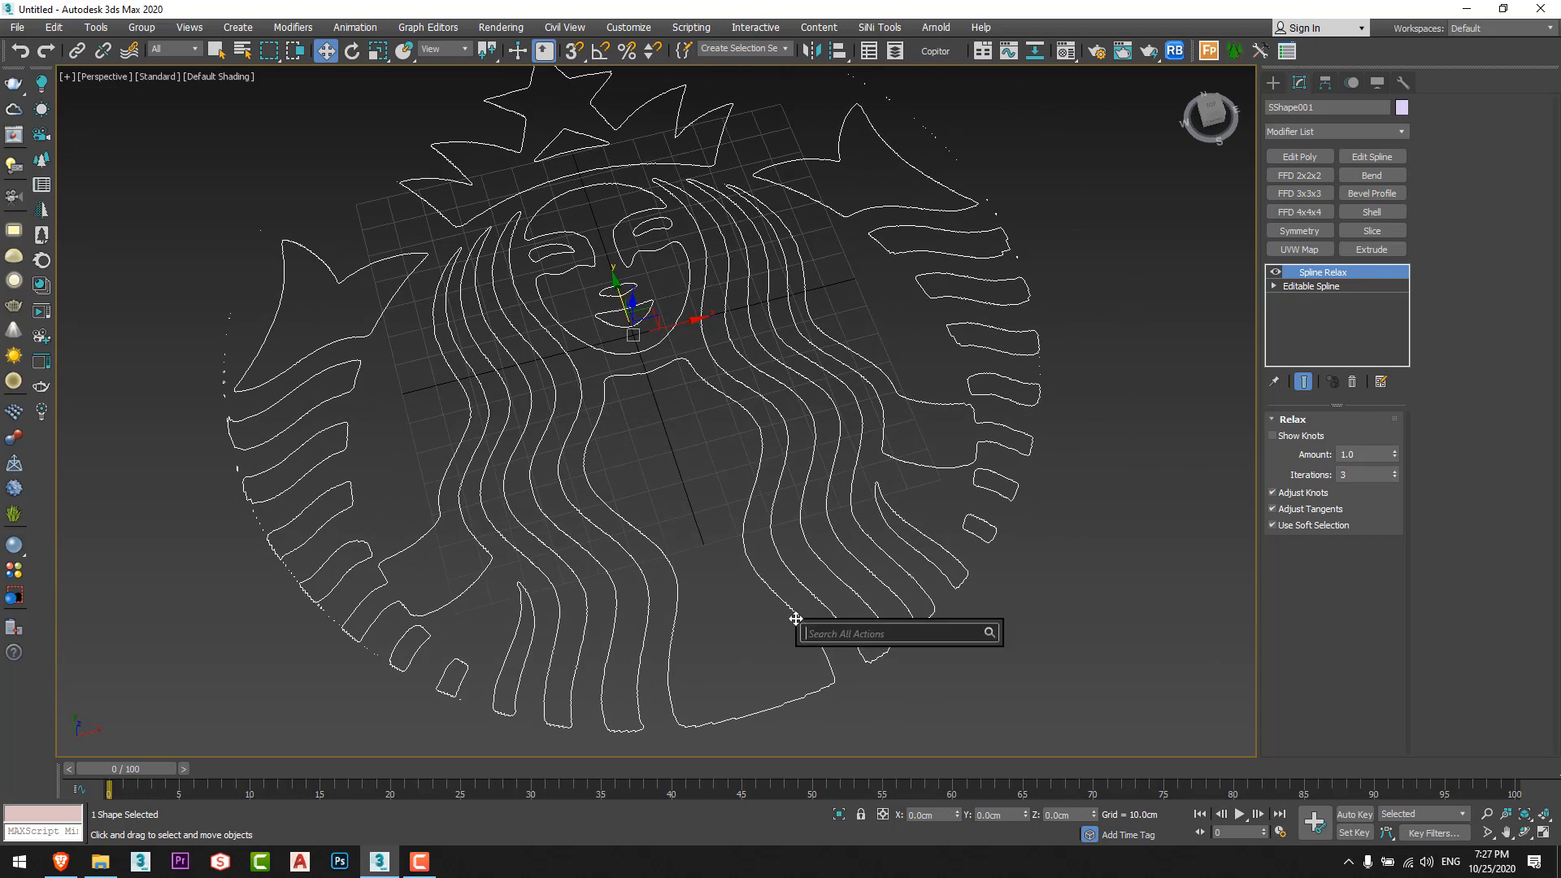
Add Optimize Spline with Show Knots on, reducing knots by 95% from 11192 to 719.
{"action": "type", "text": "opt"}
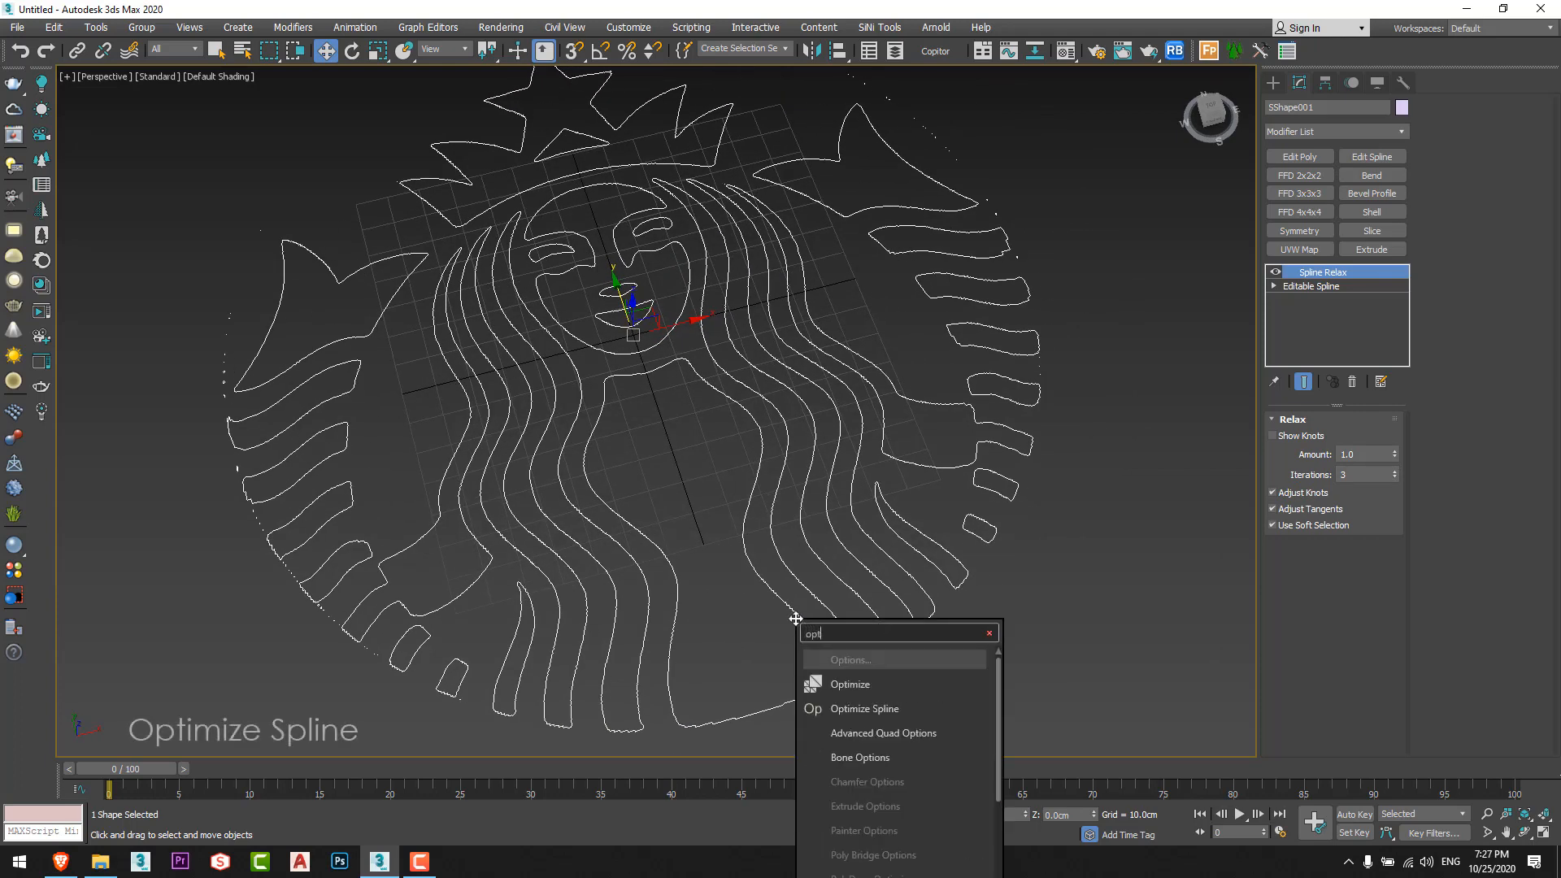
{"action": "mouse_move", "coordinate": [889, 707]}
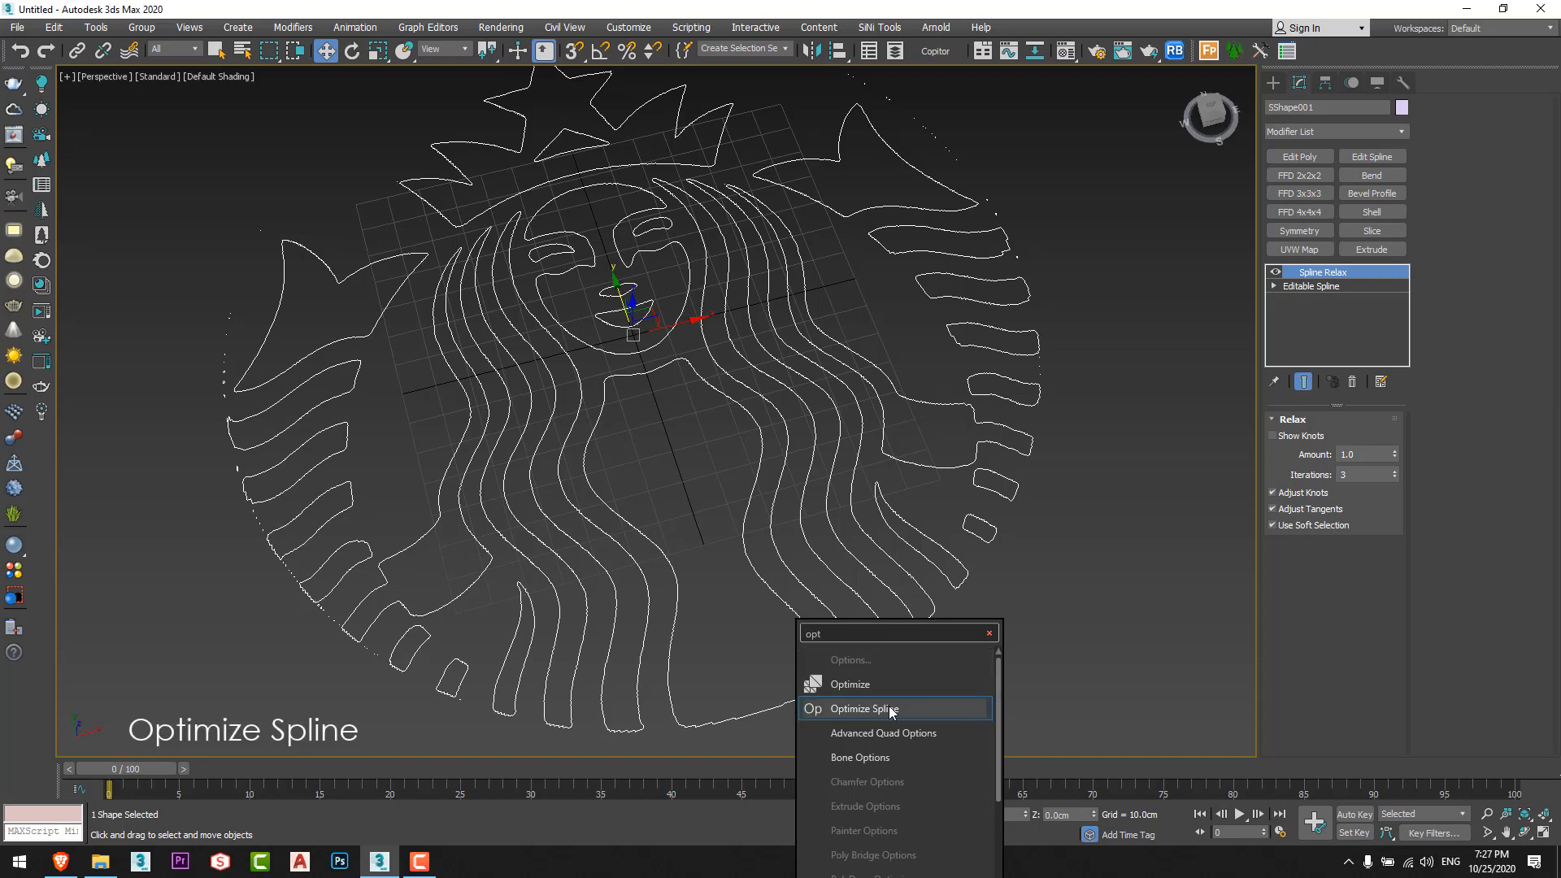
{"action": "left_click", "coordinate": [862, 707]}
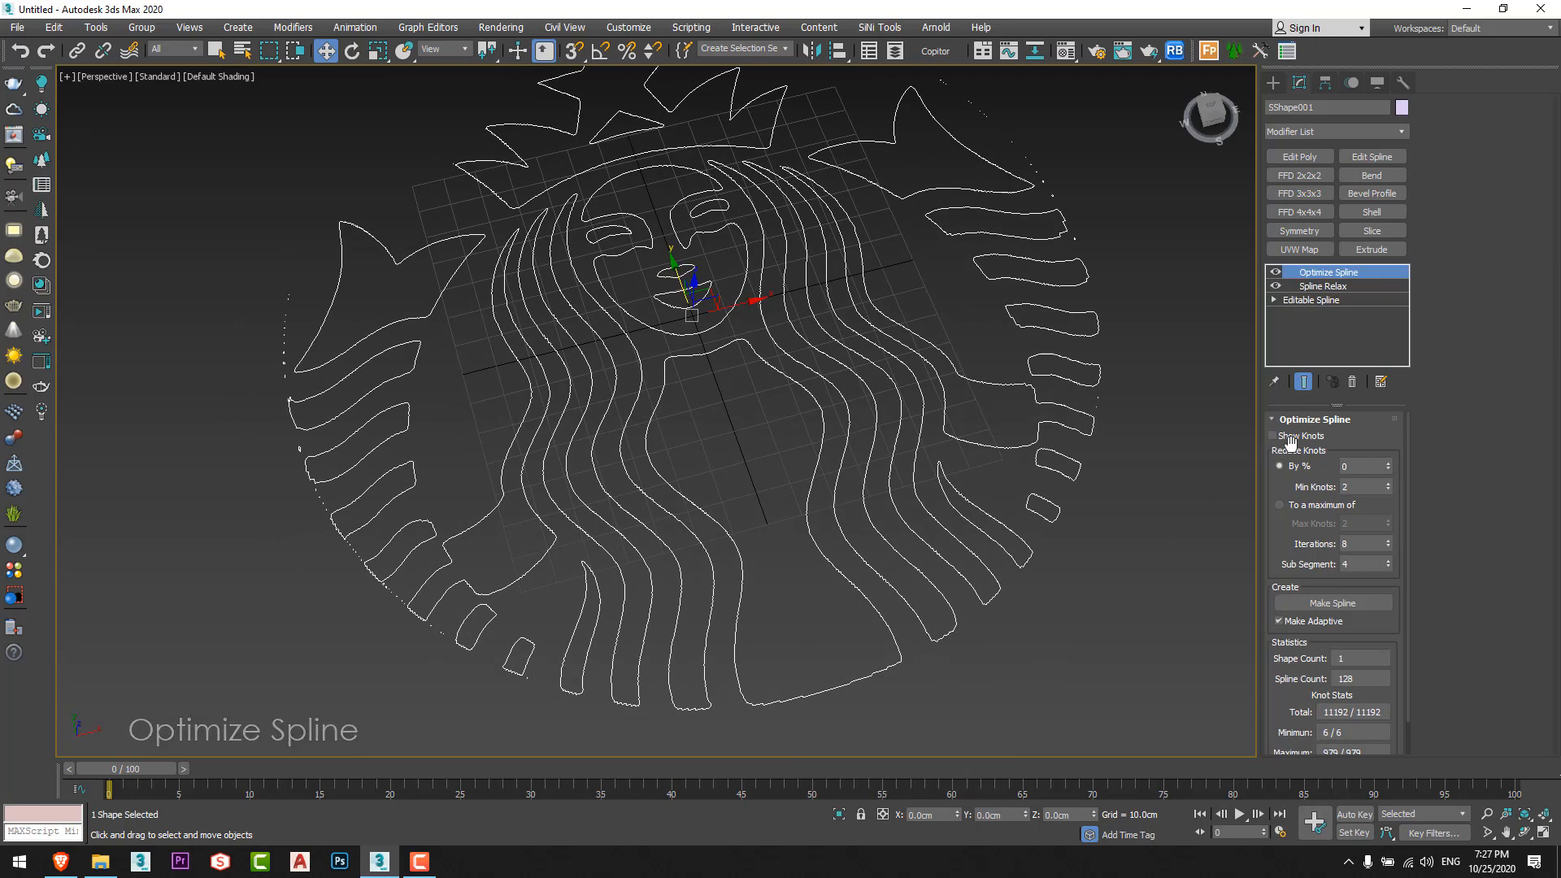
{"action": "left_click", "coordinate": [1279, 436]}
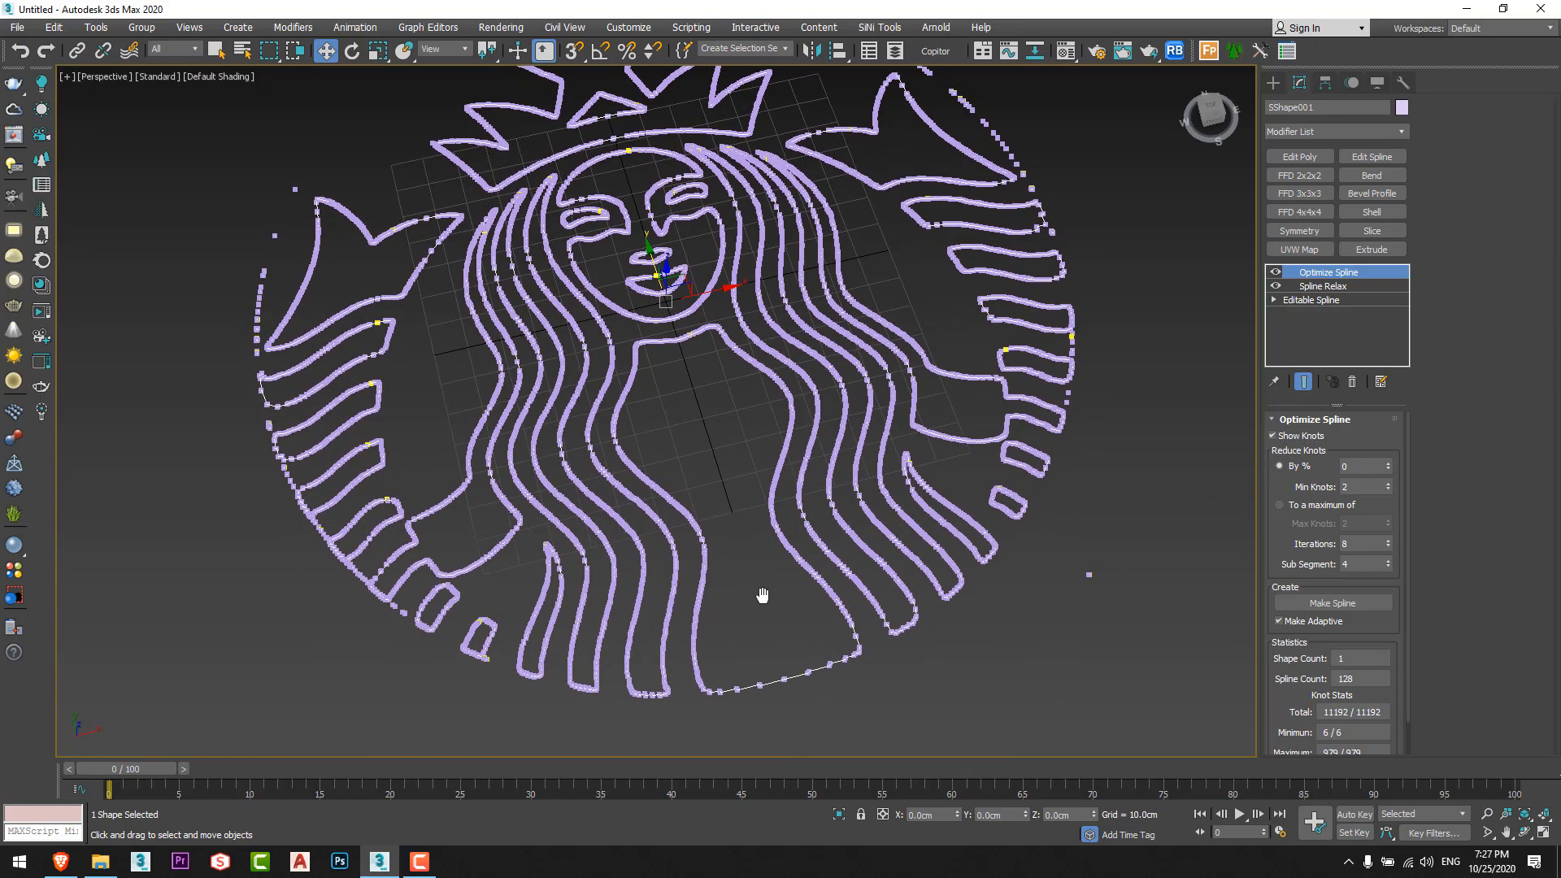
{"action": "scroll", "scroll_direction": "up", "scroll_amount": 3}
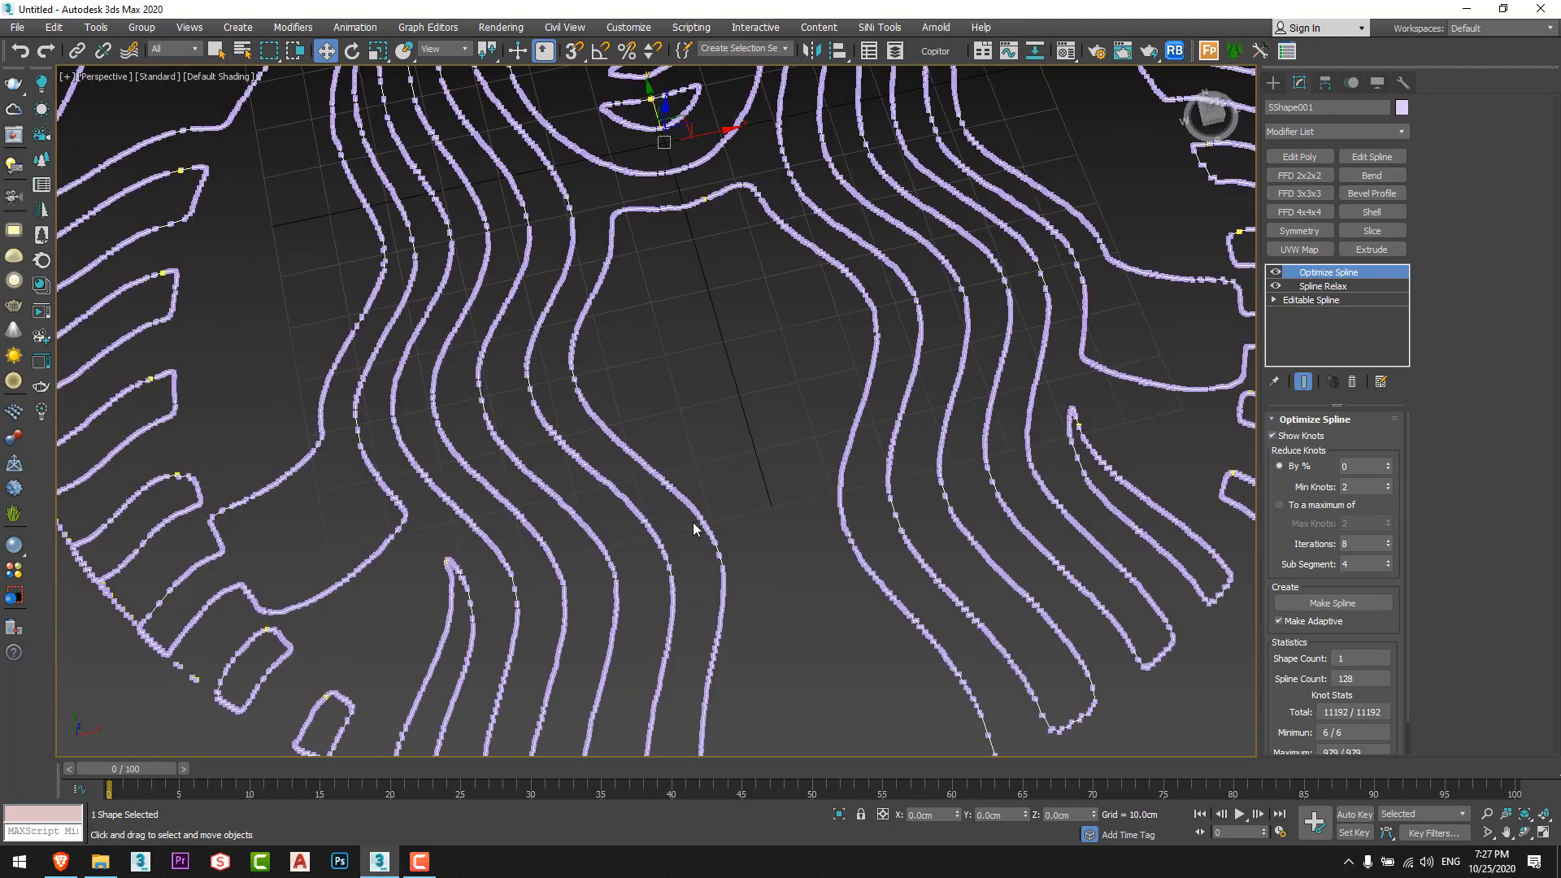
{"action": "mouse_move", "coordinate": [712, 484]}
{"action": "type", "text": "95"}
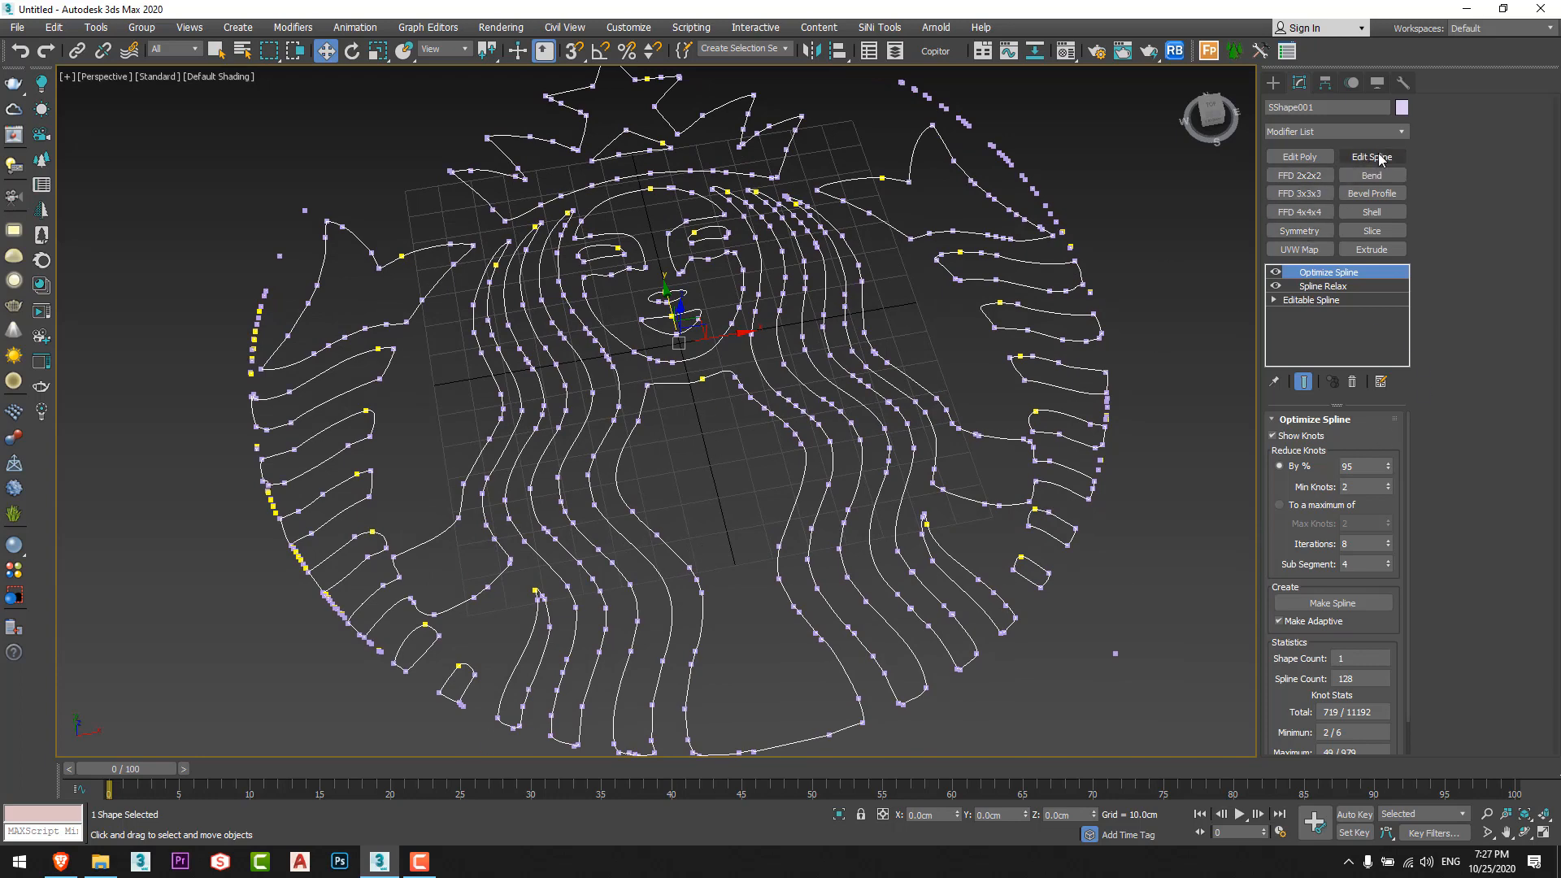
Add Edit Spline at Spline level and extrude the outline into a solid Starbucks shape.
{"action": "left_click", "coordinate": [1371, 156]}
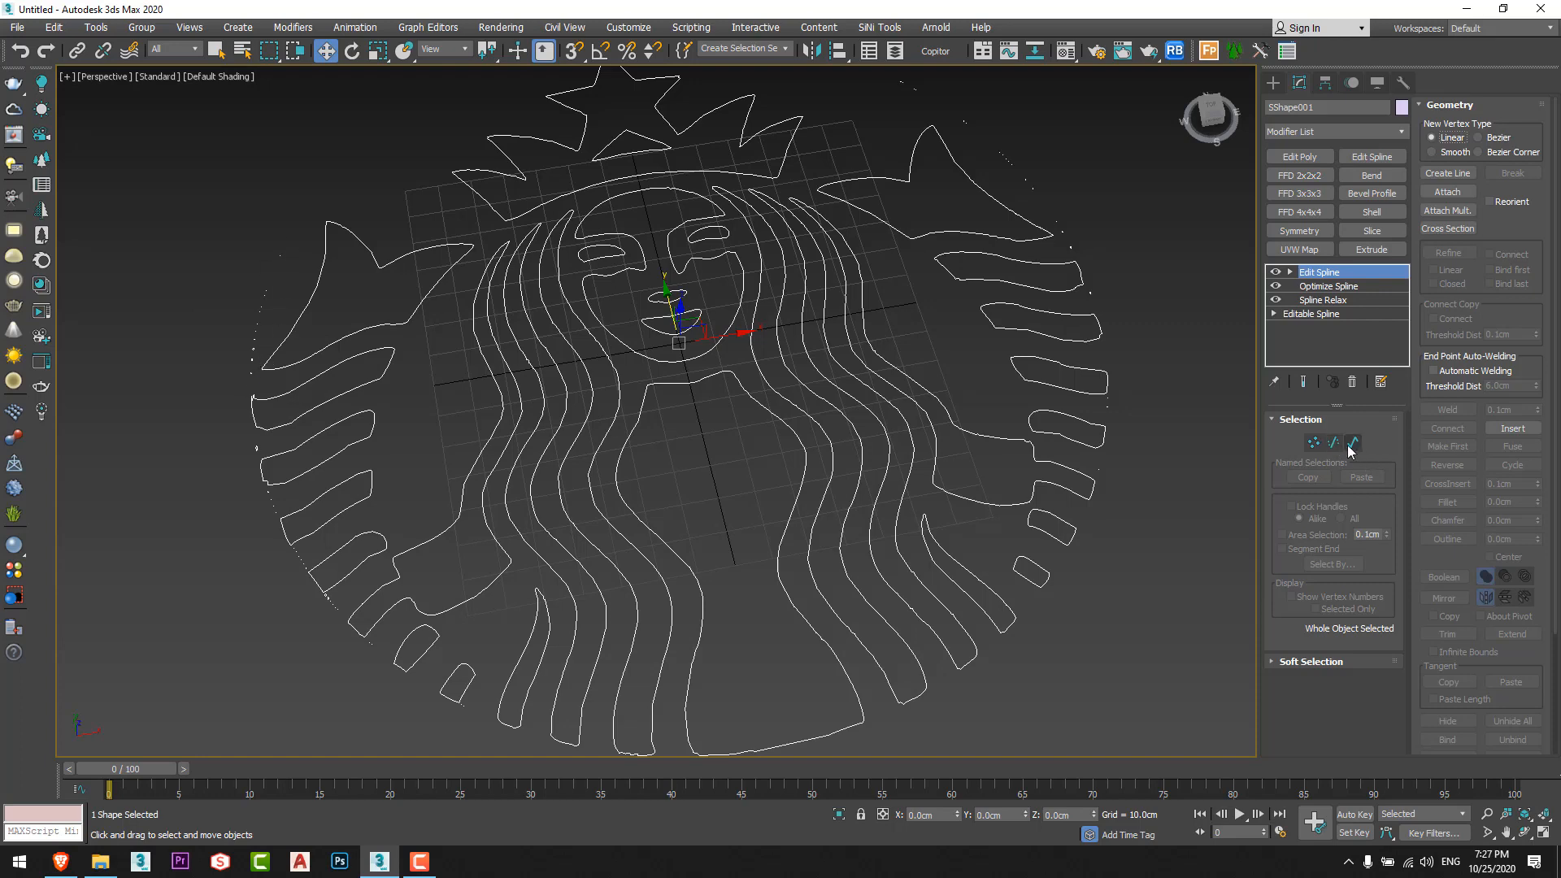
{"action": "left_click", "coordinate": [1351, 442]}
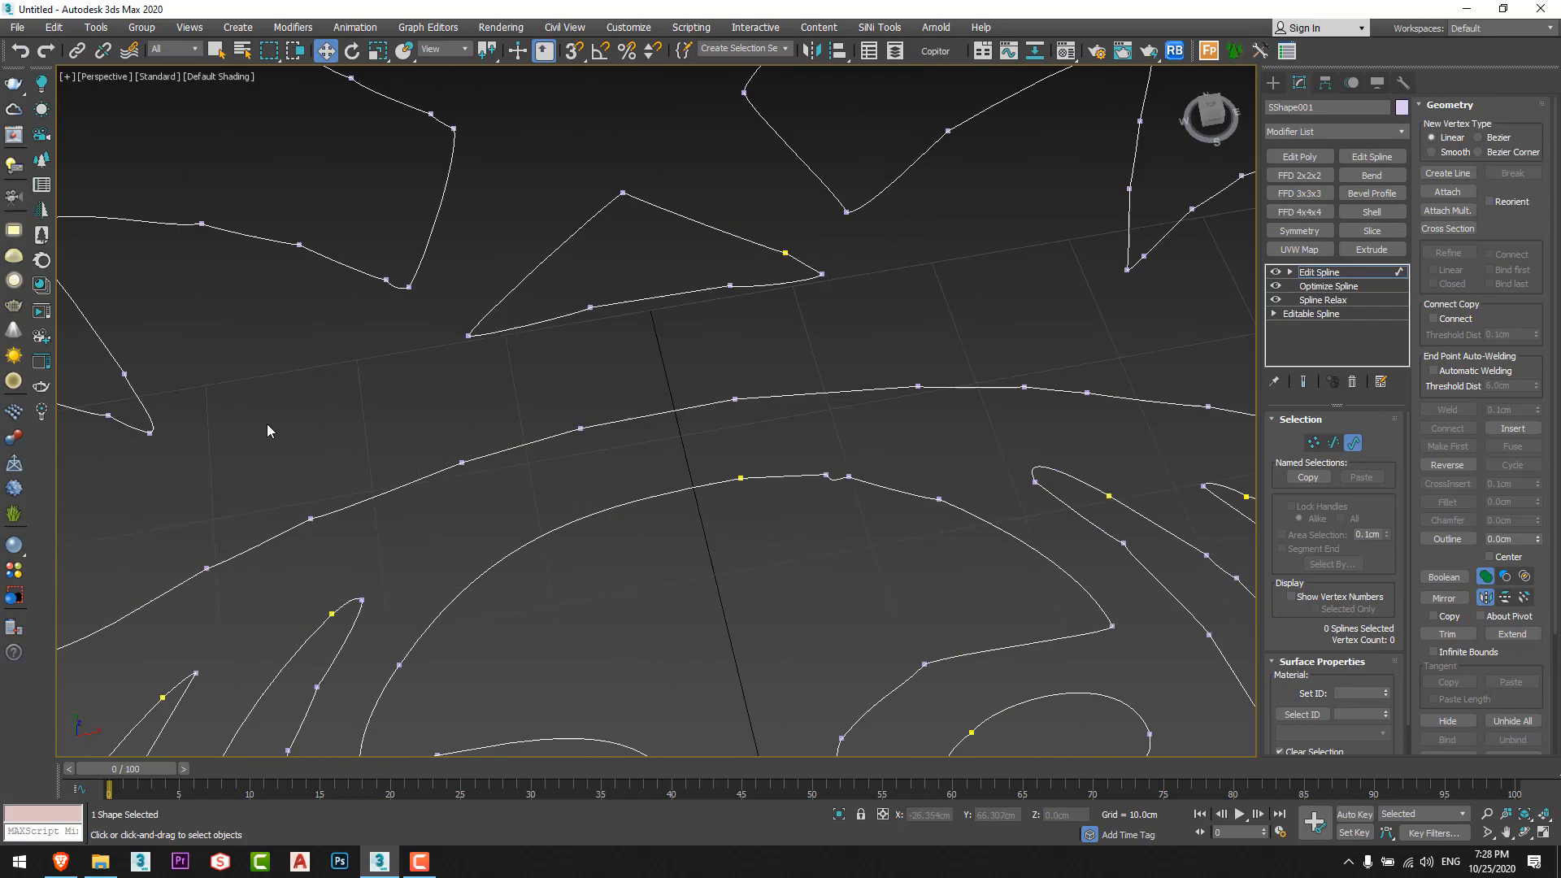
{"action": "scroll", "scroll_direction": "down", "scroll_amount": 3}
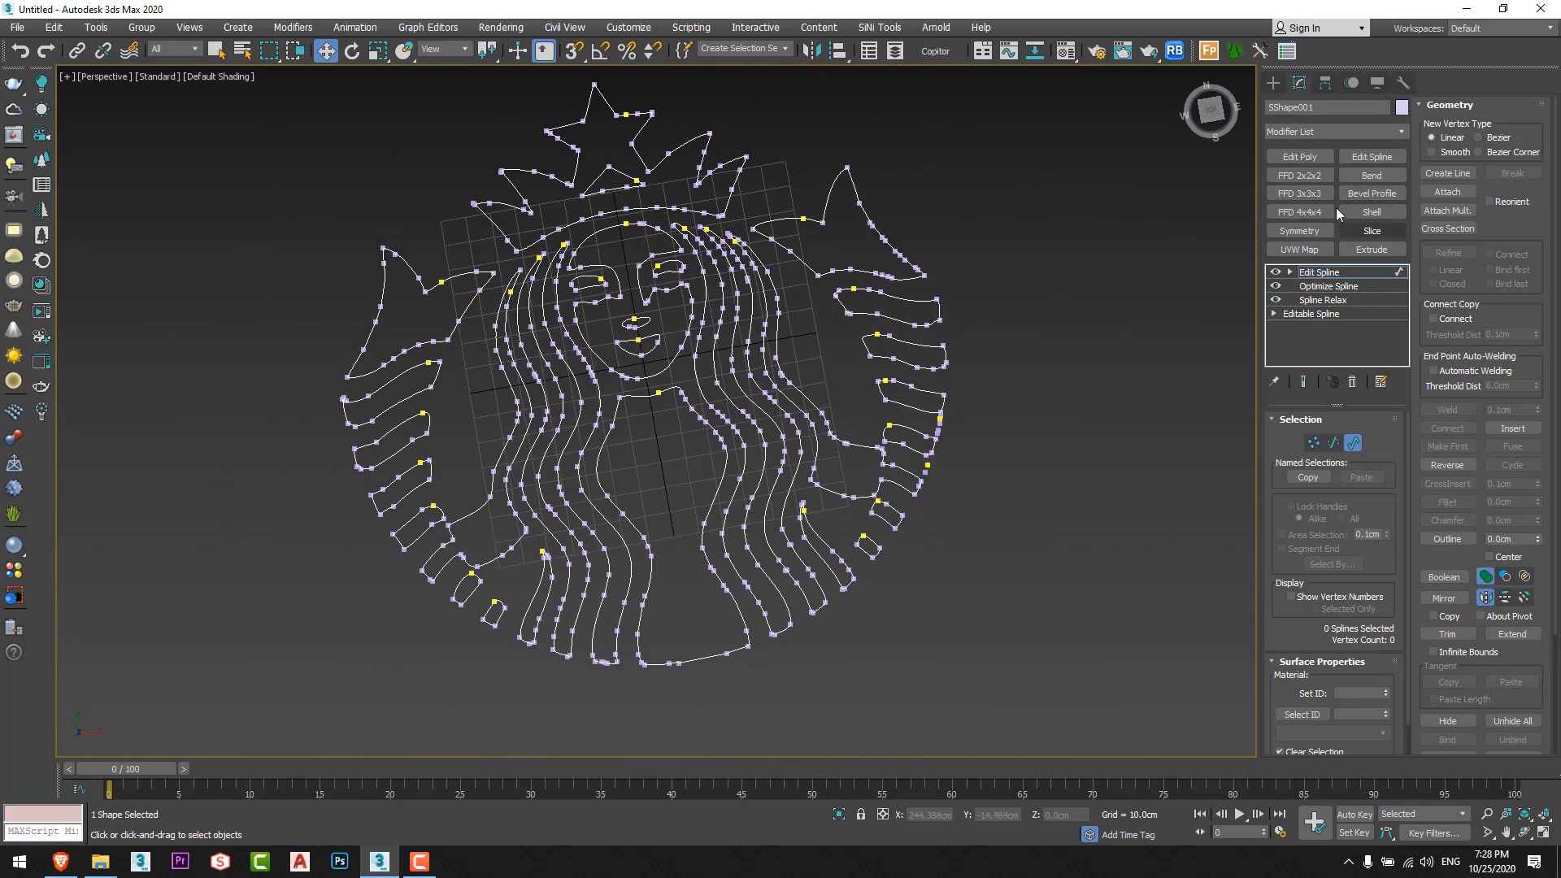
{"action": "left_click", "coordinate": [1371, 249]}
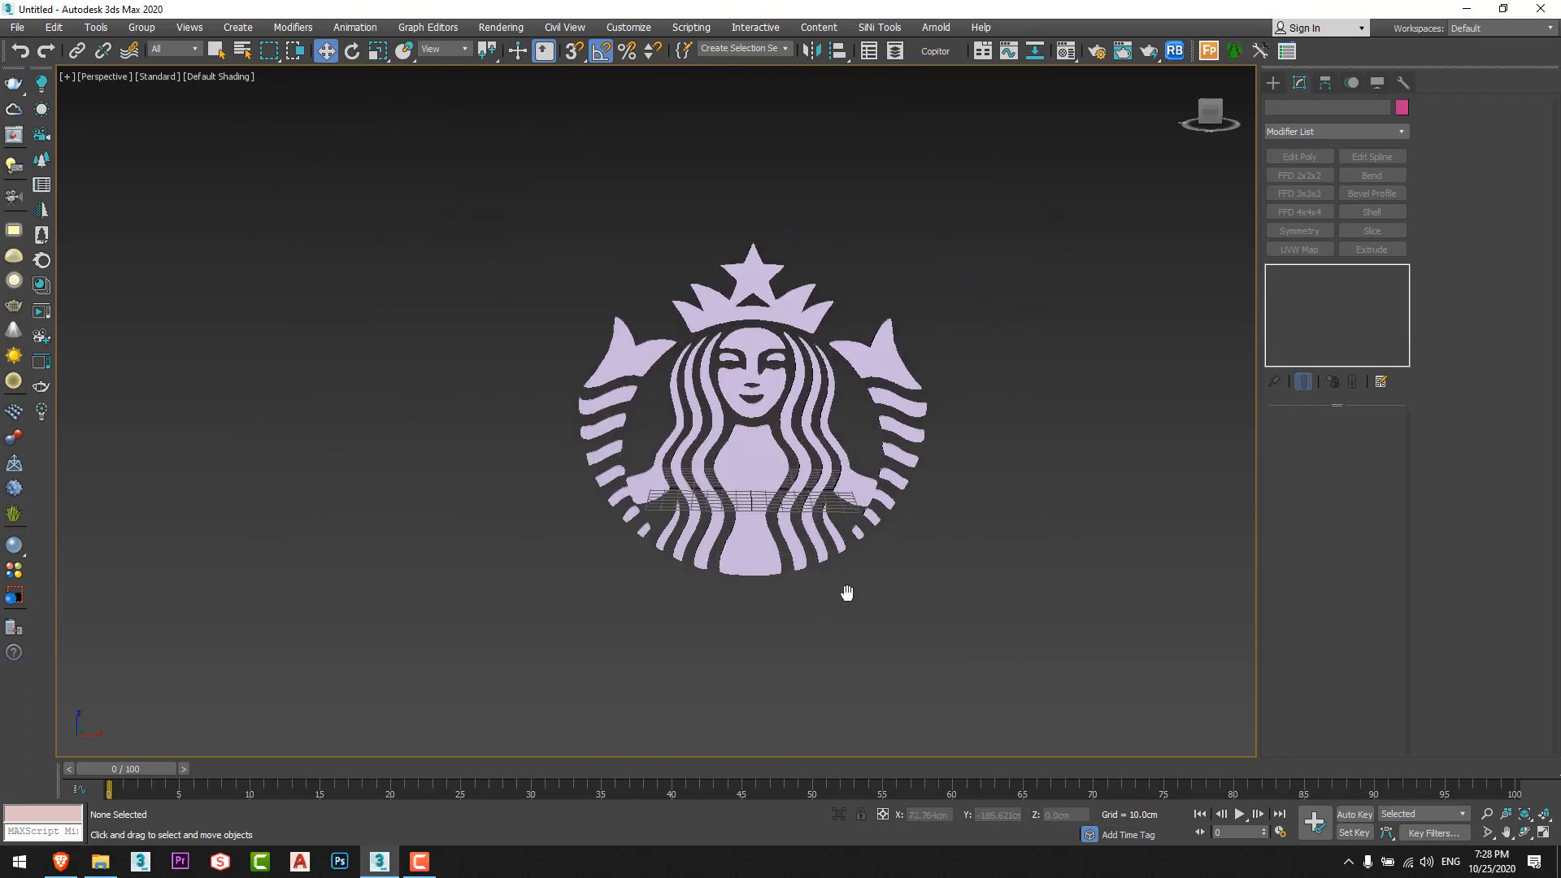
Create a 500x500-segment plane textured with the Batman PNG beside the Starbucks model.
{"action": "left_click", "coordinate": [697, 398]}
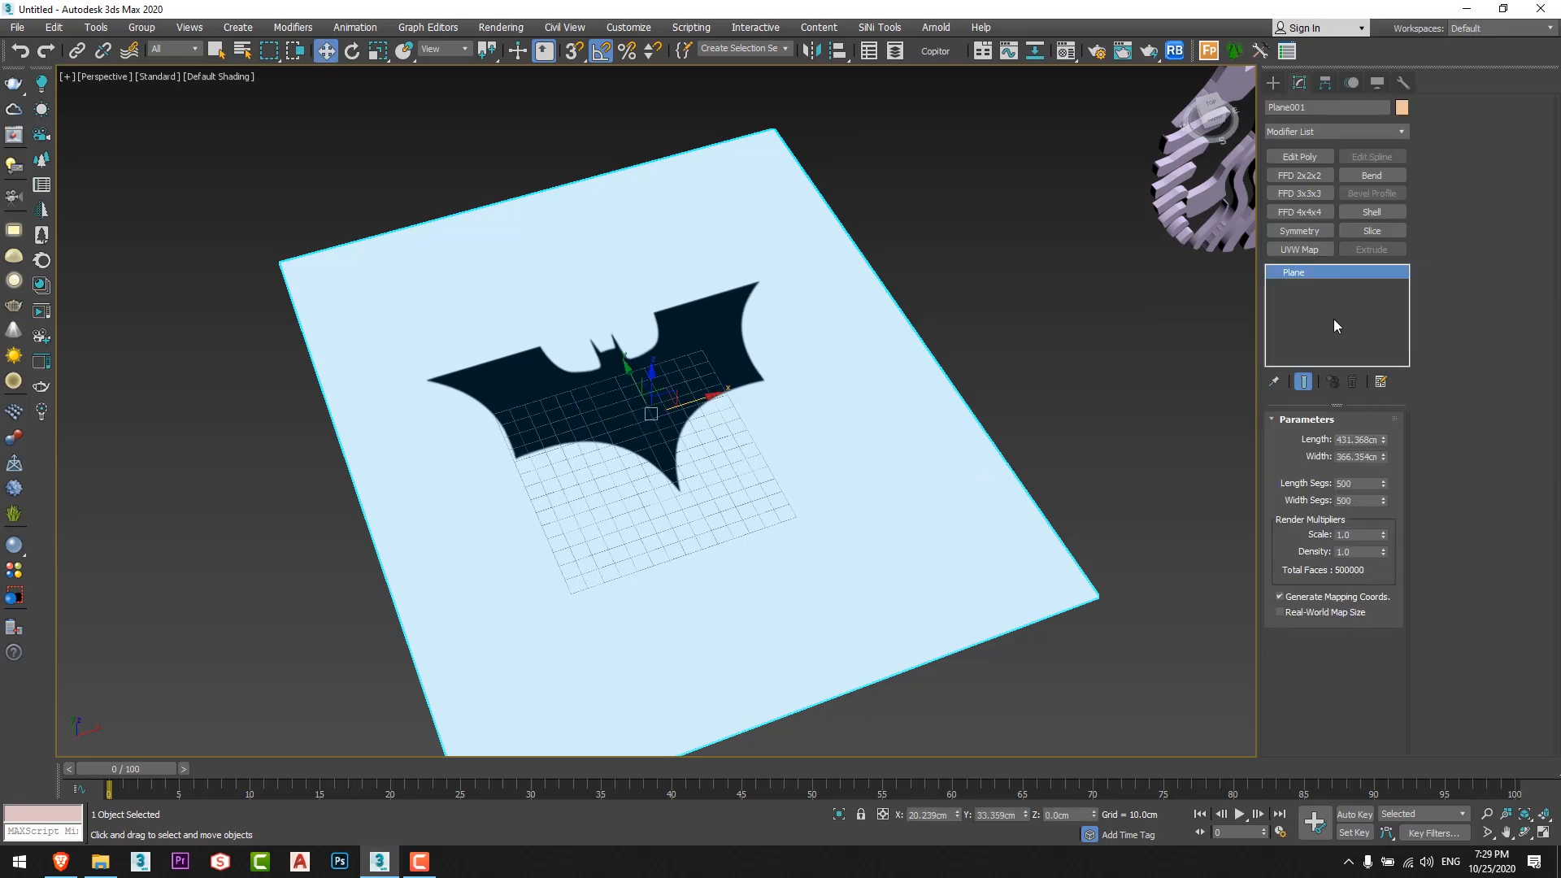
Add Displace and UVW Map modifiers to the Batman plane and resize its base dimensions.
{"action": "left_click", "coordinate": [1401, 132]}
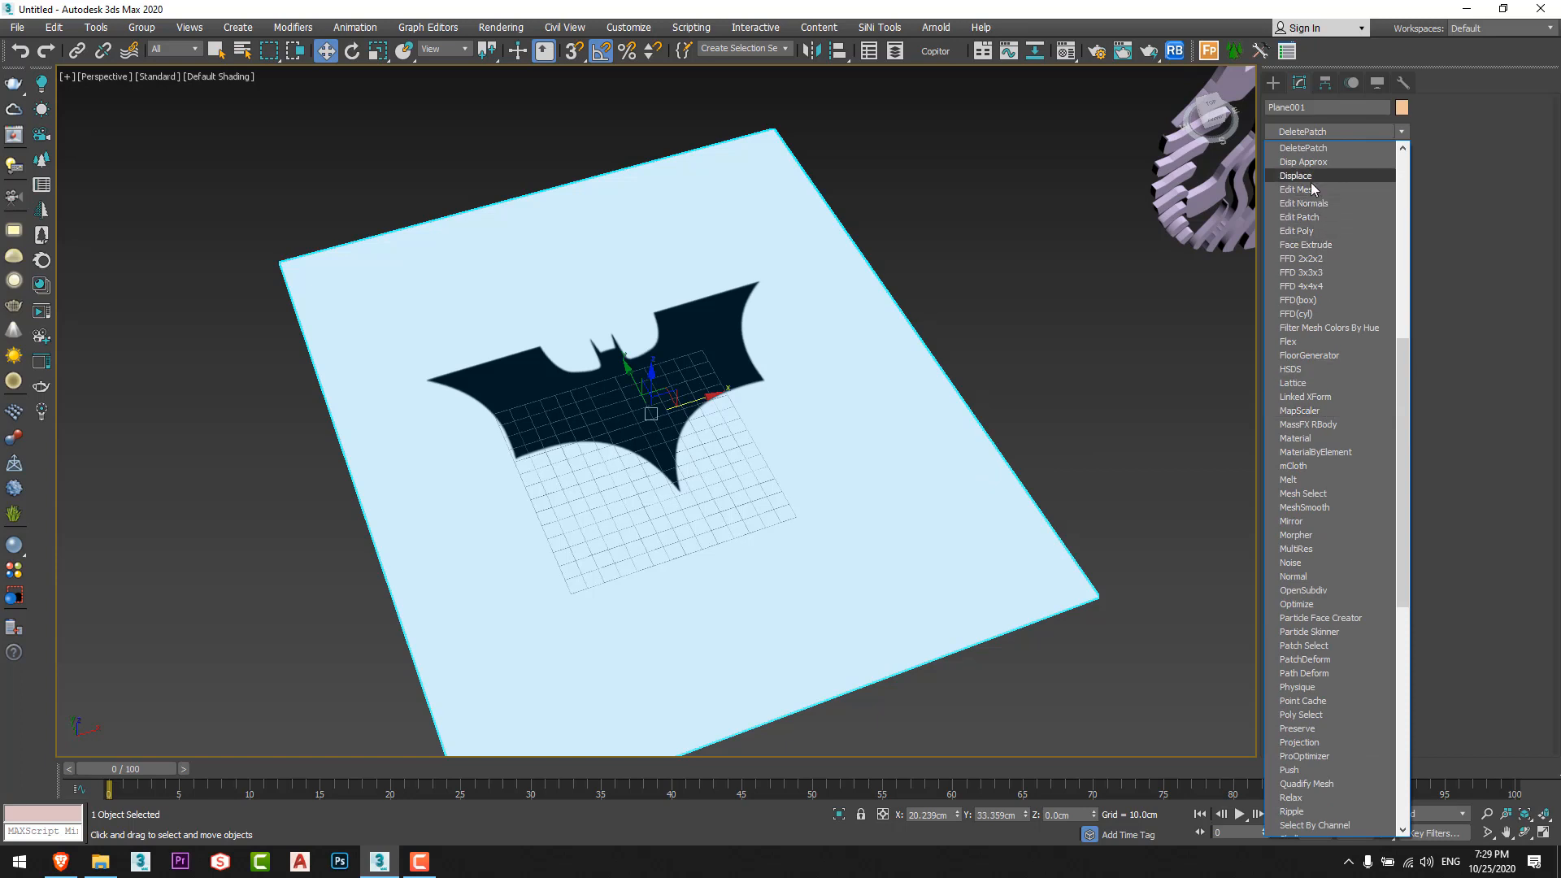
{"action": "left_click", "coordinate": [1296, 176]}
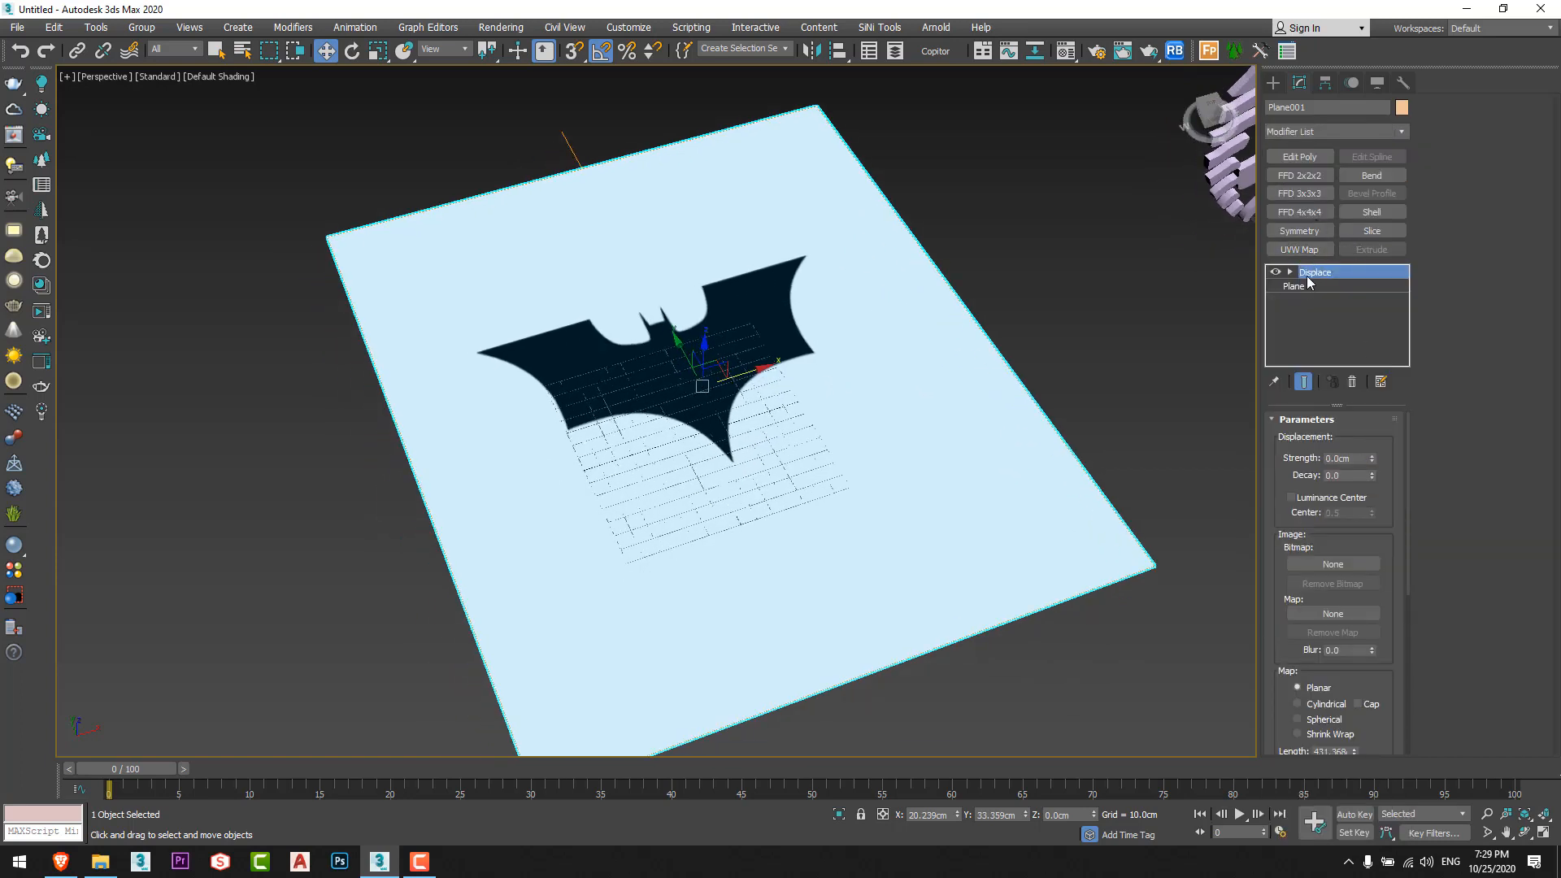
{"action": "left_click", "coordinate": [1318, 286]}
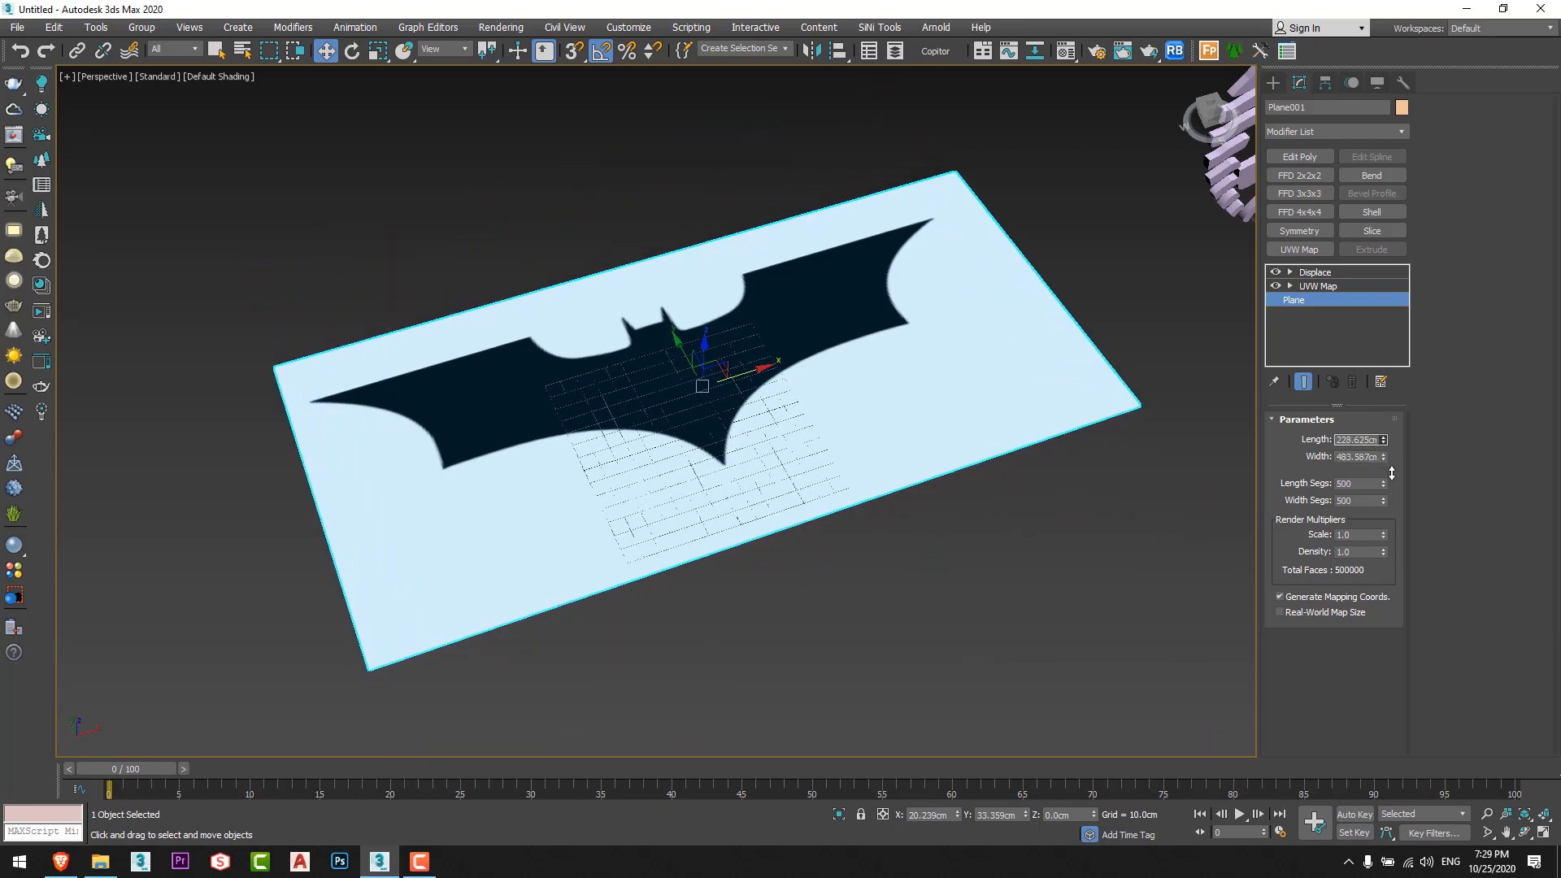
{"action": "left_click", "coordinate": [1319, 286]}
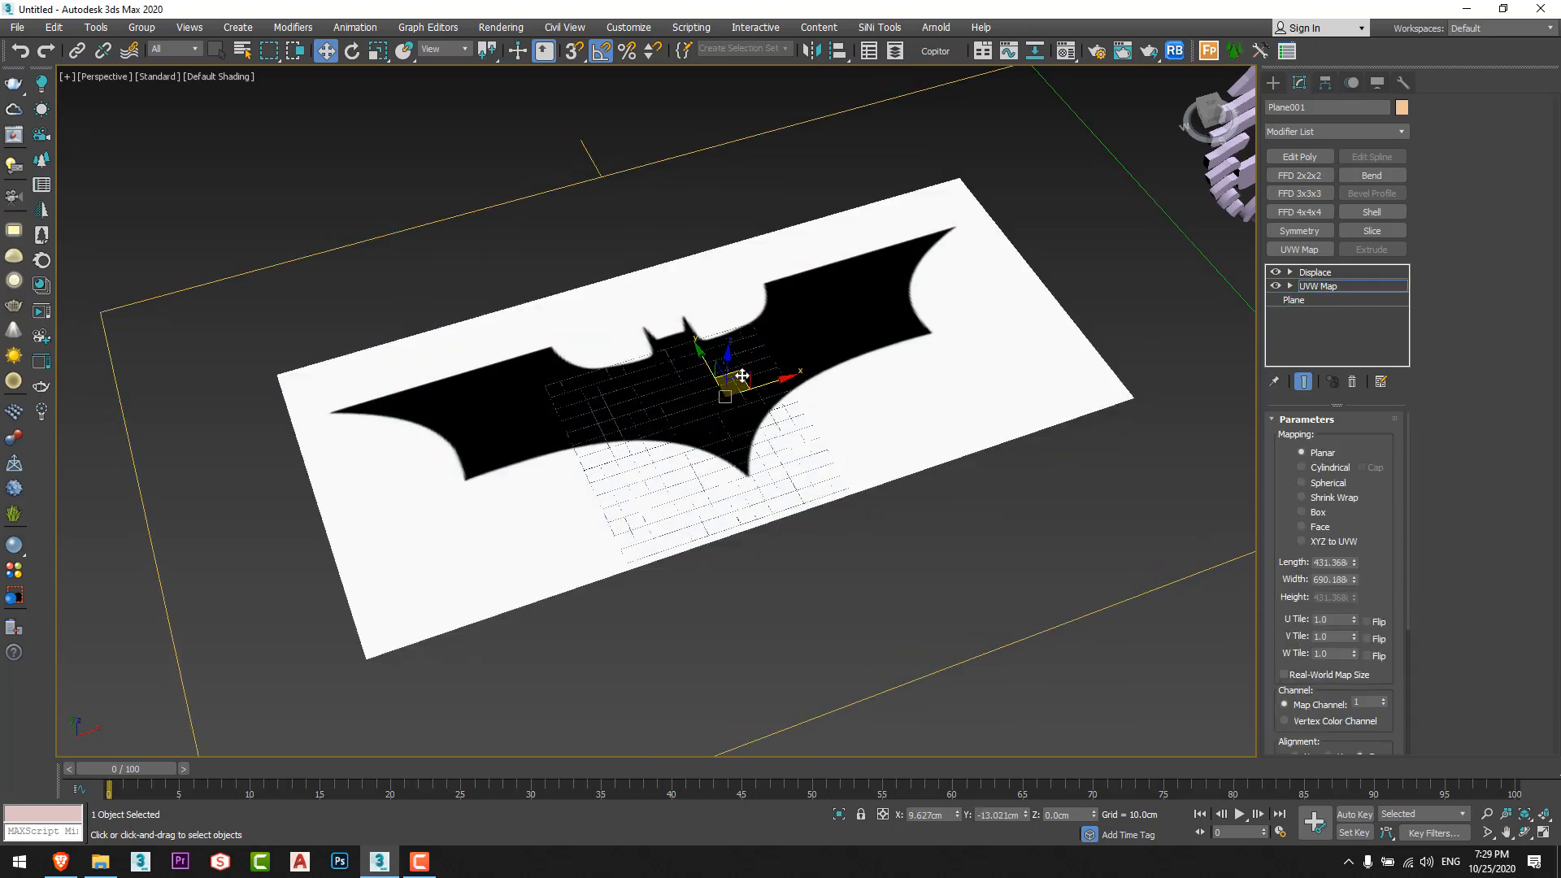
{"action": "left_click", "coordinate": [1315, 272]}
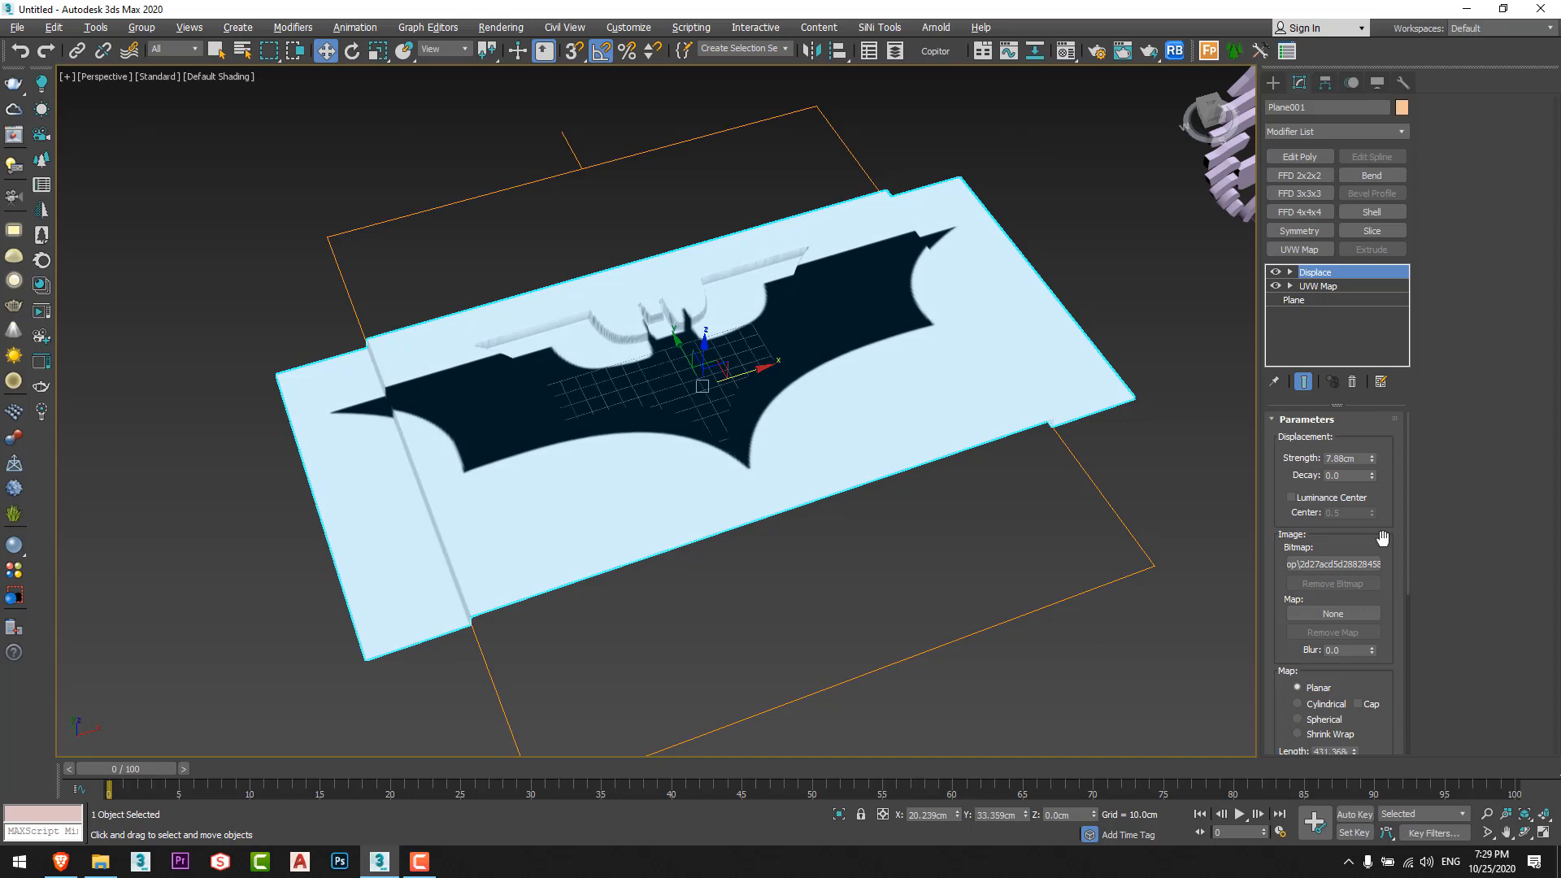
Load the Batman bitmap into Displace, enable Use Existing Mapping and deepen the Strength.
{"action": "scroll", "scroll_direction": "down", "scroll_amount": 3}
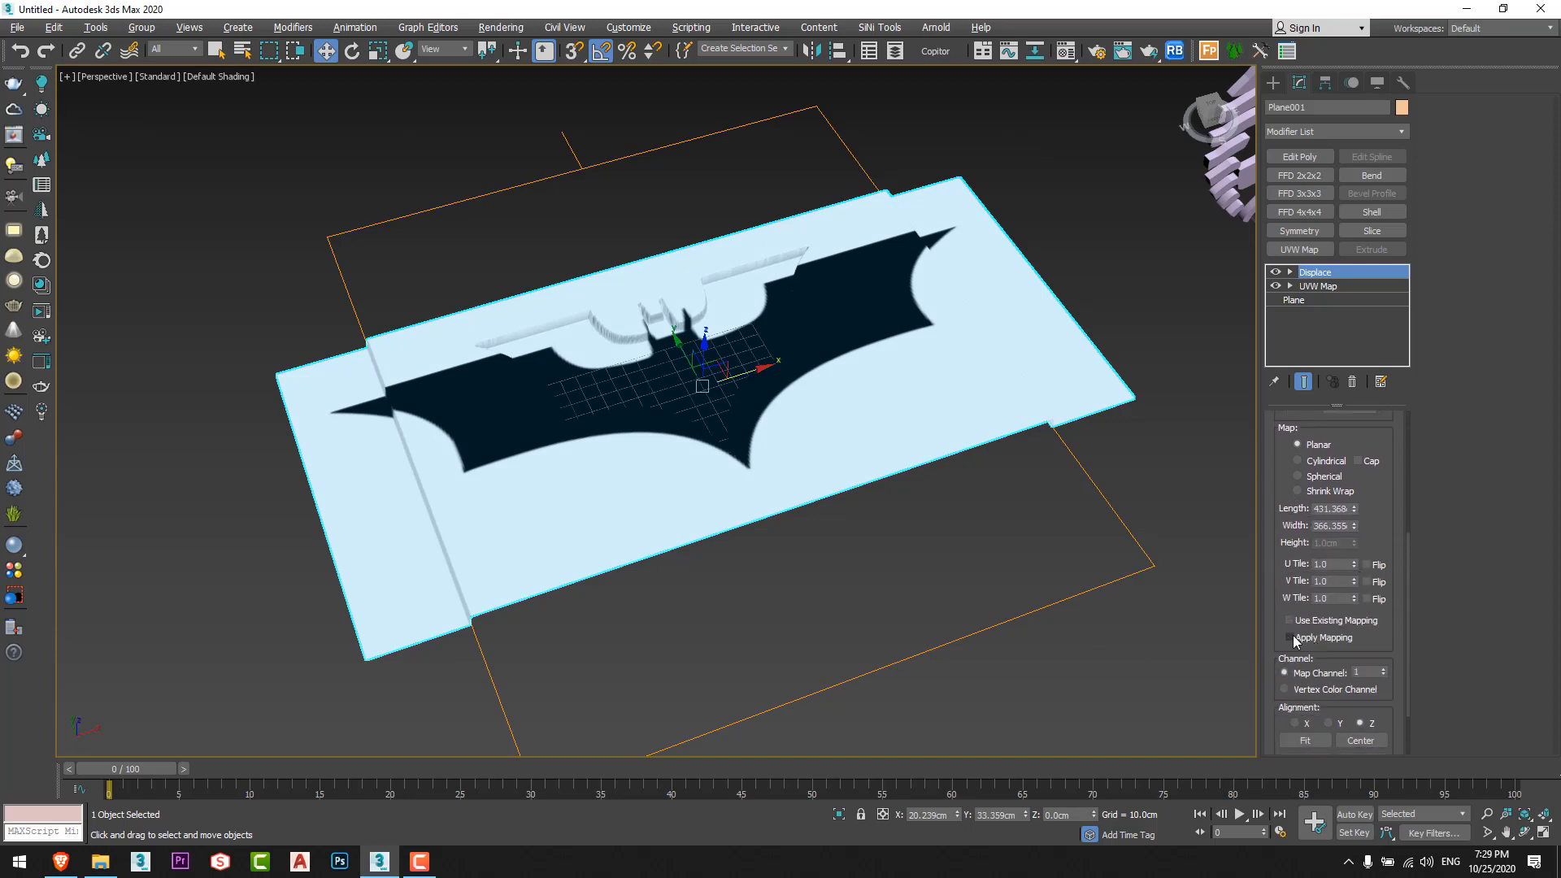
{"action": "left_click", "coordinate": [1289, 620]}
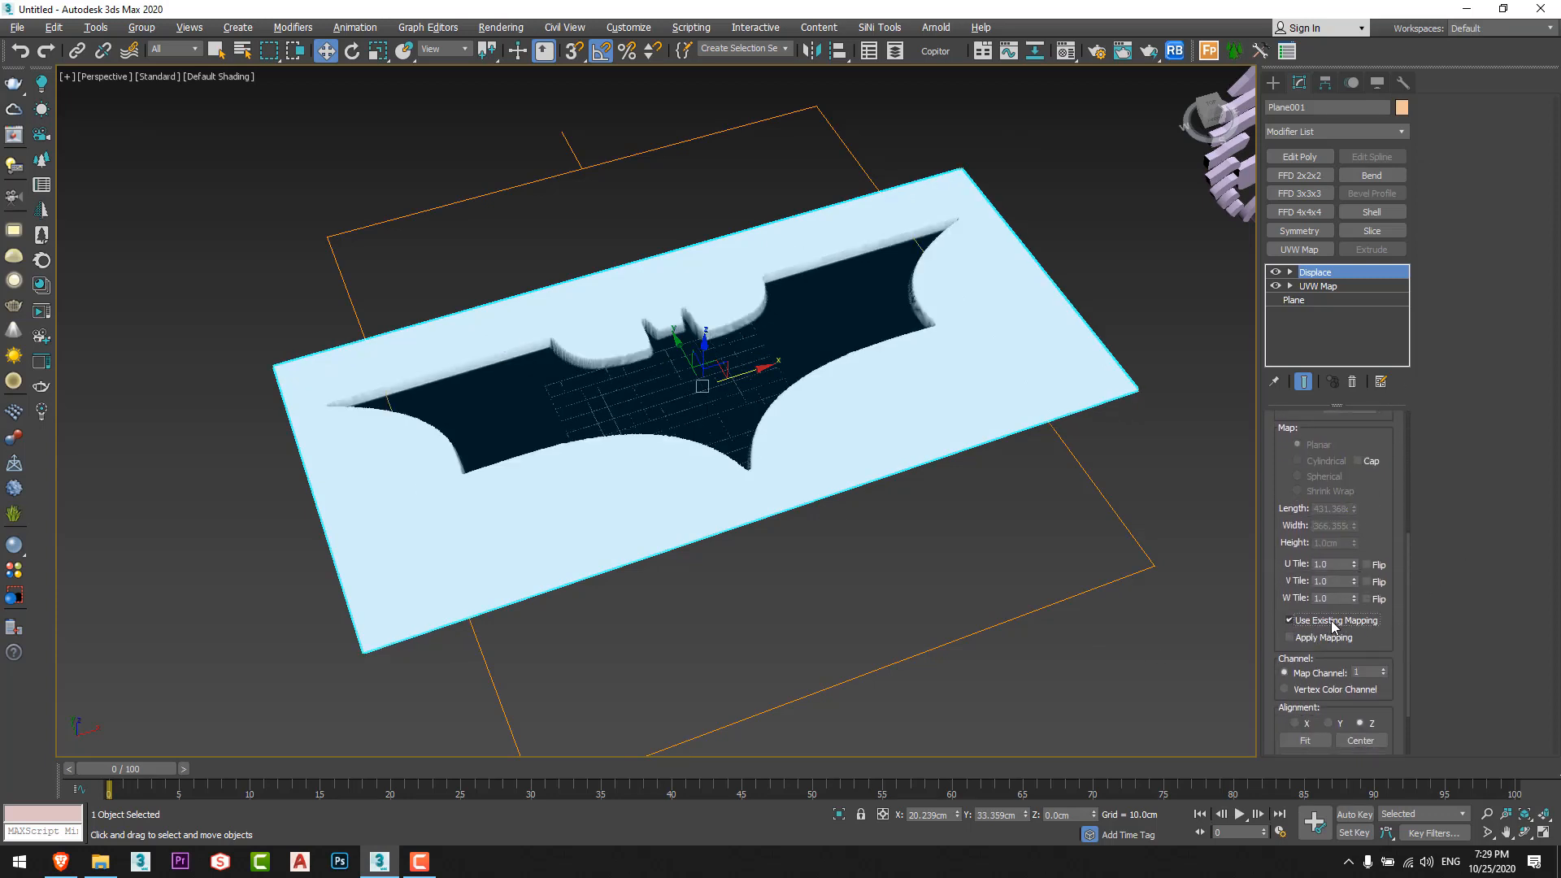
{"action": "left_click", "coordinate": [1313, 271]}
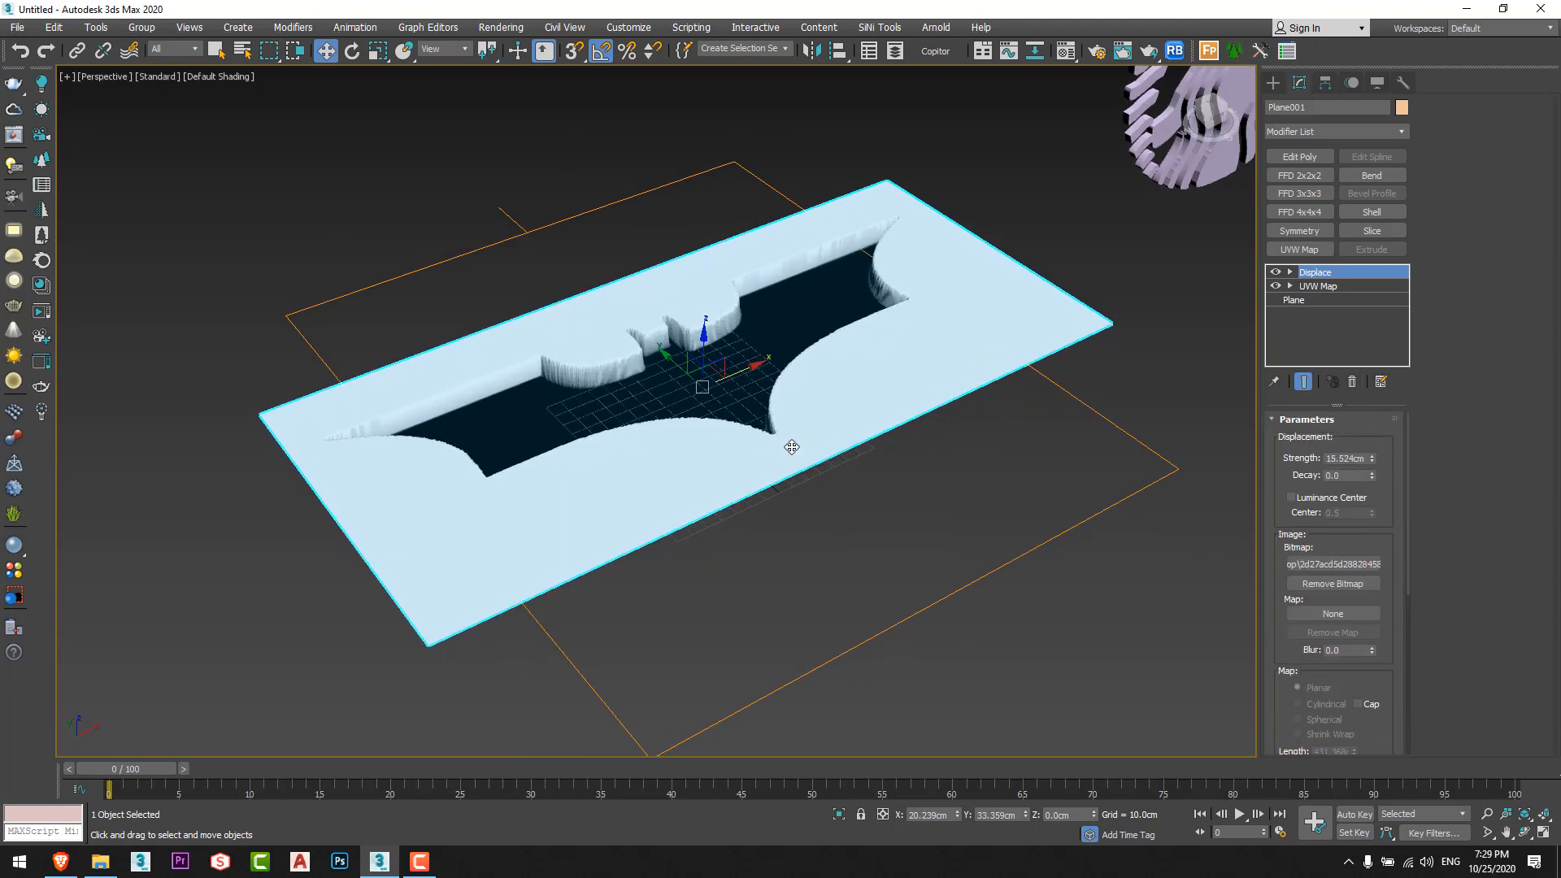
{"action": "left_click", "coordinate": [1289, 108]}
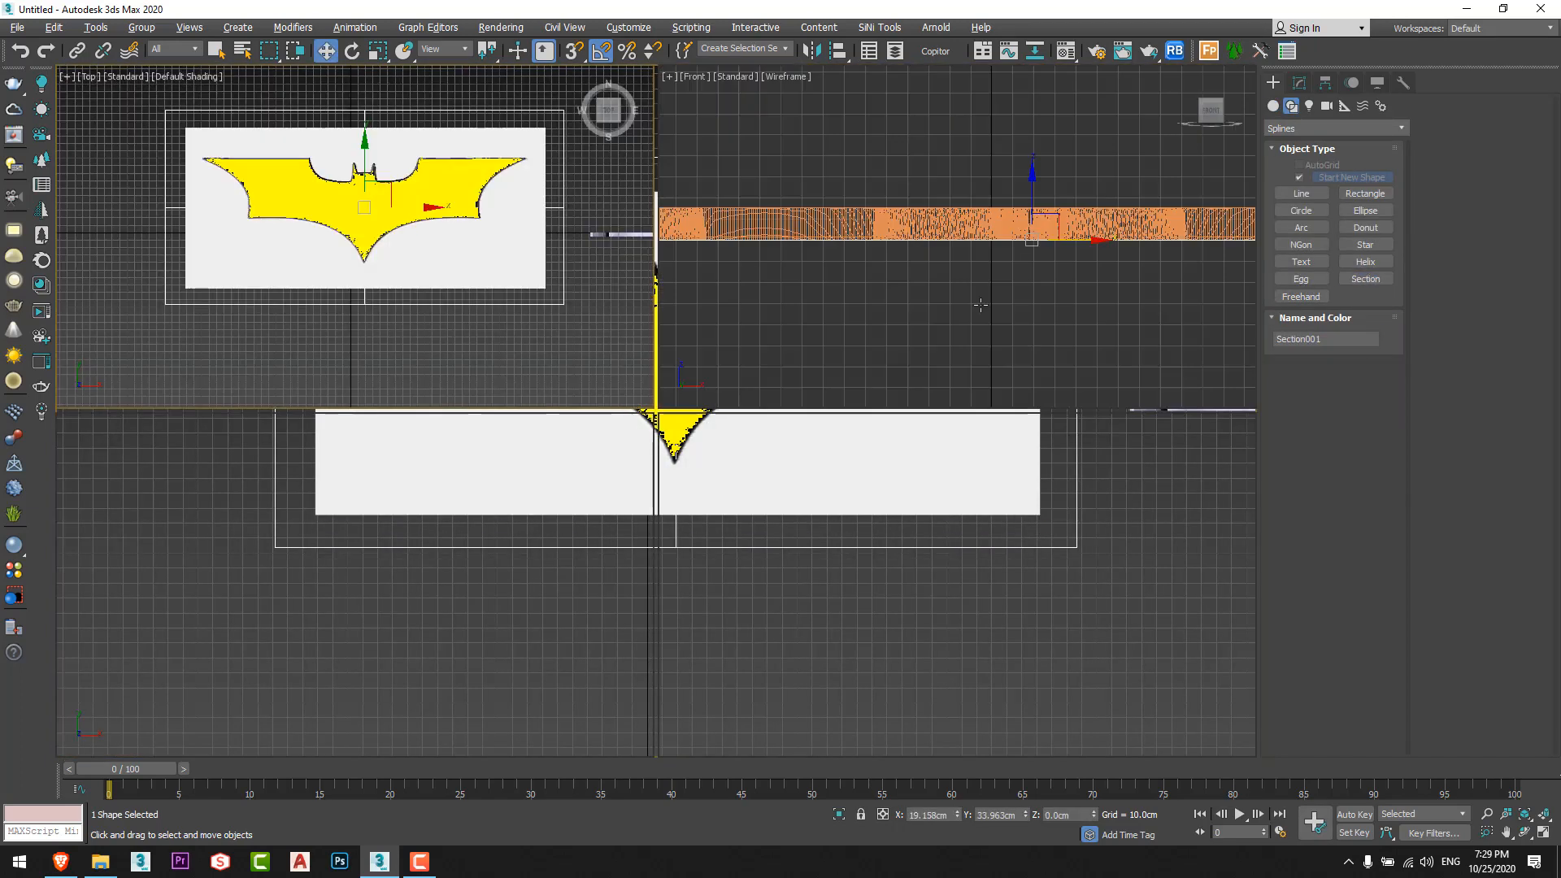
Create the Batman outline spline from the section slice and confirm its name.
{"action": "key", "text": "alt+w"}
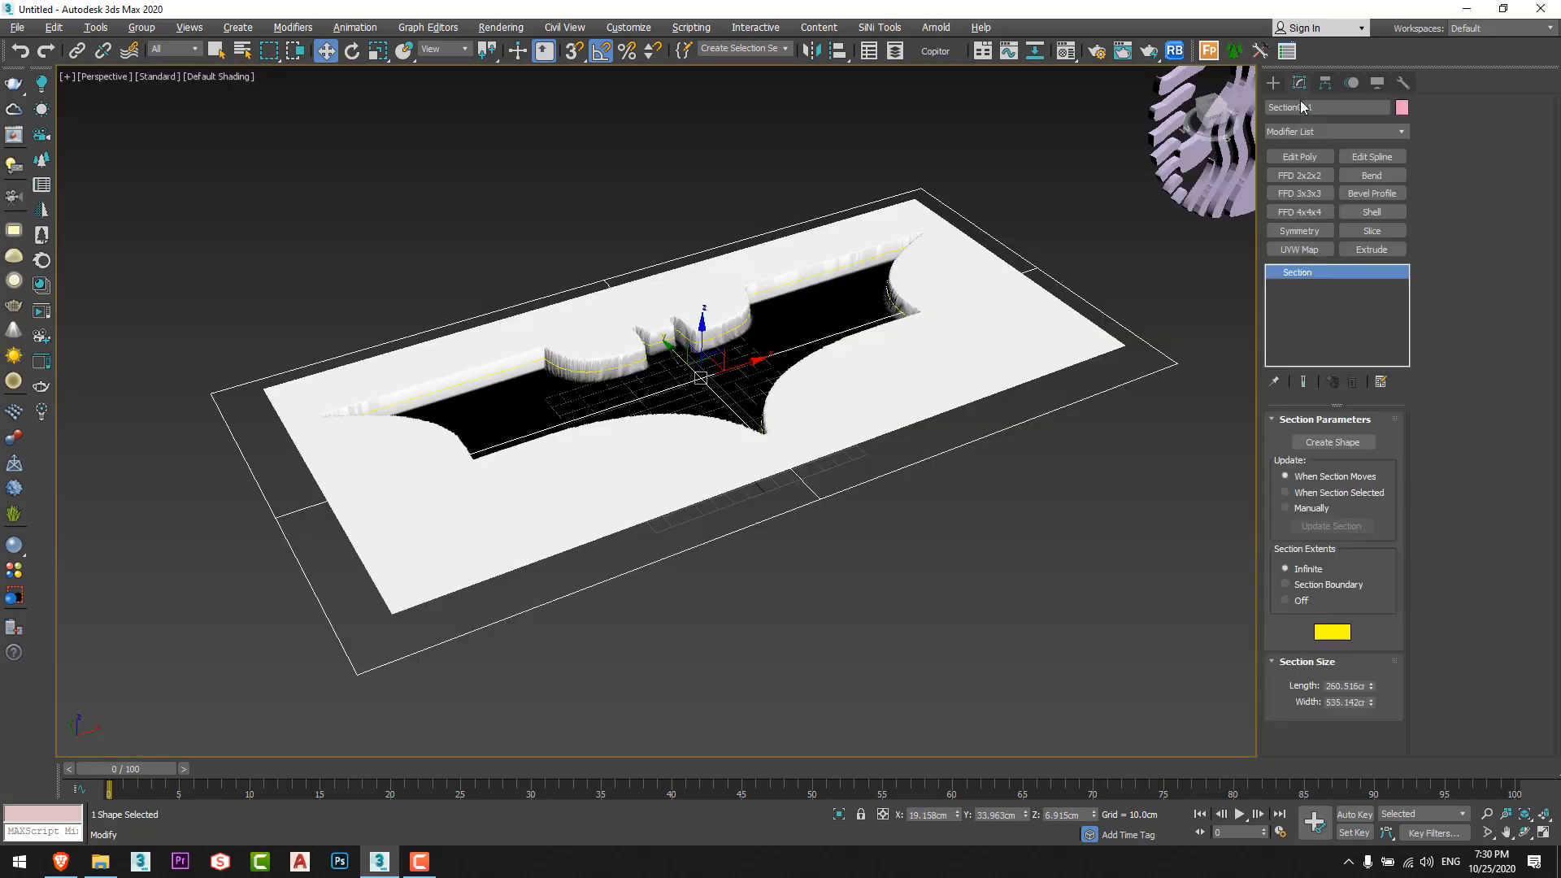
{"action": "left_click", "coordinate": [1331, 442]}
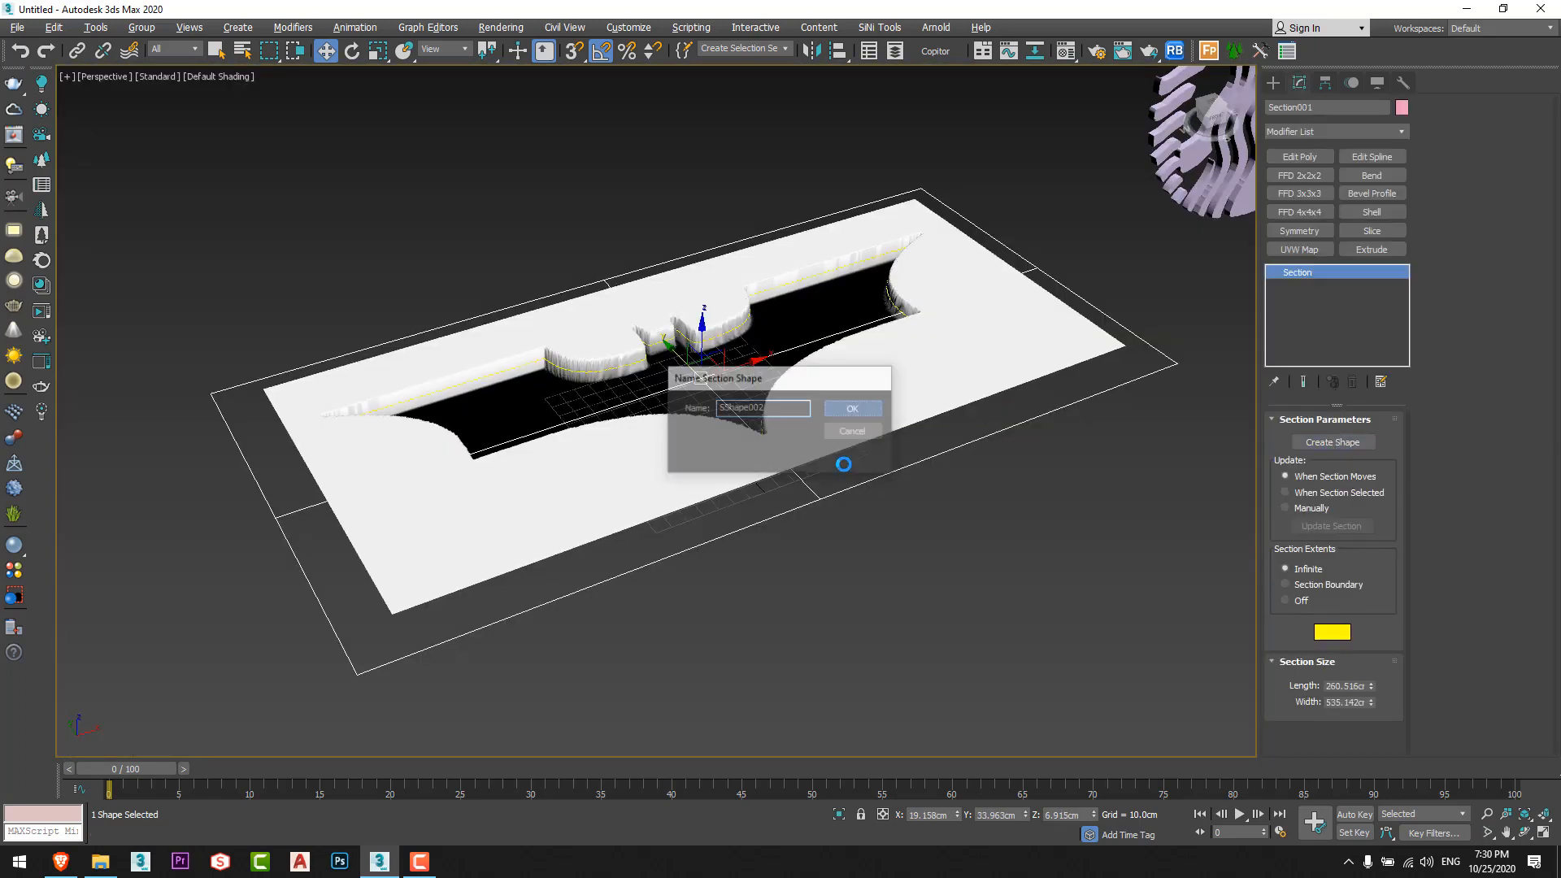
{"action": "left_click", "coordinate": [851, 408]}
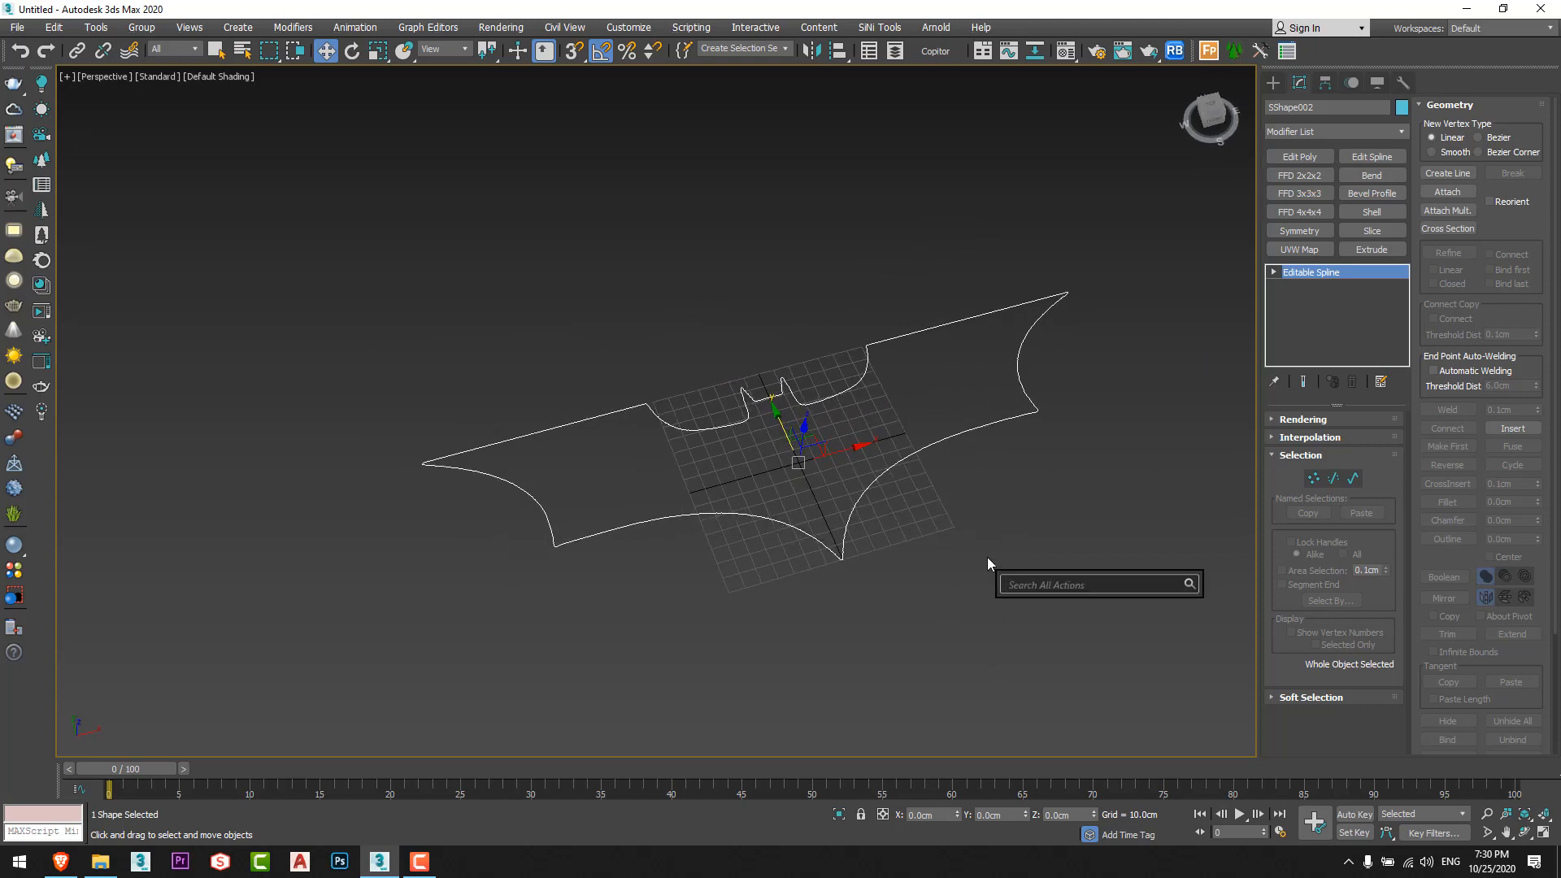
Apply Spline Relax to the Batman outline and adjust its relax amount.
{"action": "type", "text": "spline re"}
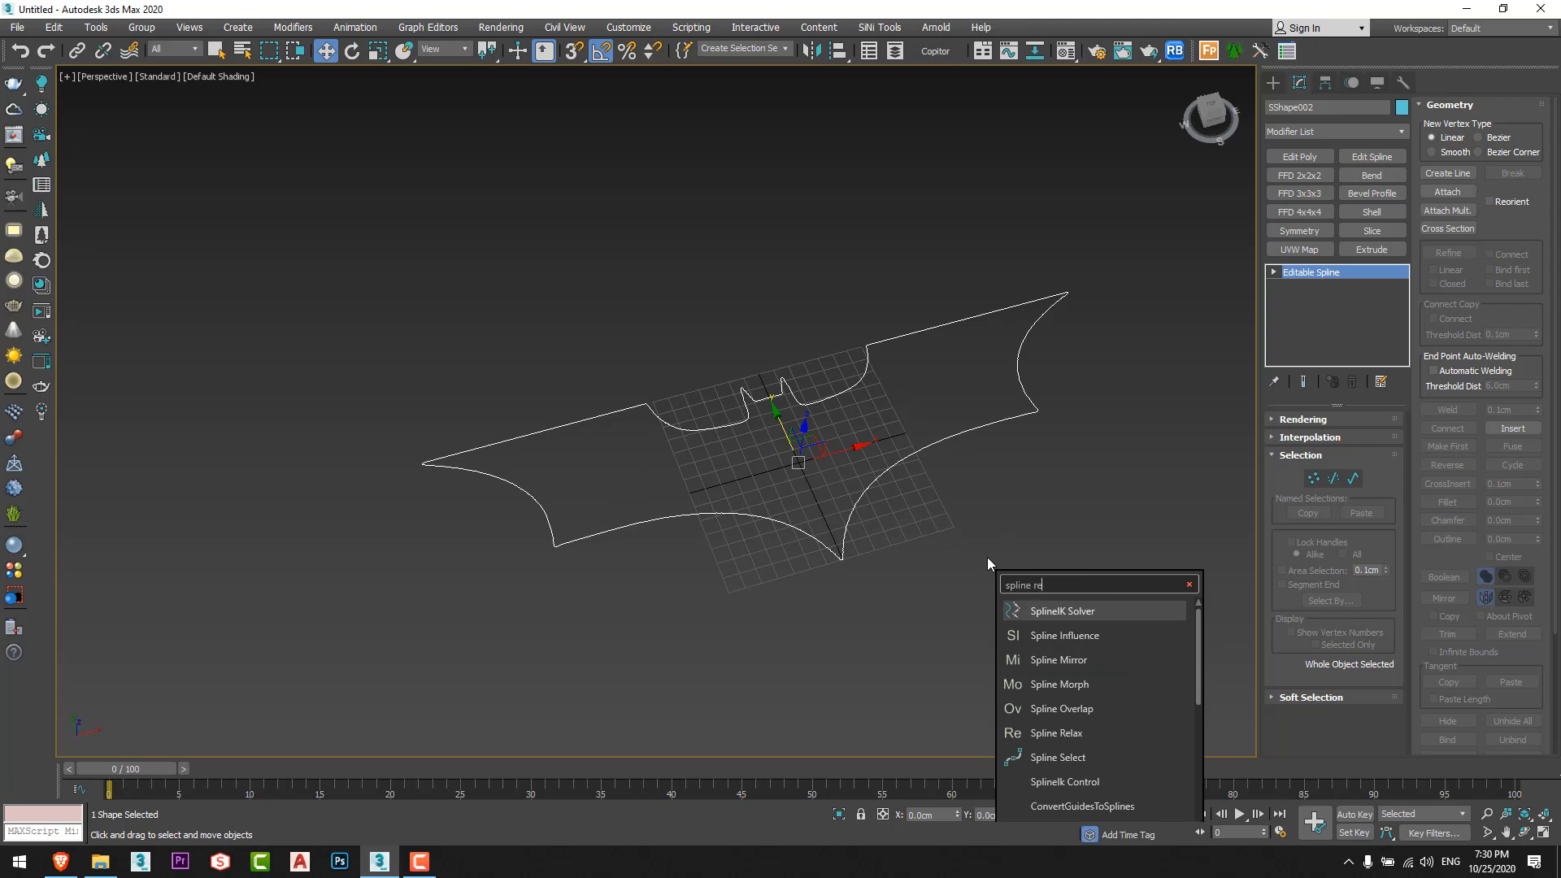
{"action": "left_click", "coordinate": [1057, 733]}
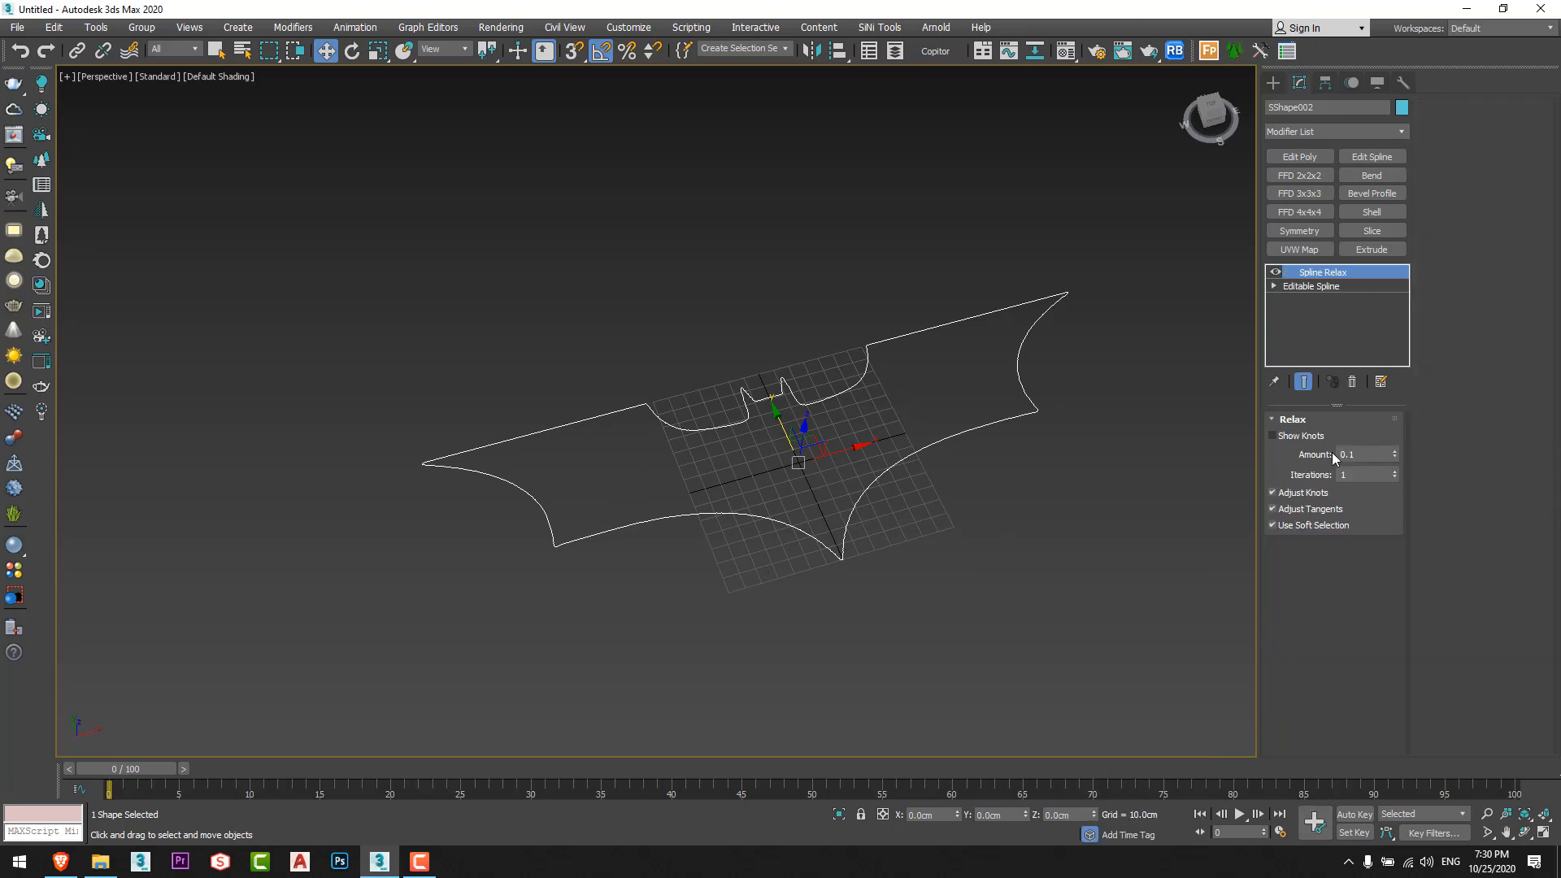
{"action": "triple_click", "coordinate": [1361, 454]}
{"action": "type", "text": "1"}
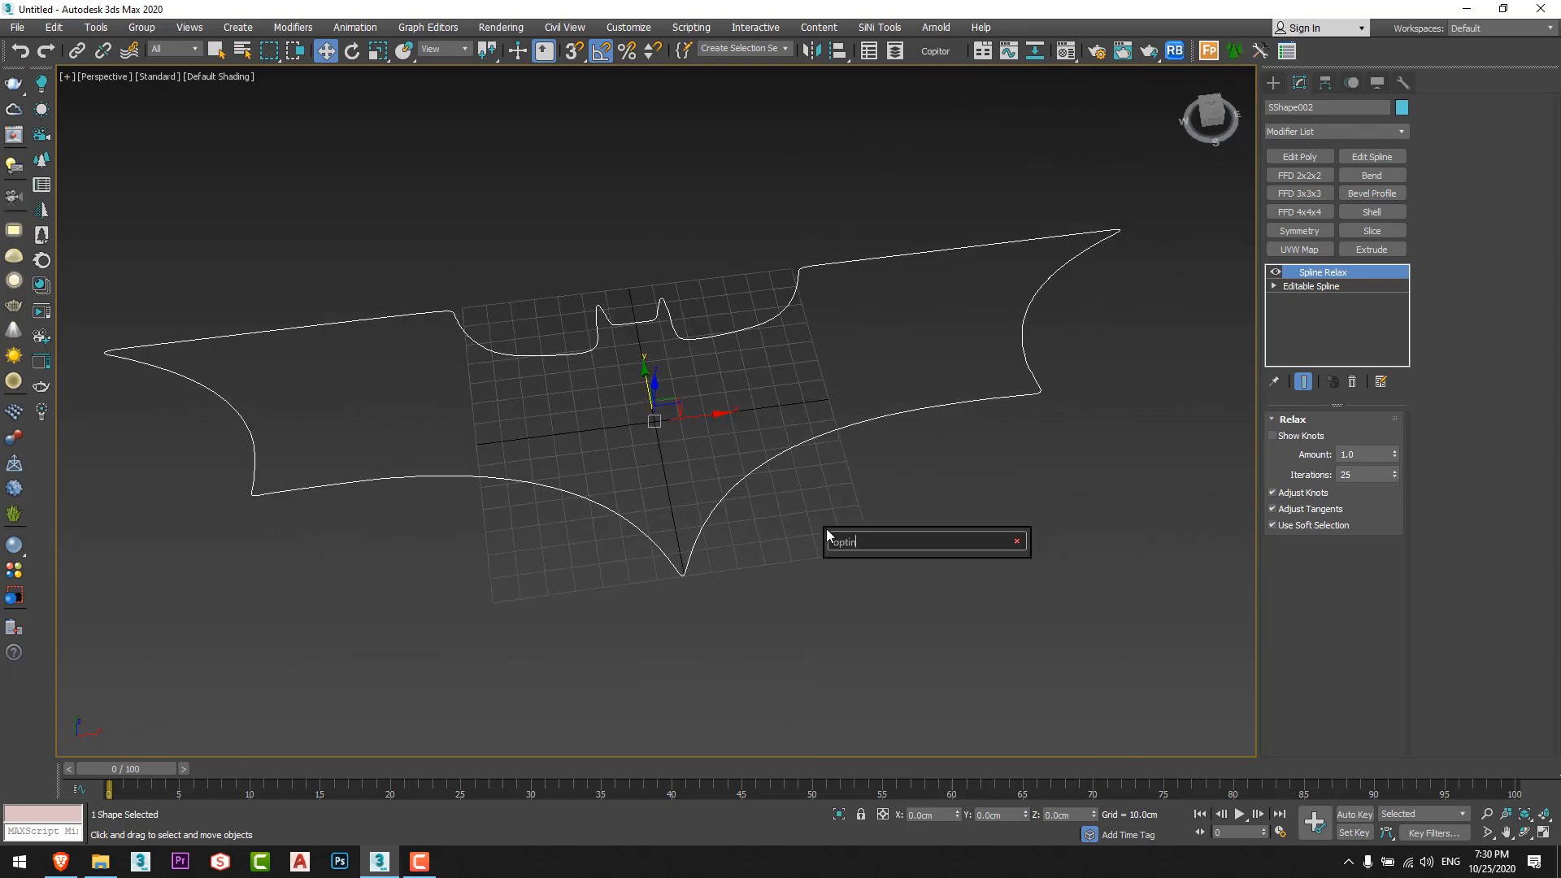
Add Optimize Spline (By % 95, Min Knots 2, Iterations 8), reducing 2886 knots to 144.
{"action": "type", "text": "opti"}
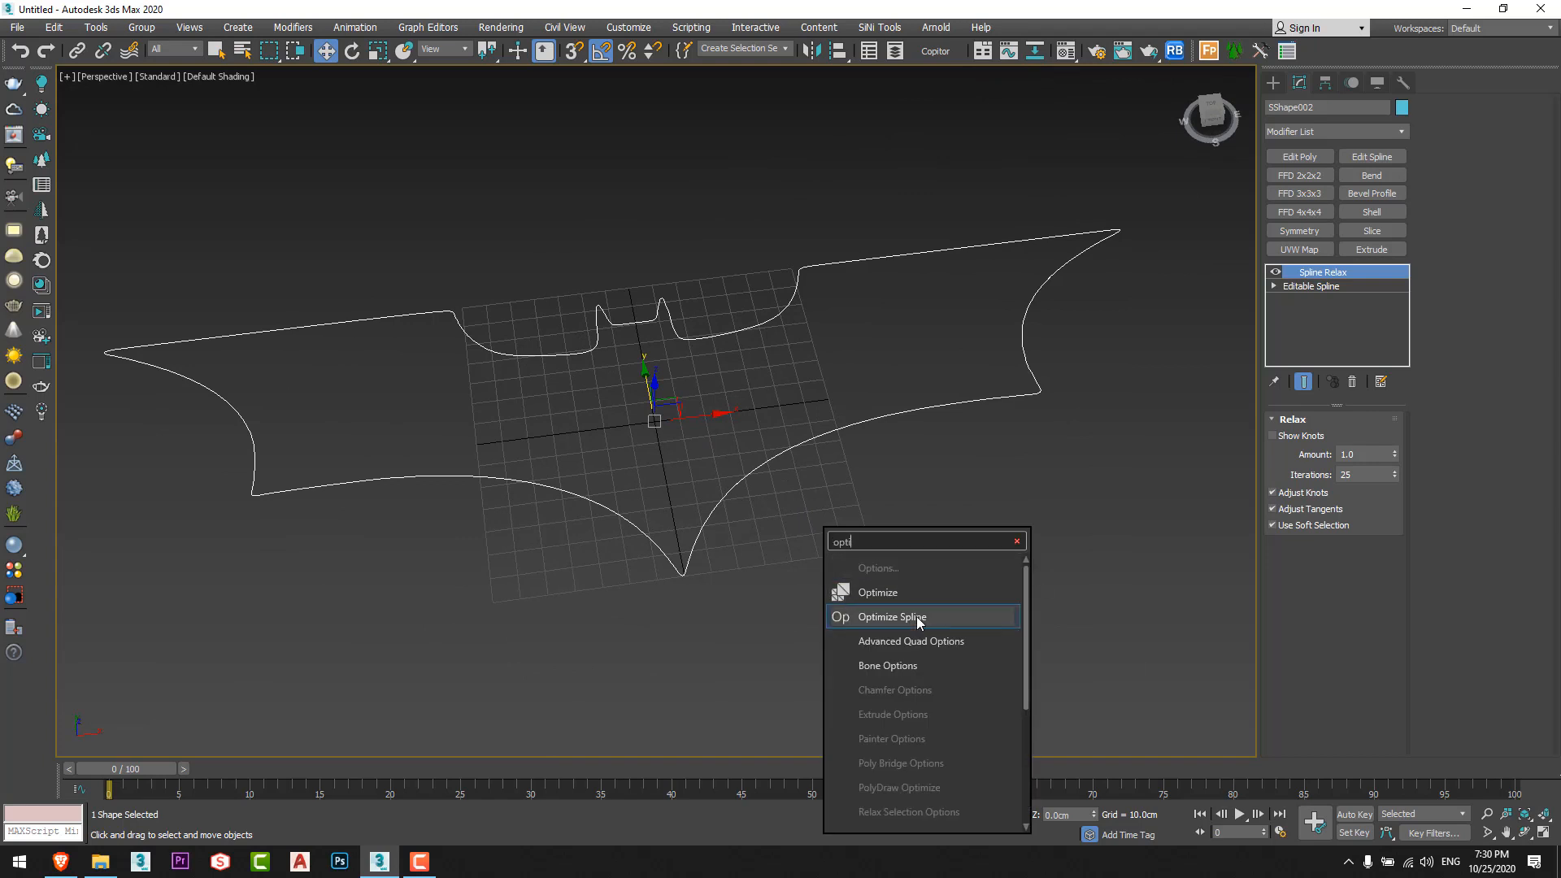
{"action": "left_click", "coordinate": [889, 617]}
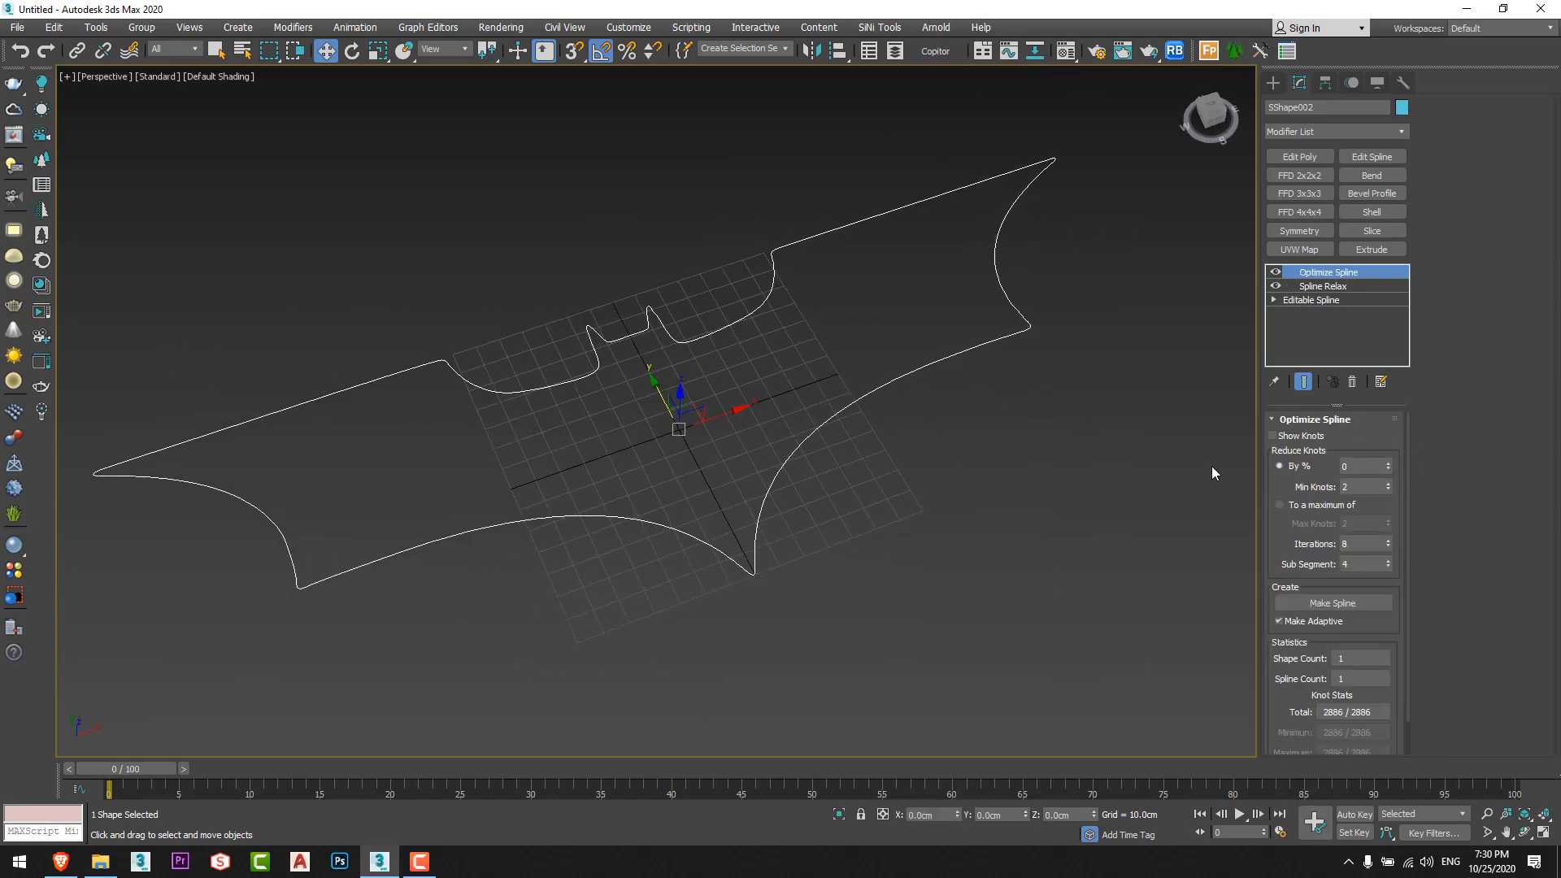
{"action": "left_click", "coordinate": [1280, 435]}
{"action": "type", "text": "95"}
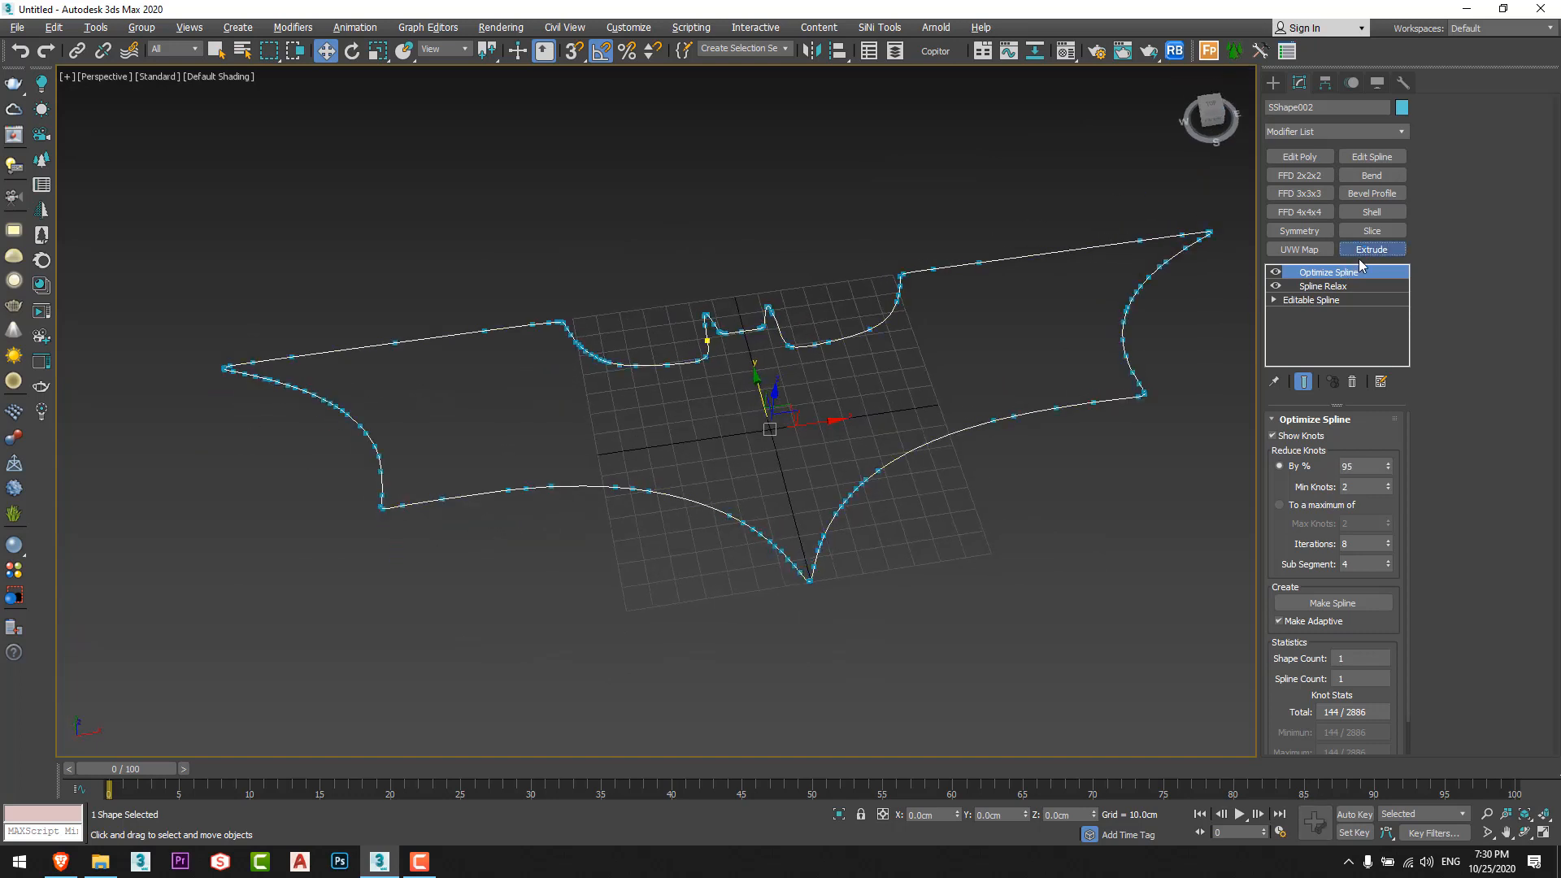
{"action": "left_click", "coordinate": [1369, 249]}
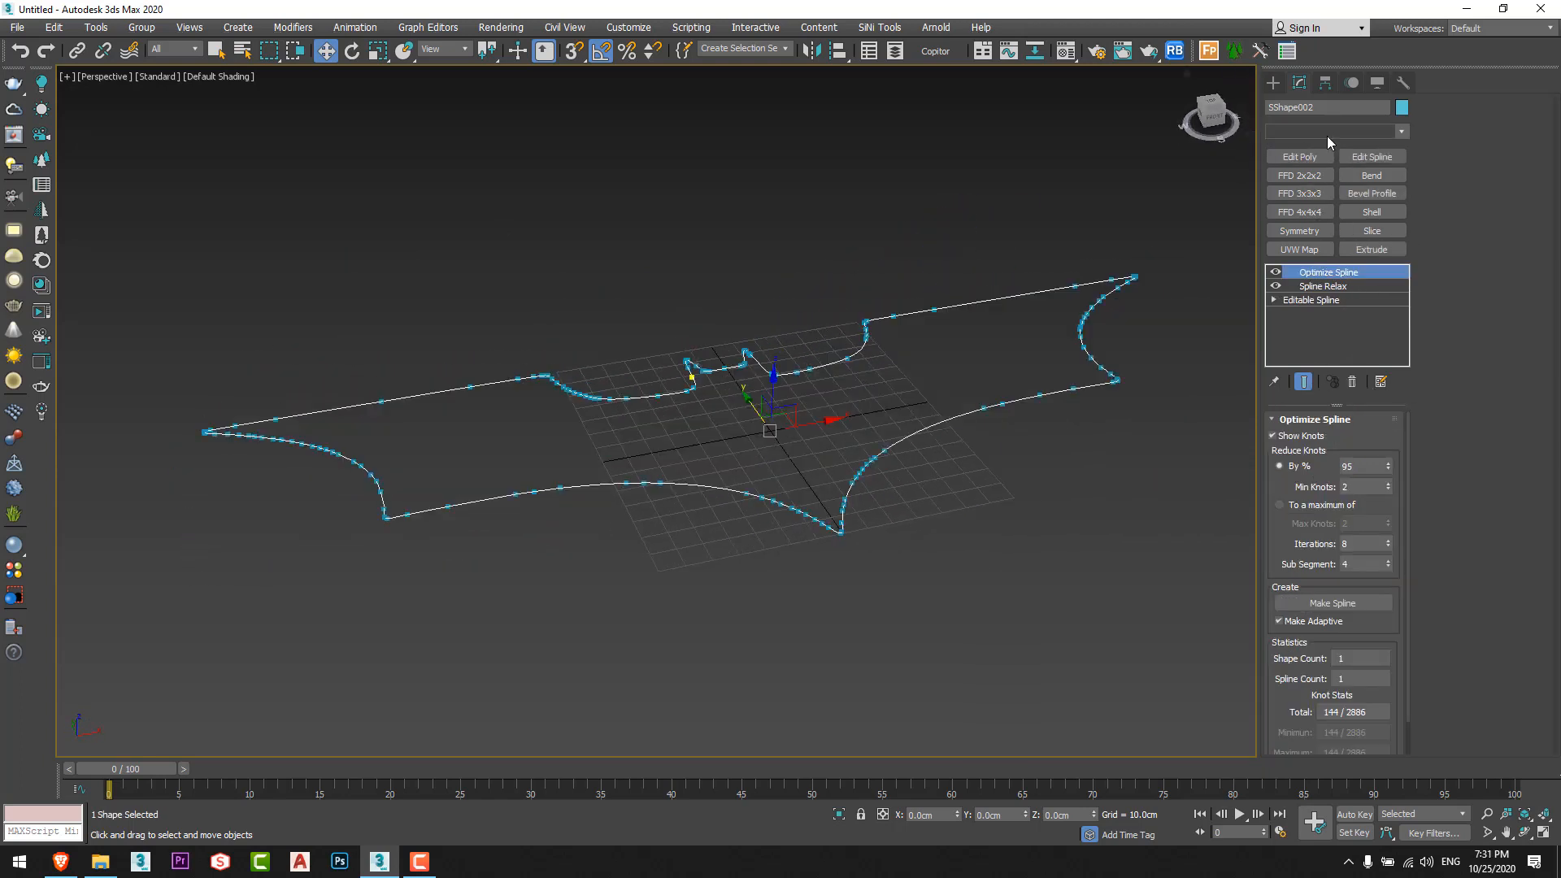
Bevel the Batman outline with Level 1 height 2.0cm and Level 2 height 0.5cm.
{"action": "left_click", "coordinate": [1400, 130]}
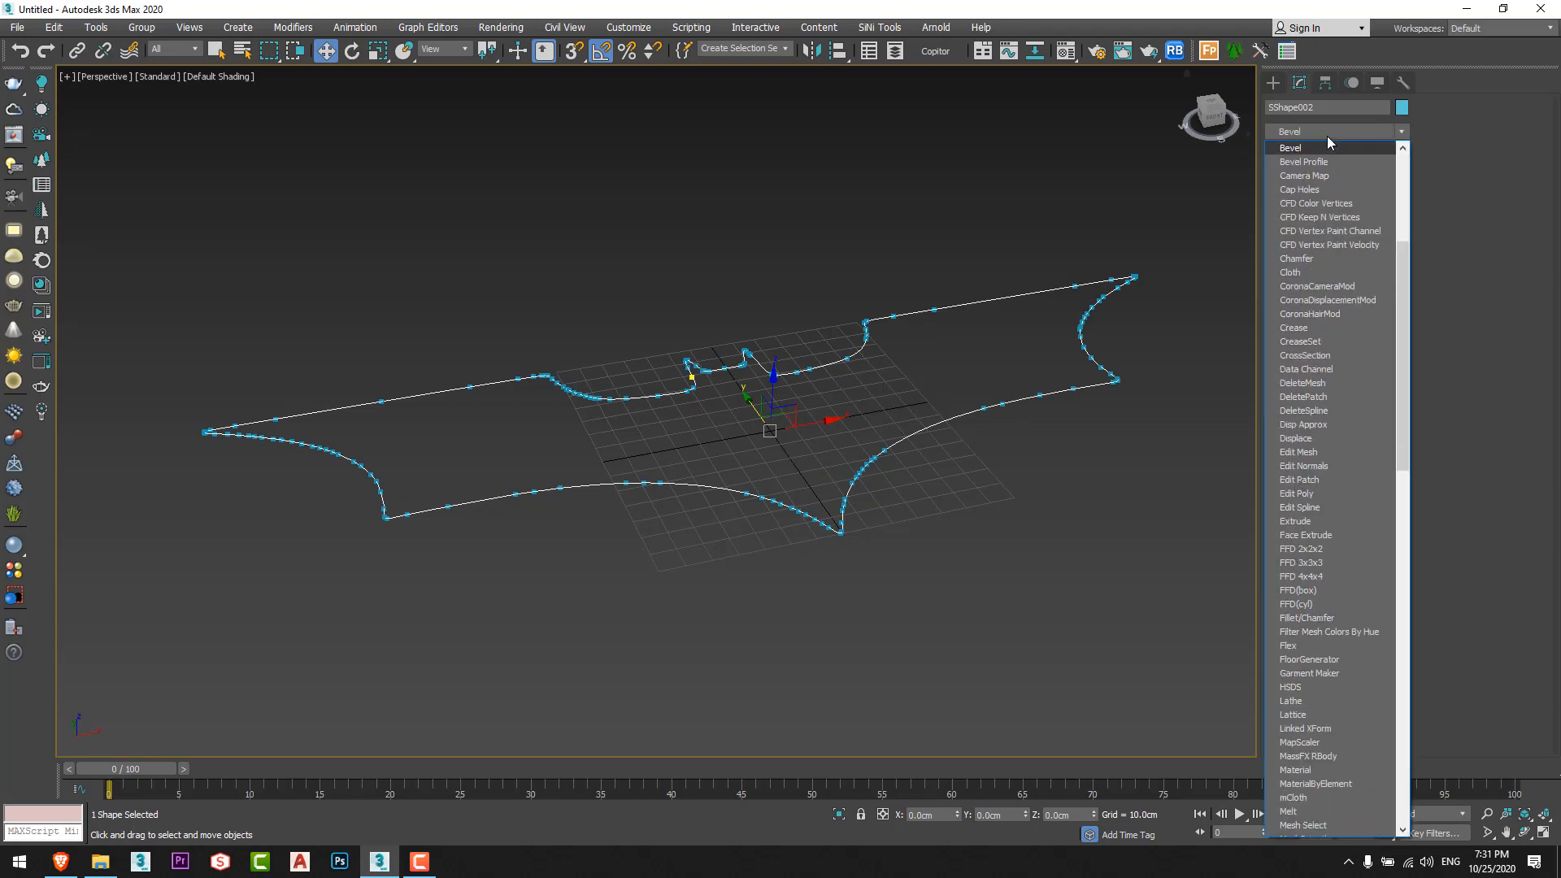
{"action": "left_click", "coordinate": [1289, 148]}
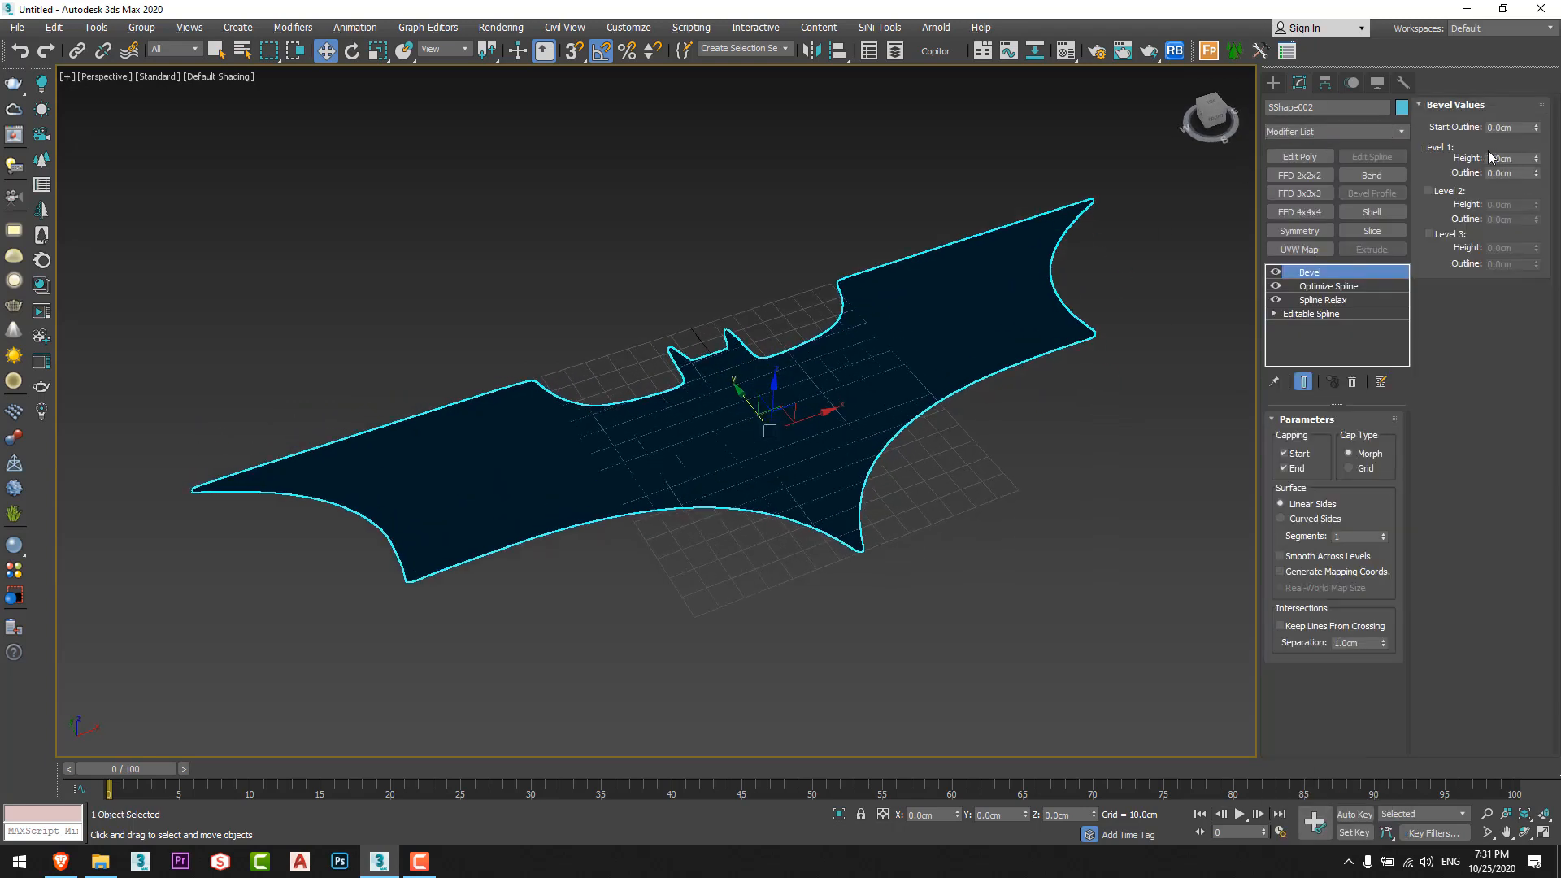
{"action": "triple_click", "coordinate": [1498, 157]}
{"action": "type", "text": "2"}
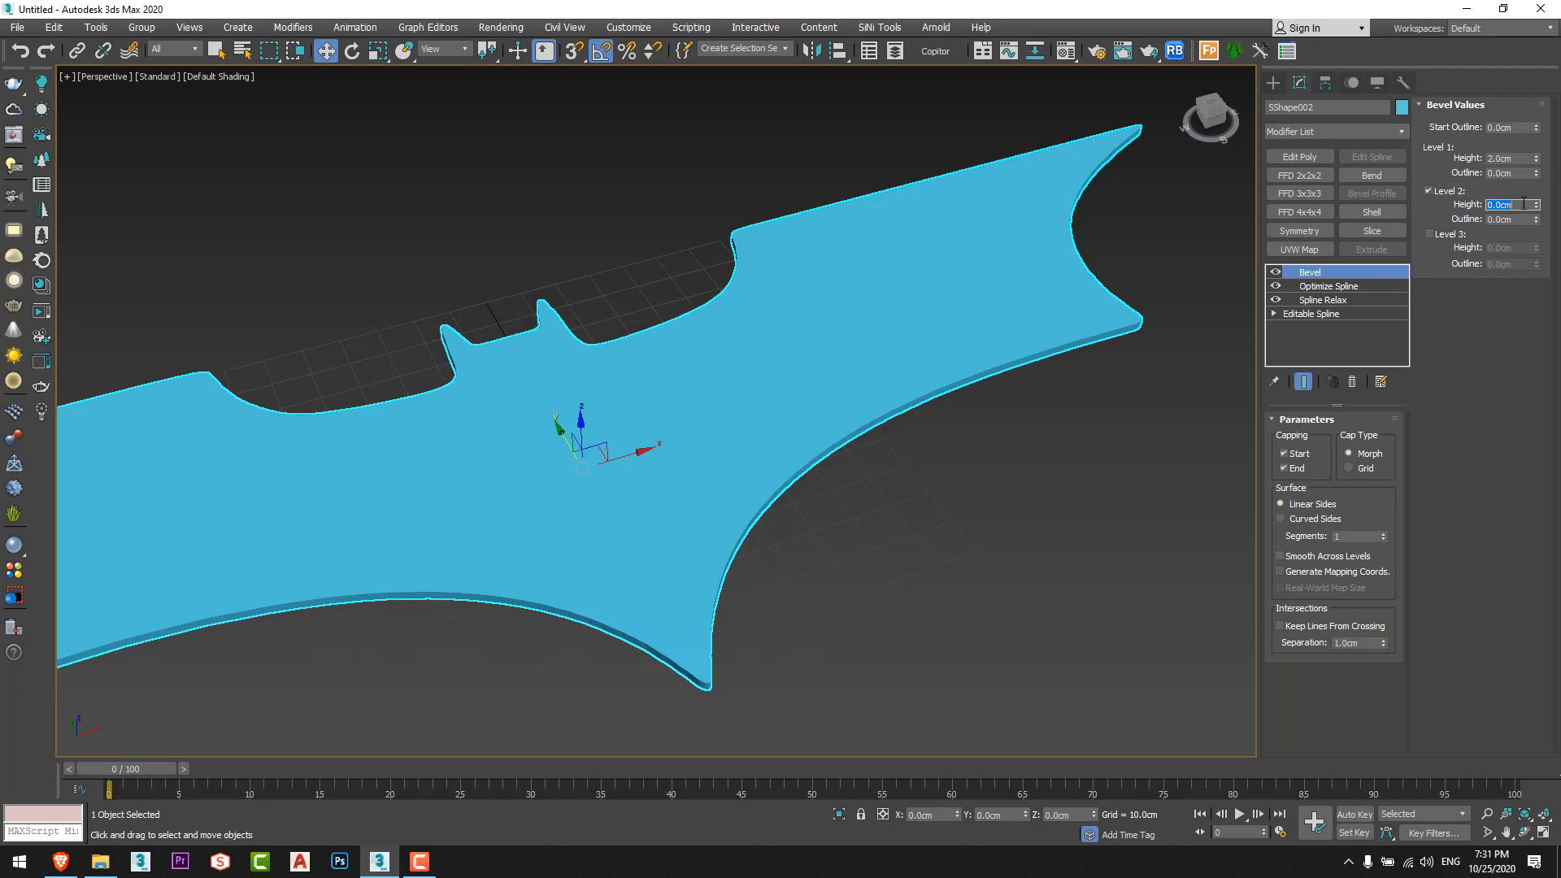
{"action": "type", "text": "0.5cm"}
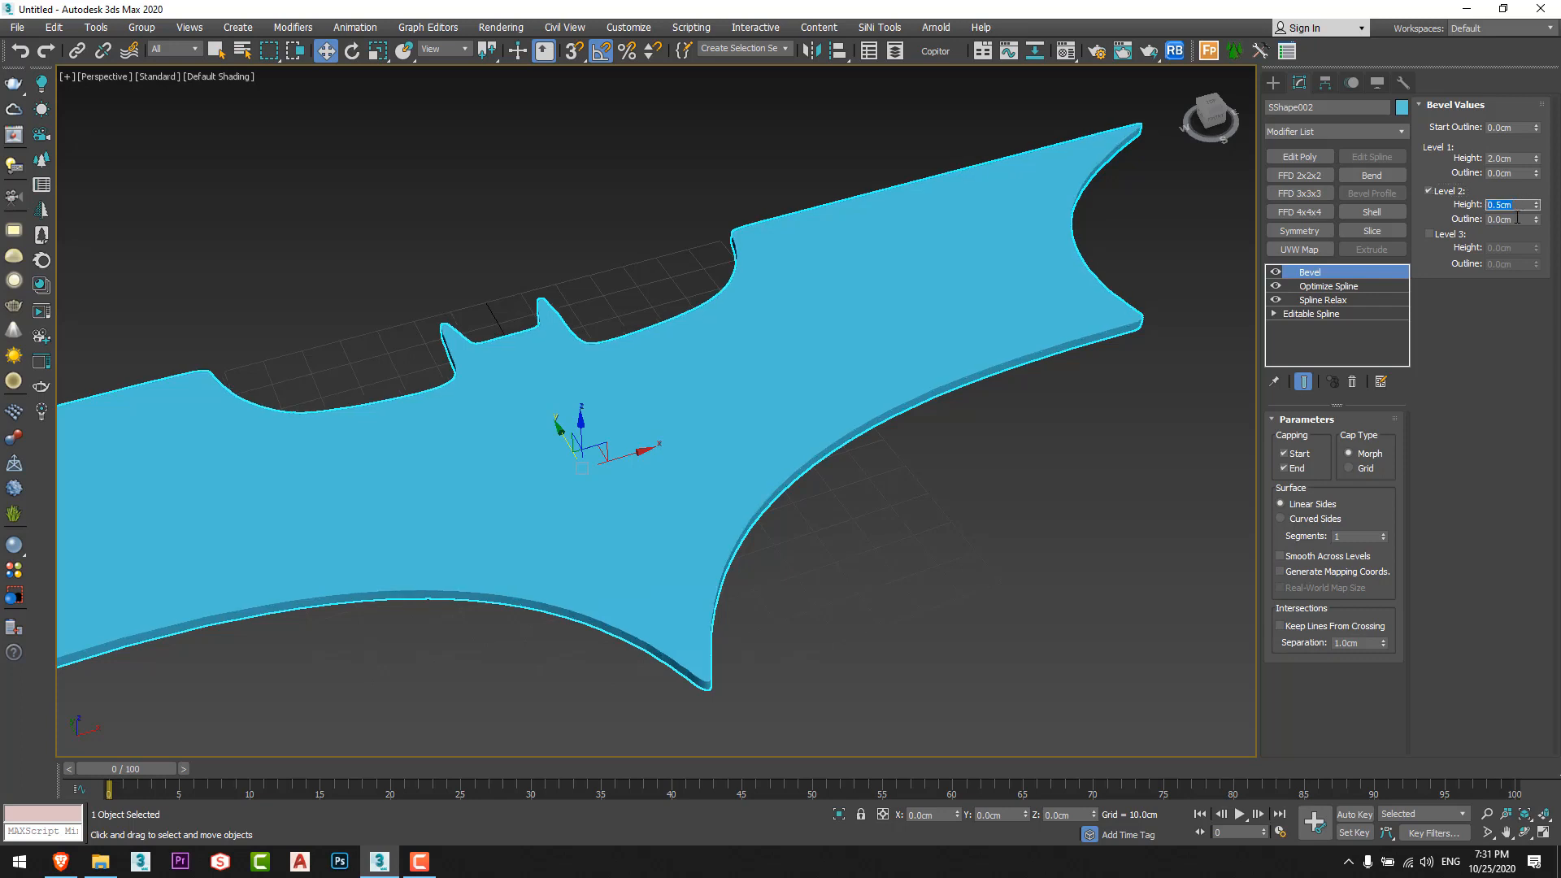
{"action": "left_click", "coordinate": [1536, 219]}
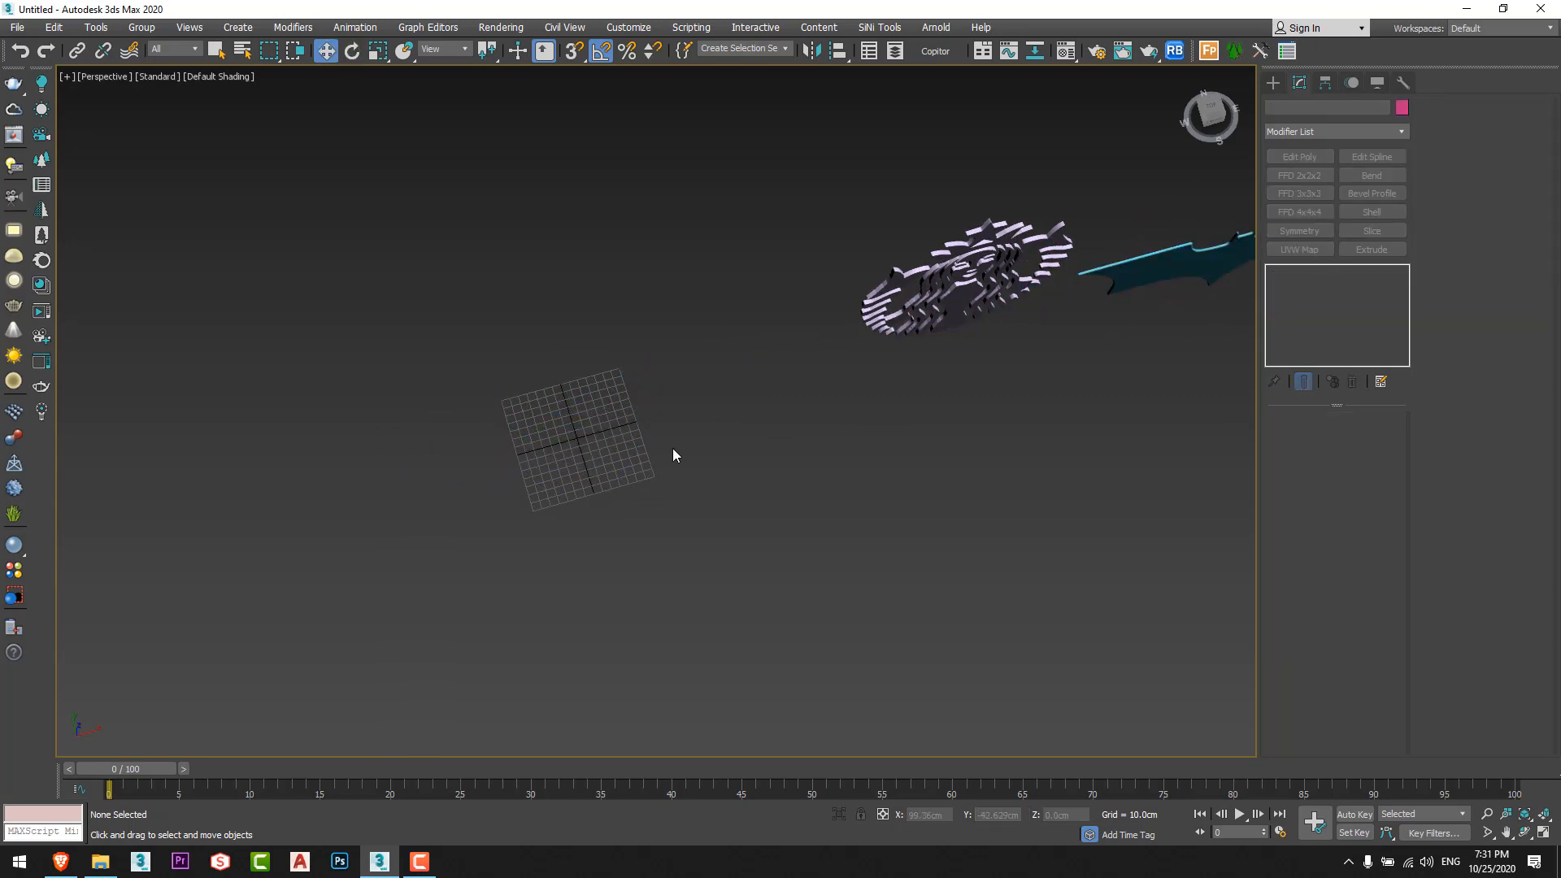
Create a new plane and map the fingerprint bitmap onto it via UVW Map.
{"action": "right_click", "coordinate": [673, 455]}
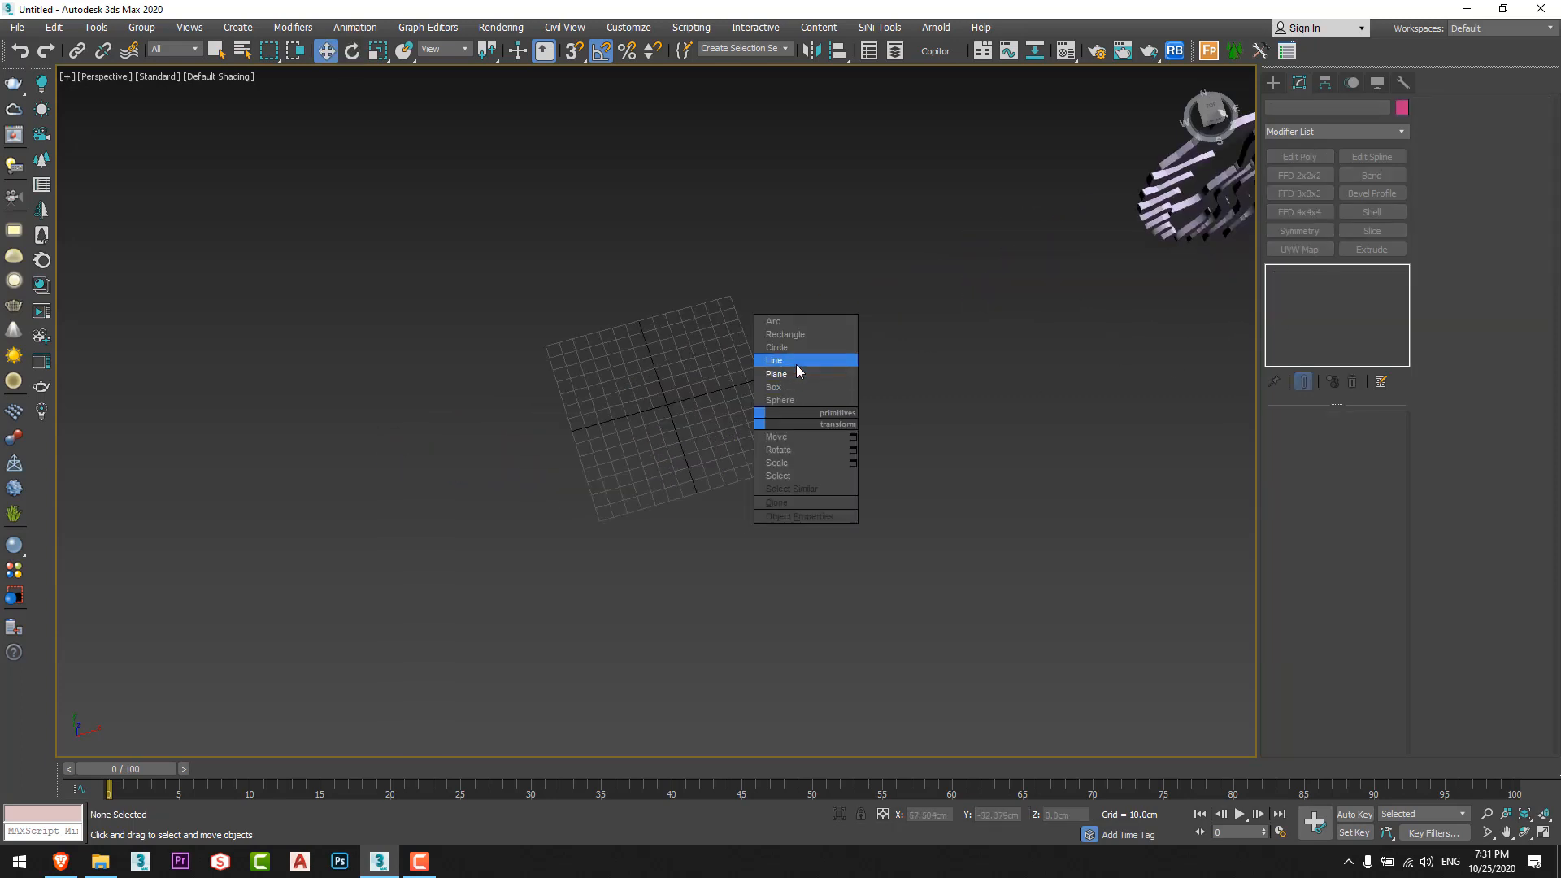
{"action": "left_click", "coordinate": [775, 374]}
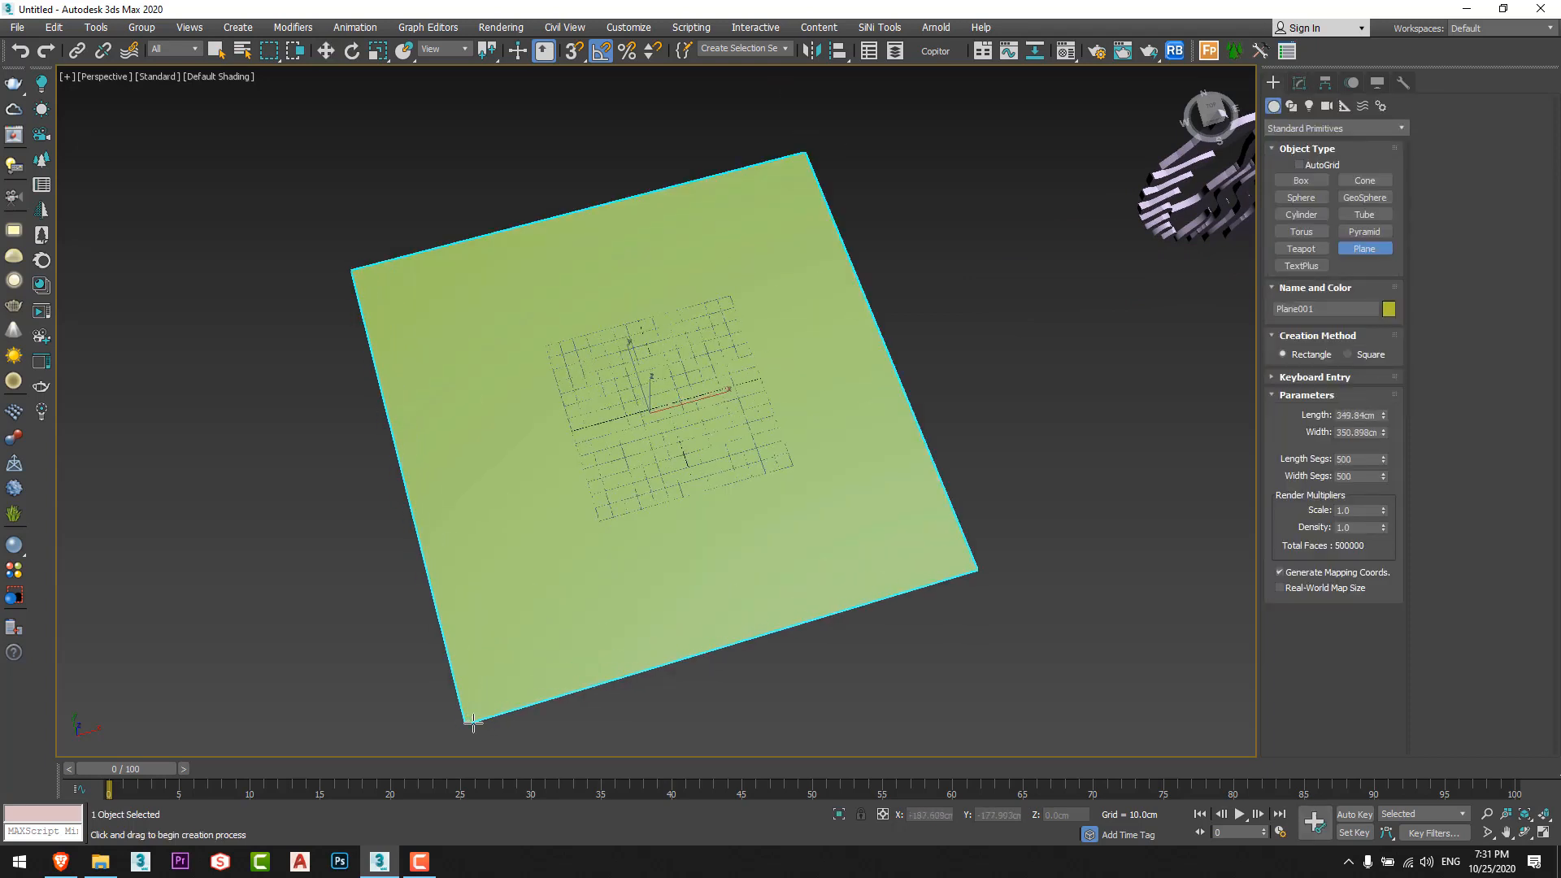
{"action": "left_click", "coordinate": [98, 862]}
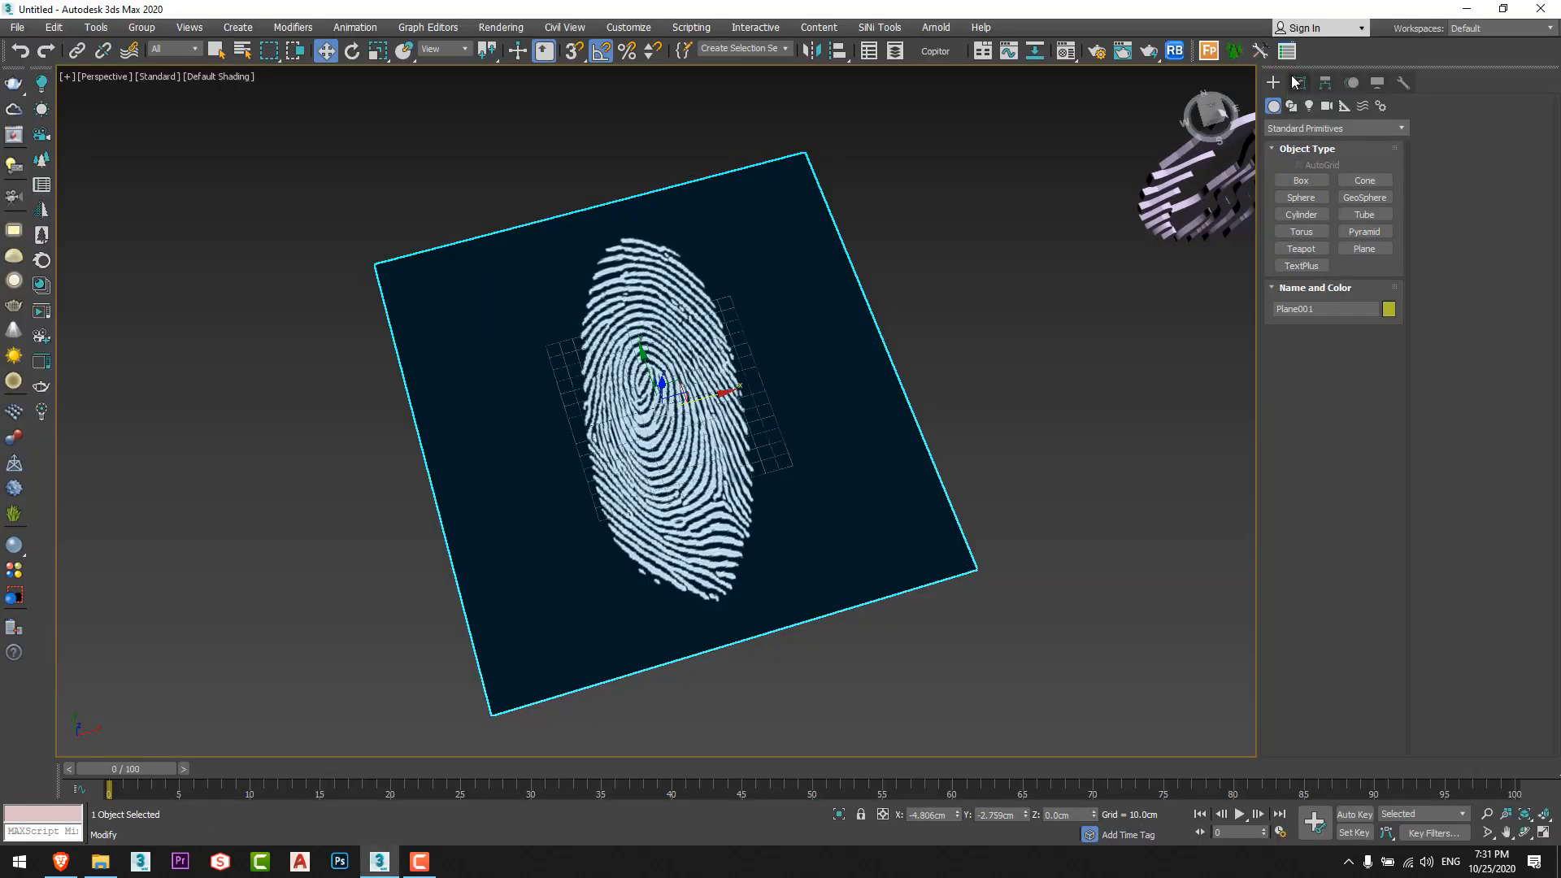
{"action": "left_click", "coordinate": [1297, 83]}
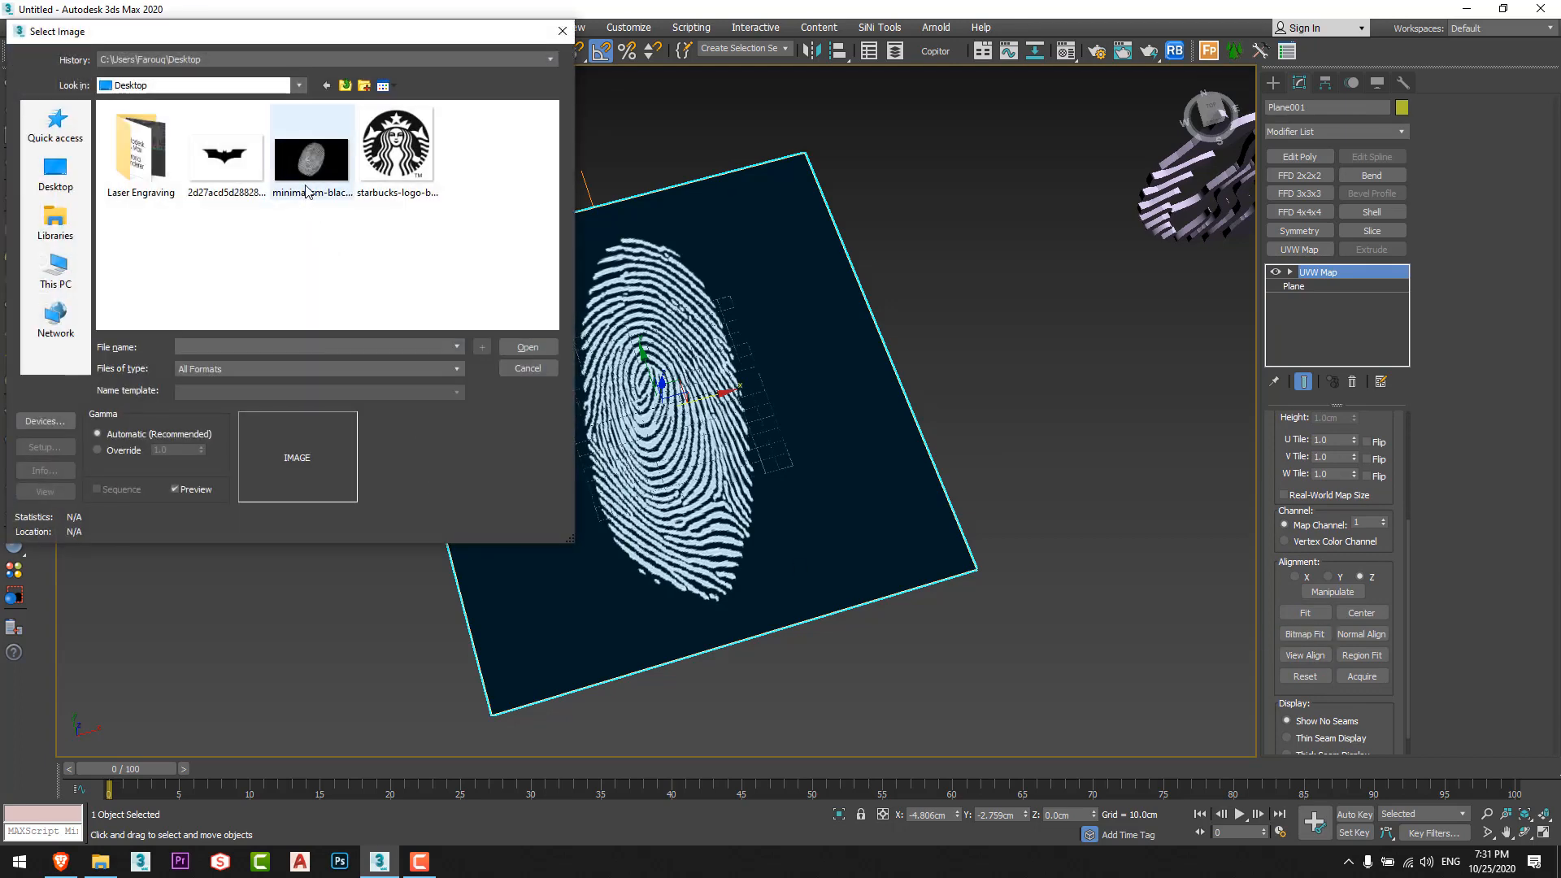
{"action": "left_click", "coordinate": [526, 369]}
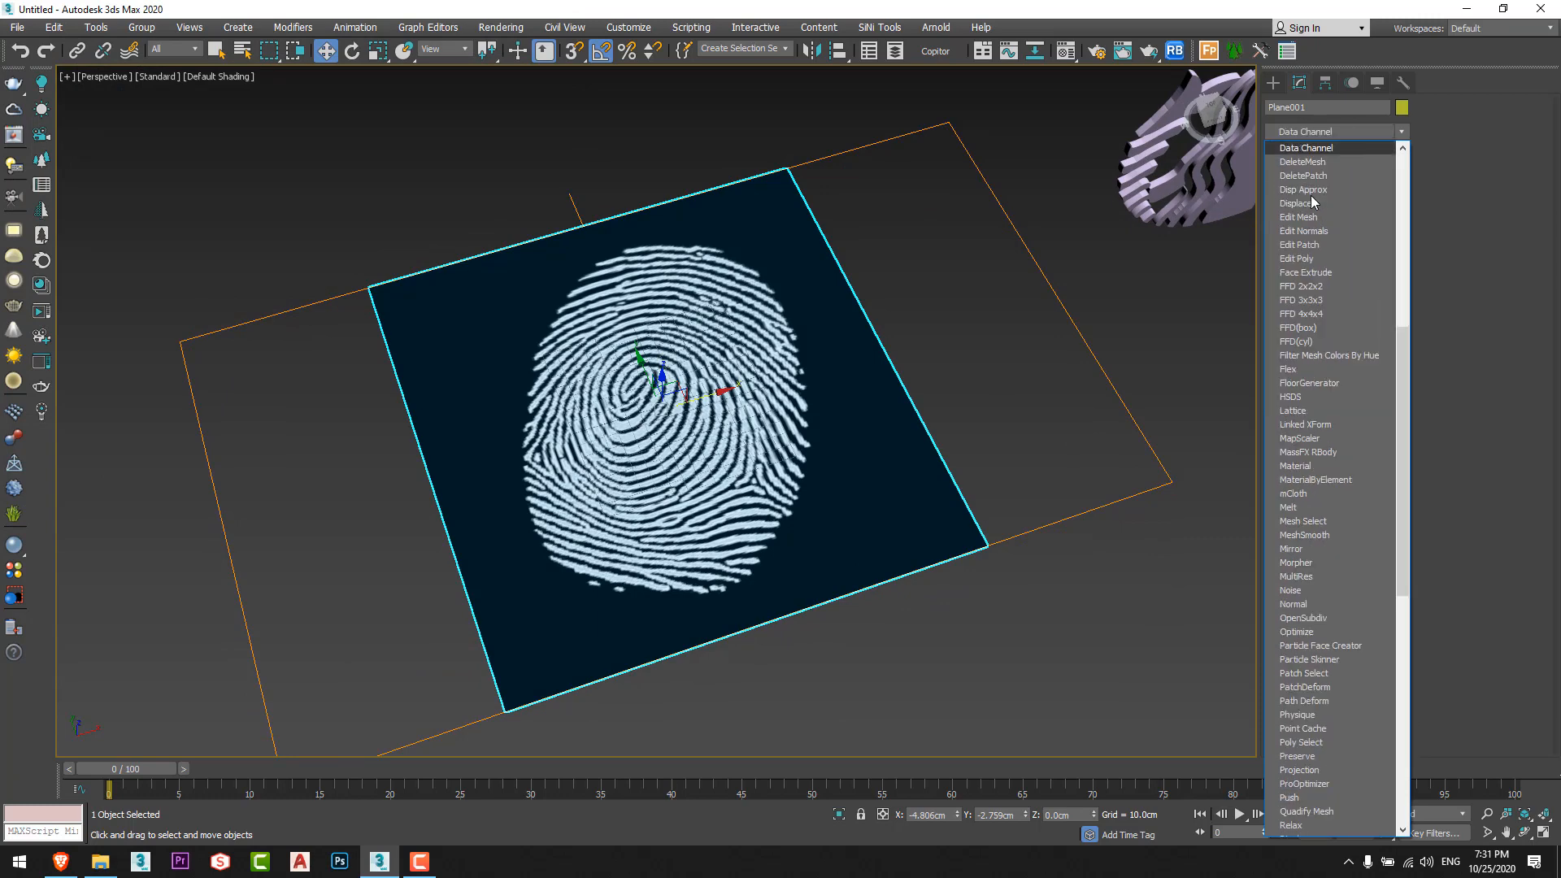
Add Displace driven by the fingerprint bitmap using the plane's existing mapping.
{"action": "left_click", "coordinate": [1297, 189]}
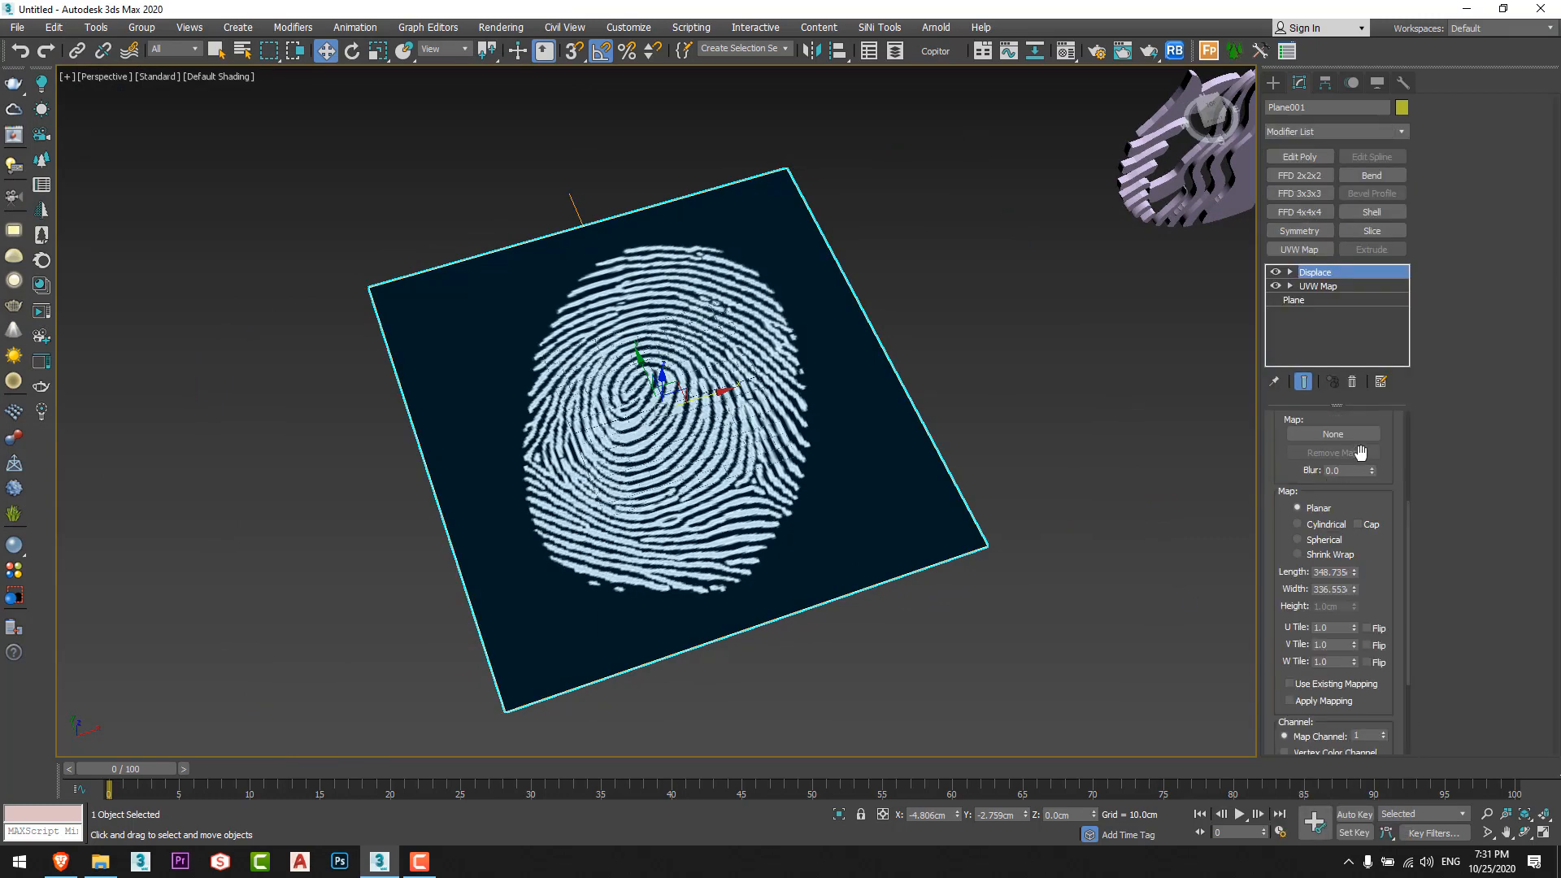
{"action": "left_click", "coordinate": [1315, 272]}
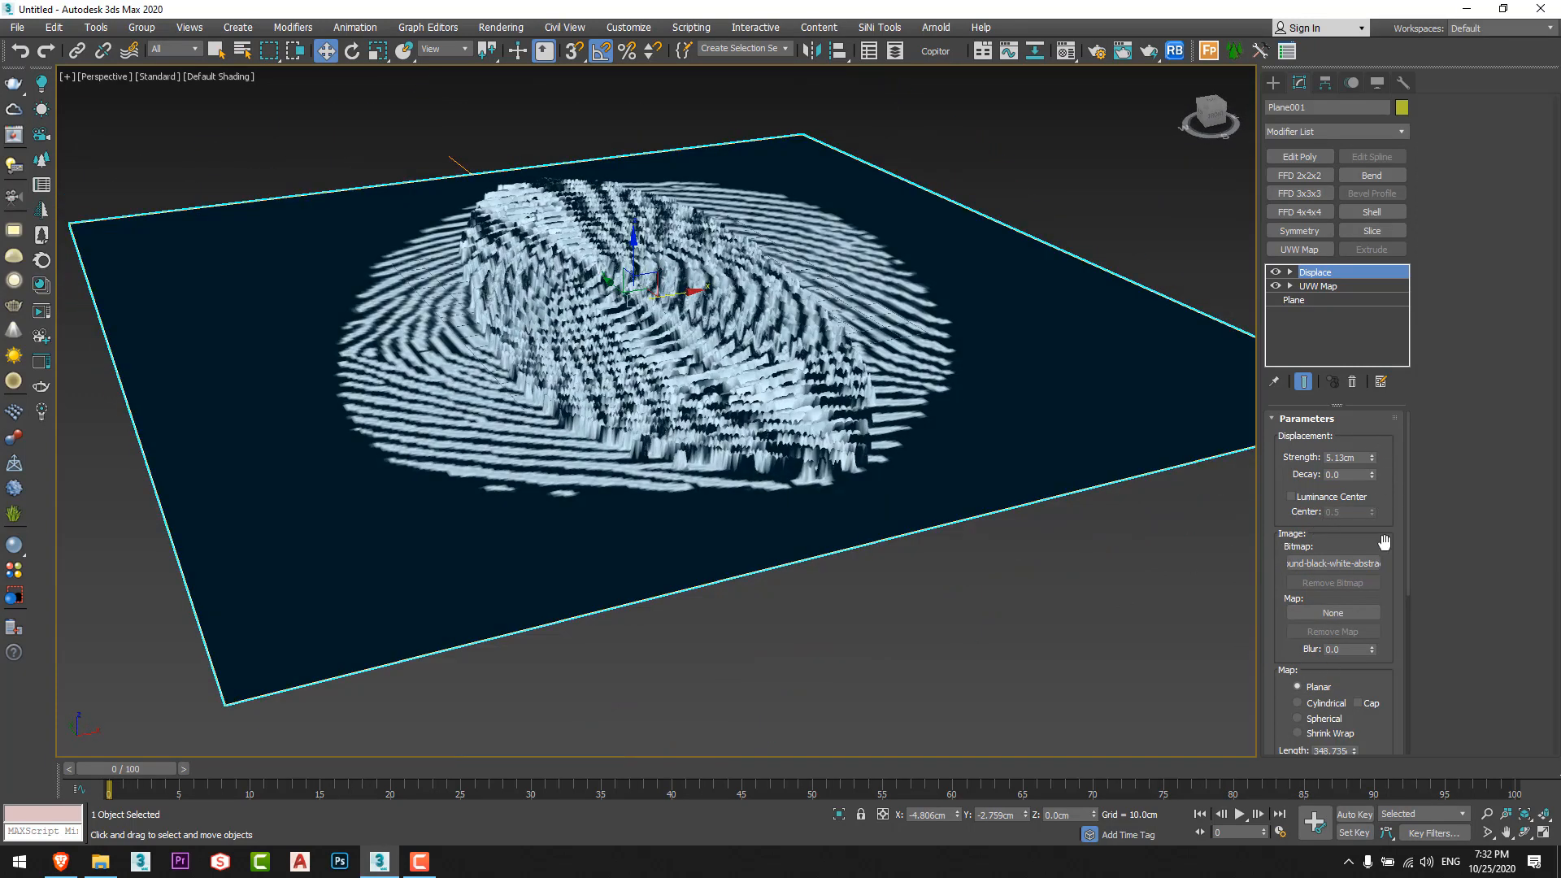
{"action": "scroll", "scroll_direction": "down", "scroll_amount": 3}
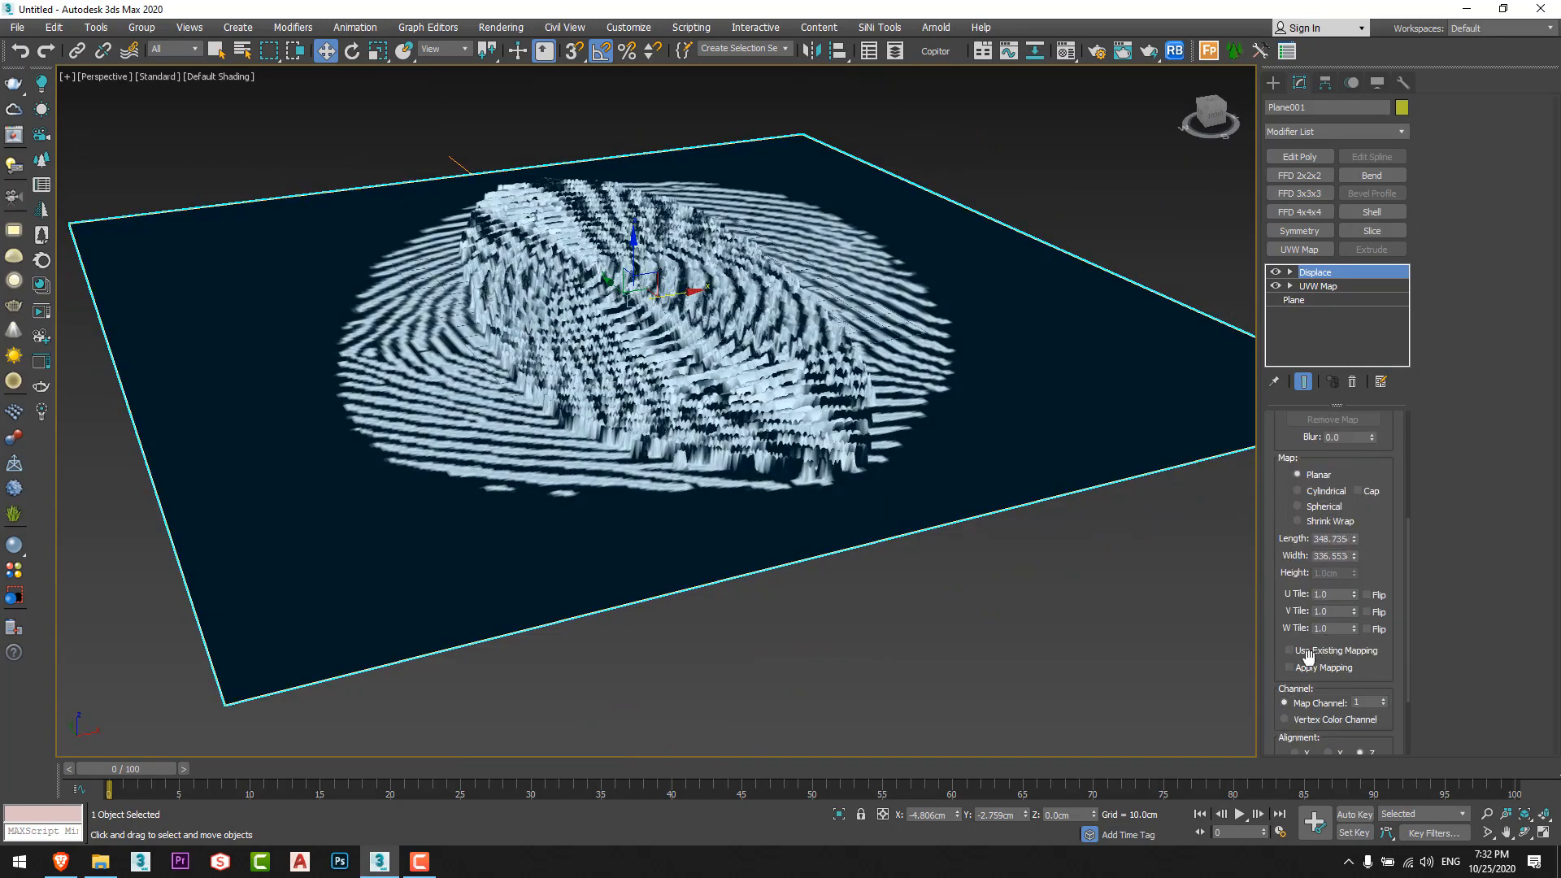
{"action": "left_click", "coordinate": [1289, 650]}
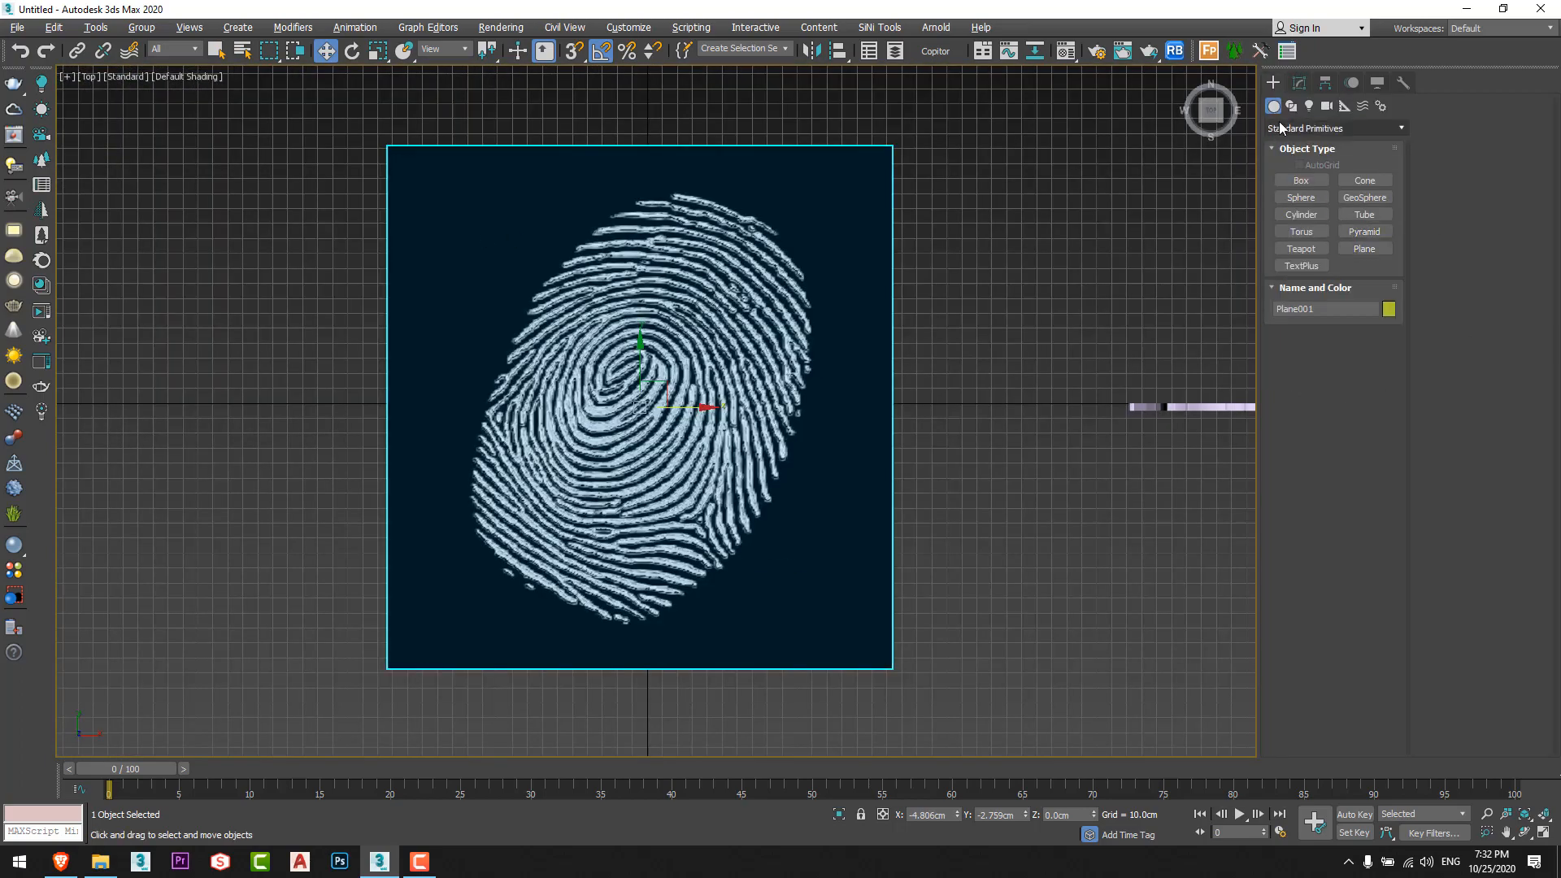
Trace the fingerprint image into editable spline shape SShape003 from the Top view.
{"action": "left_click", "coordinate": [1289, 105]}
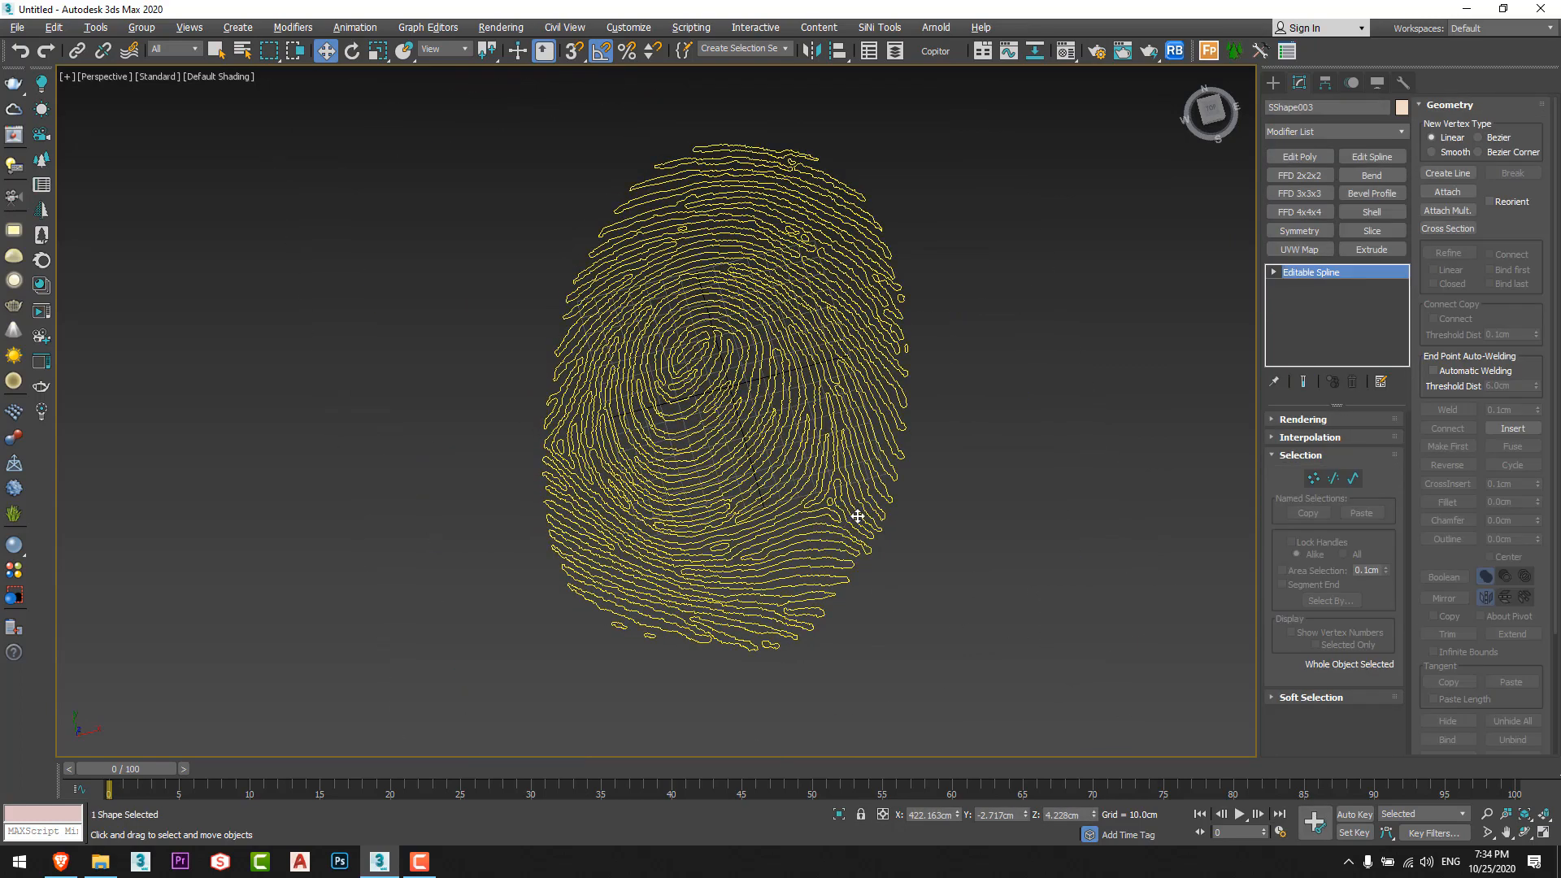
{"action": "left_click", "coordinate": [933, 609]}
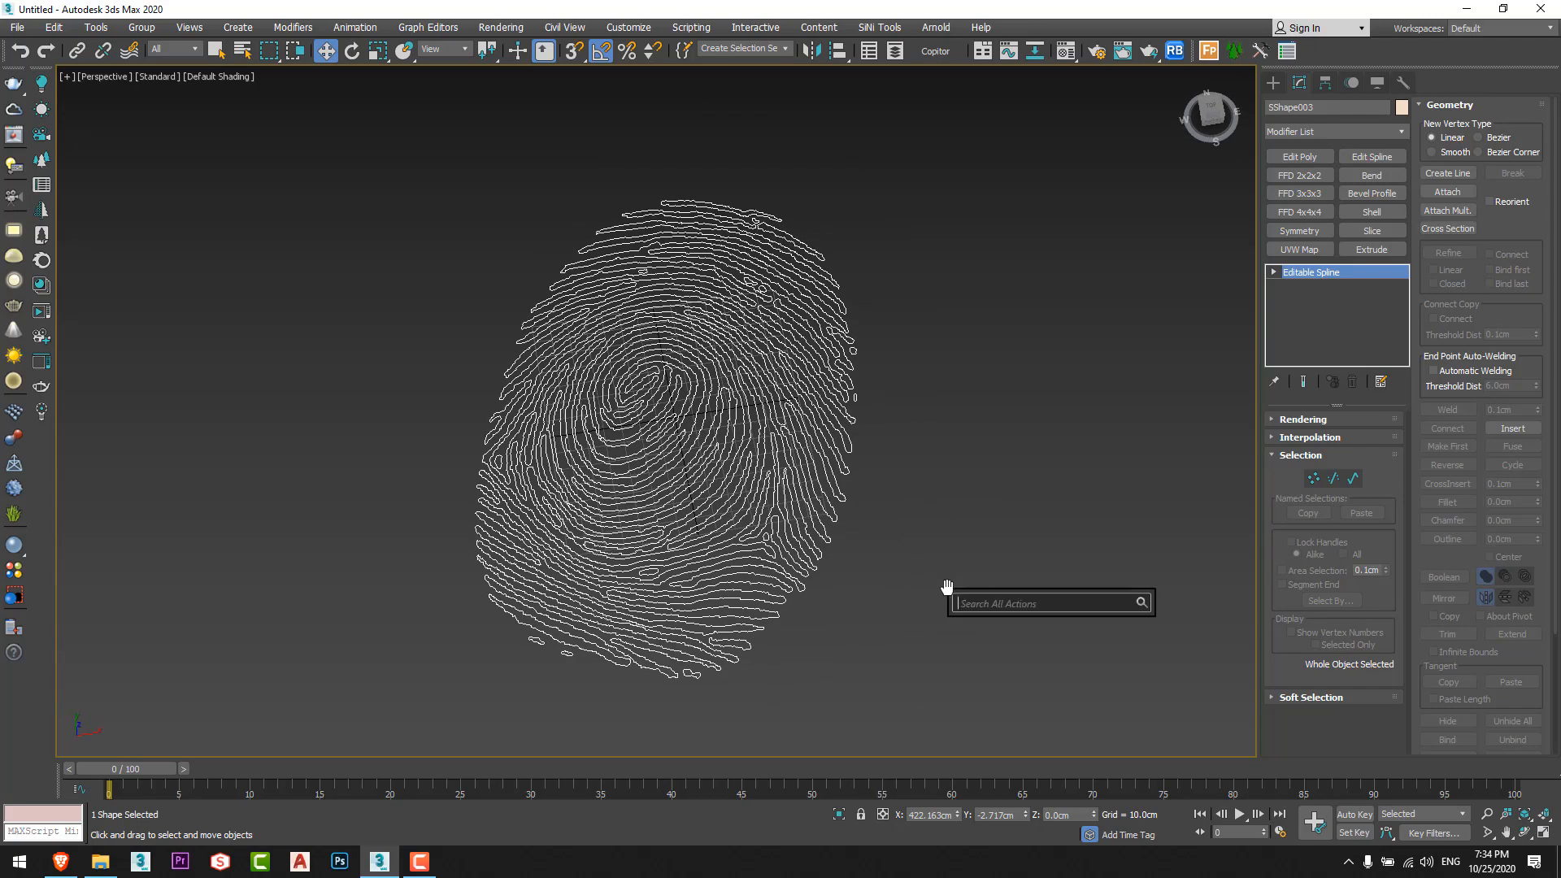
Smooth the fingerprint outline with Spline Relax at 36 iterations.
{"action": "type", "text": "spline re"}
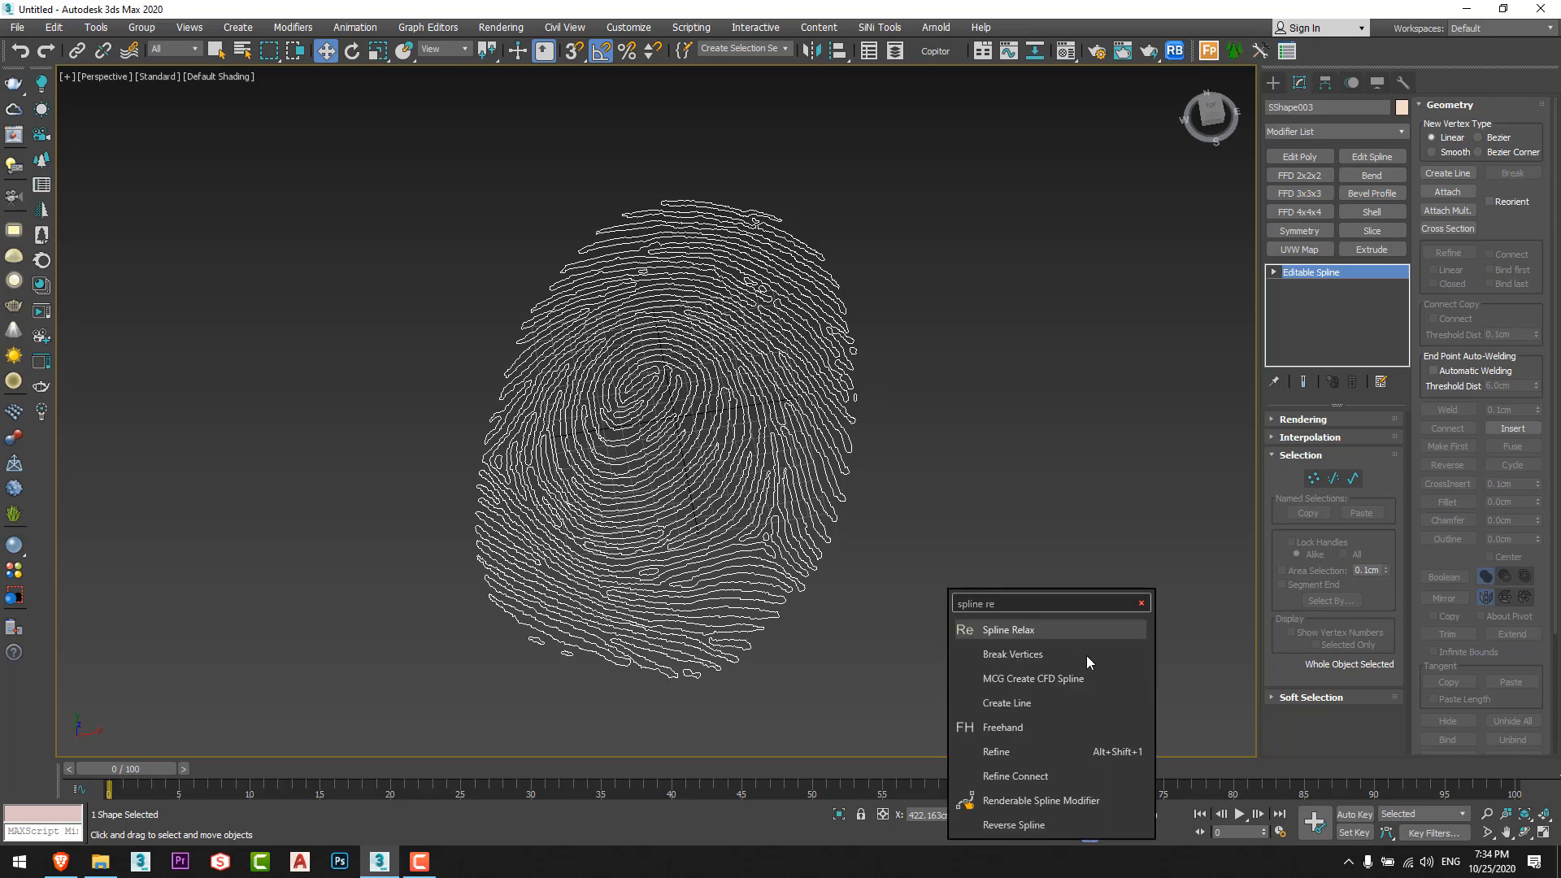
{"action": "left_click", "coordinate": [1008, 629]}
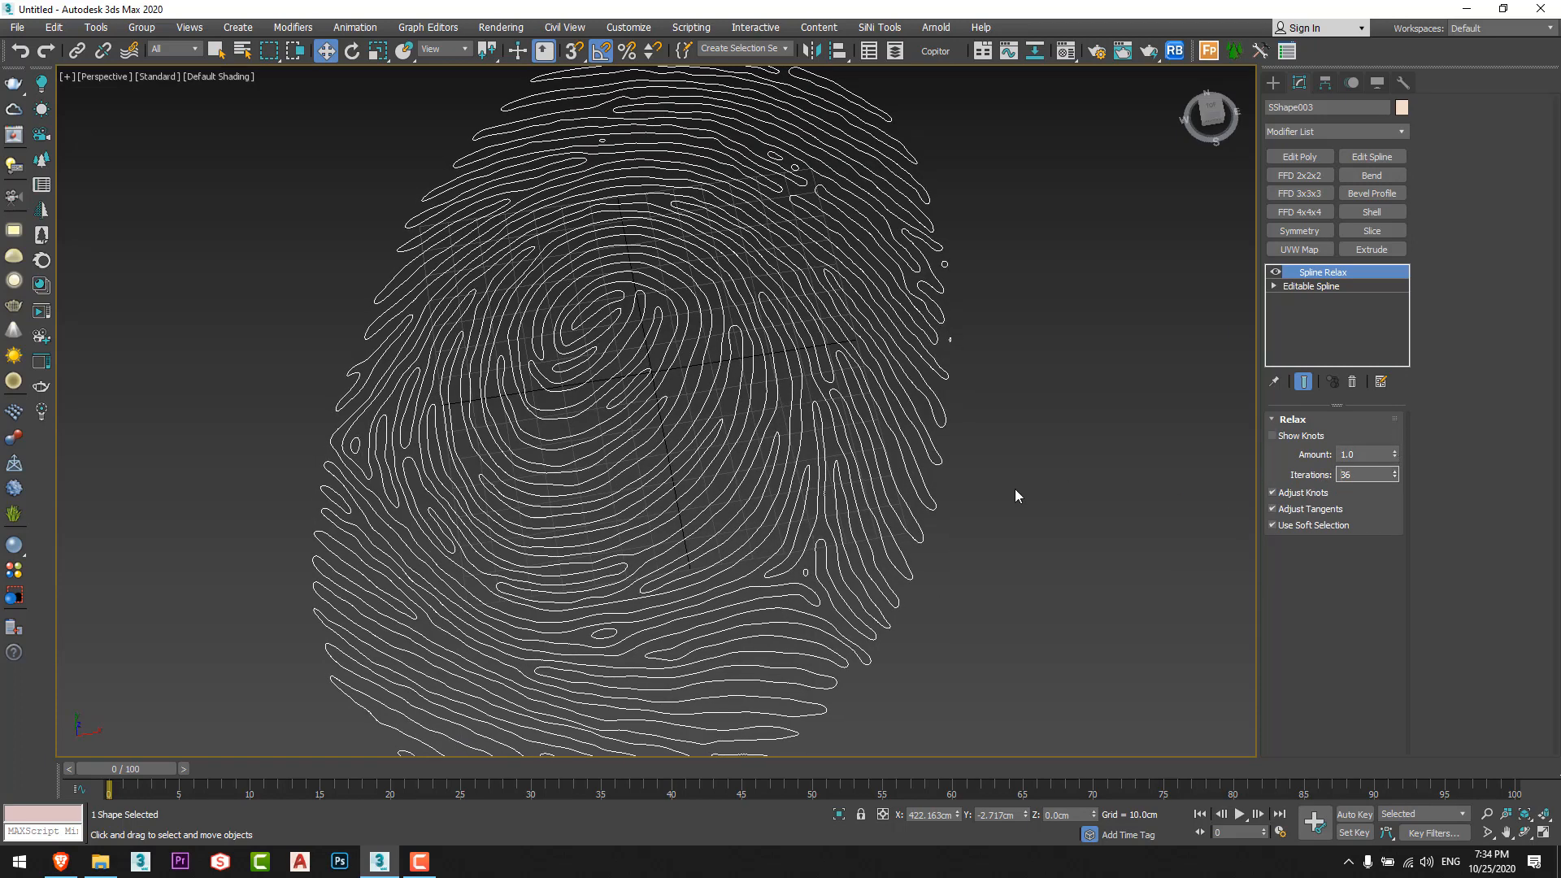
{"action": "scroll", "scroll_direction": "down", "scroll_amount": 3}
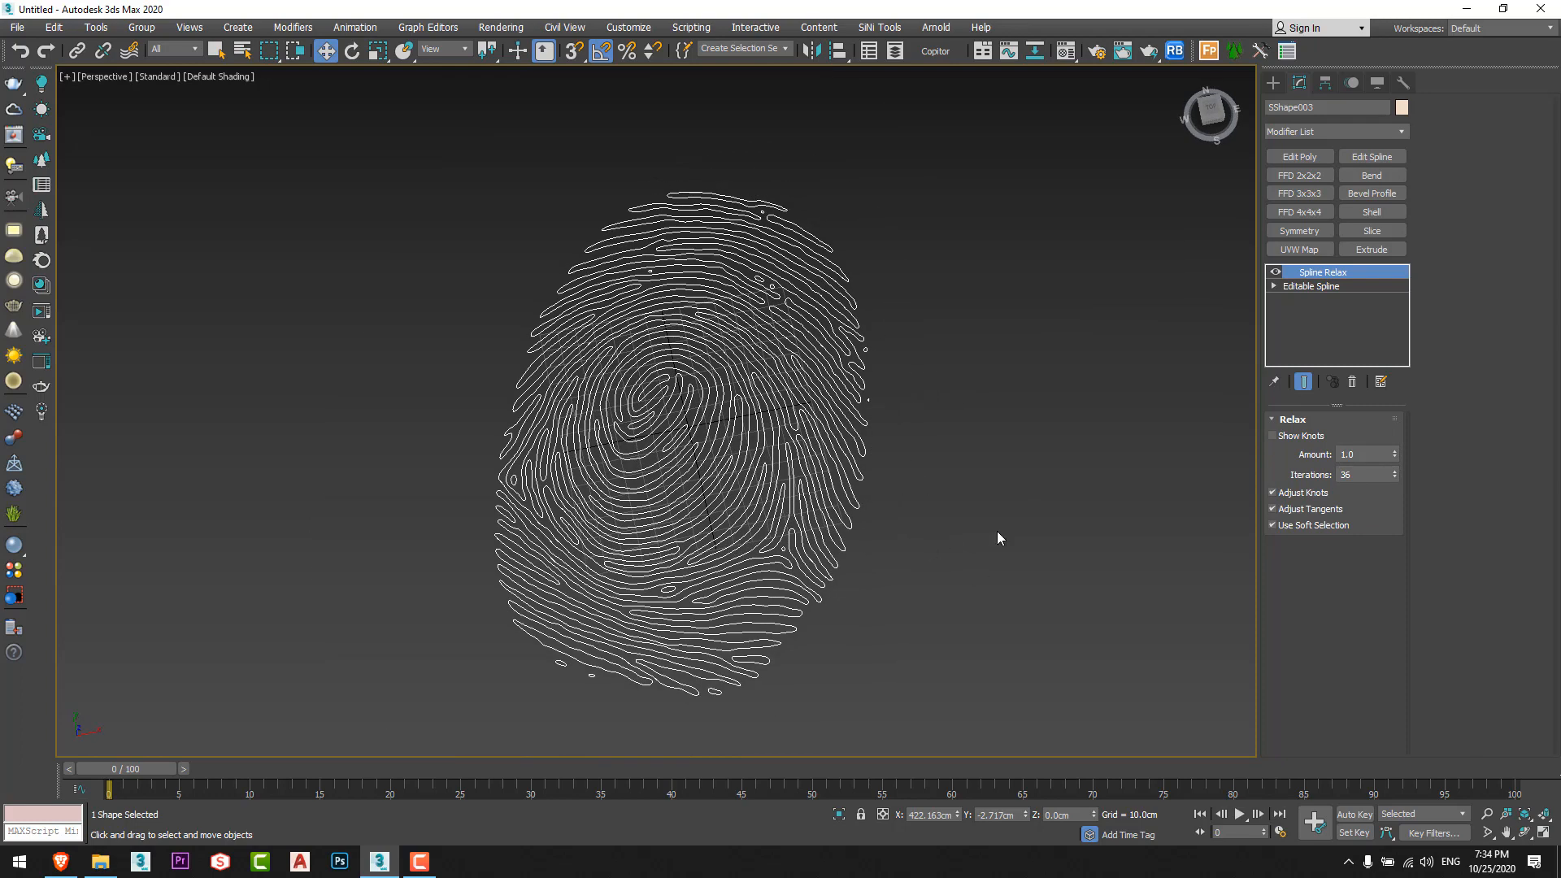
Apply Optimize Spline to the fingerprint outline before extruding it 5.0cm.
{"action": "key", "text": "x"}
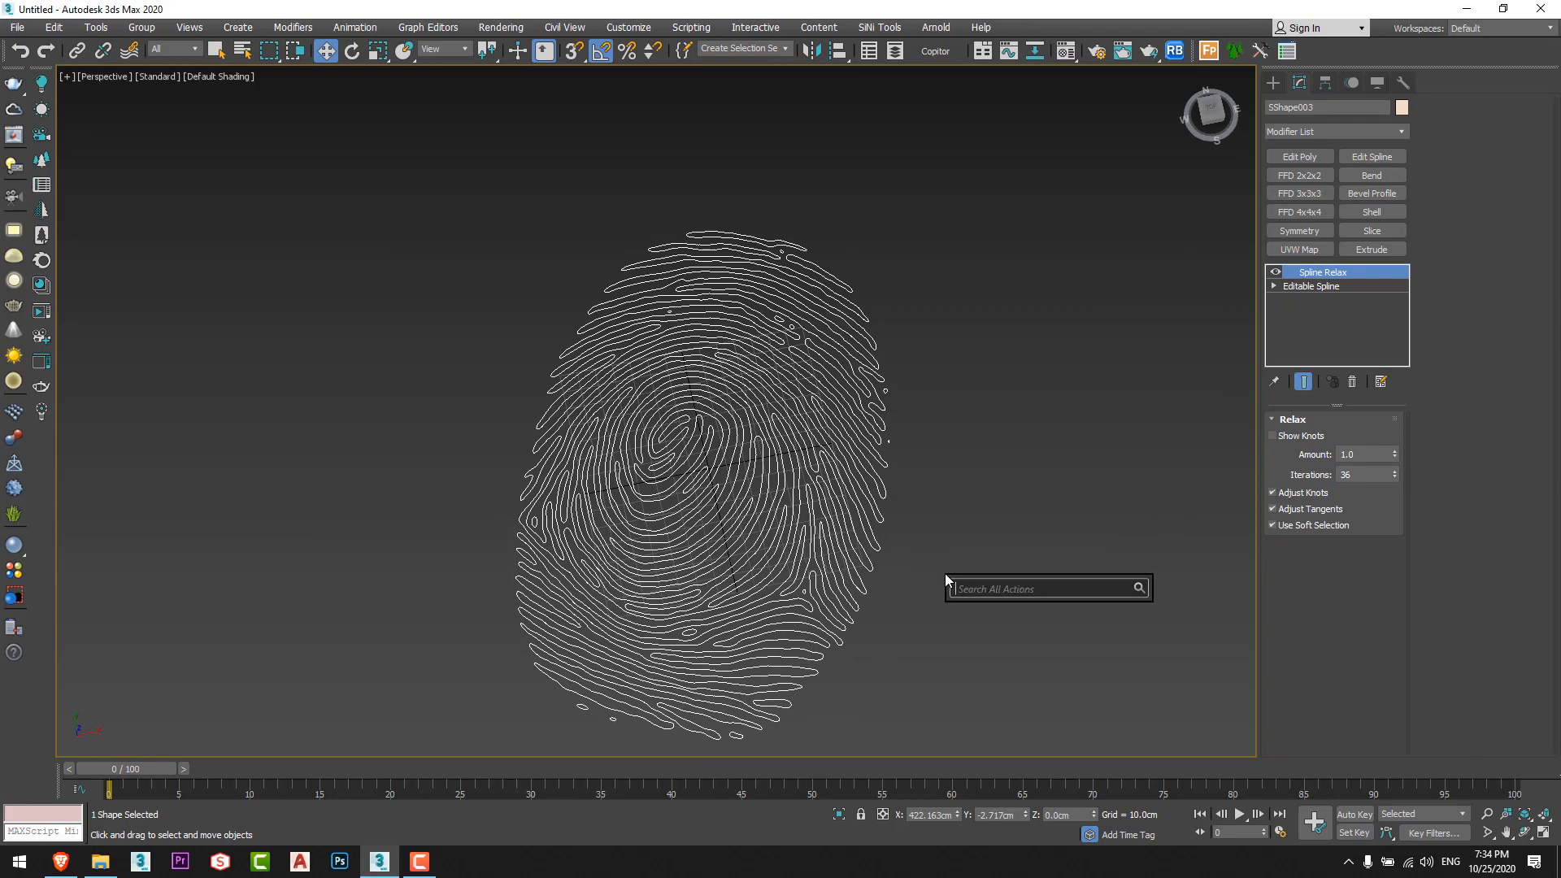
{"action": "type", "text": "opti"}
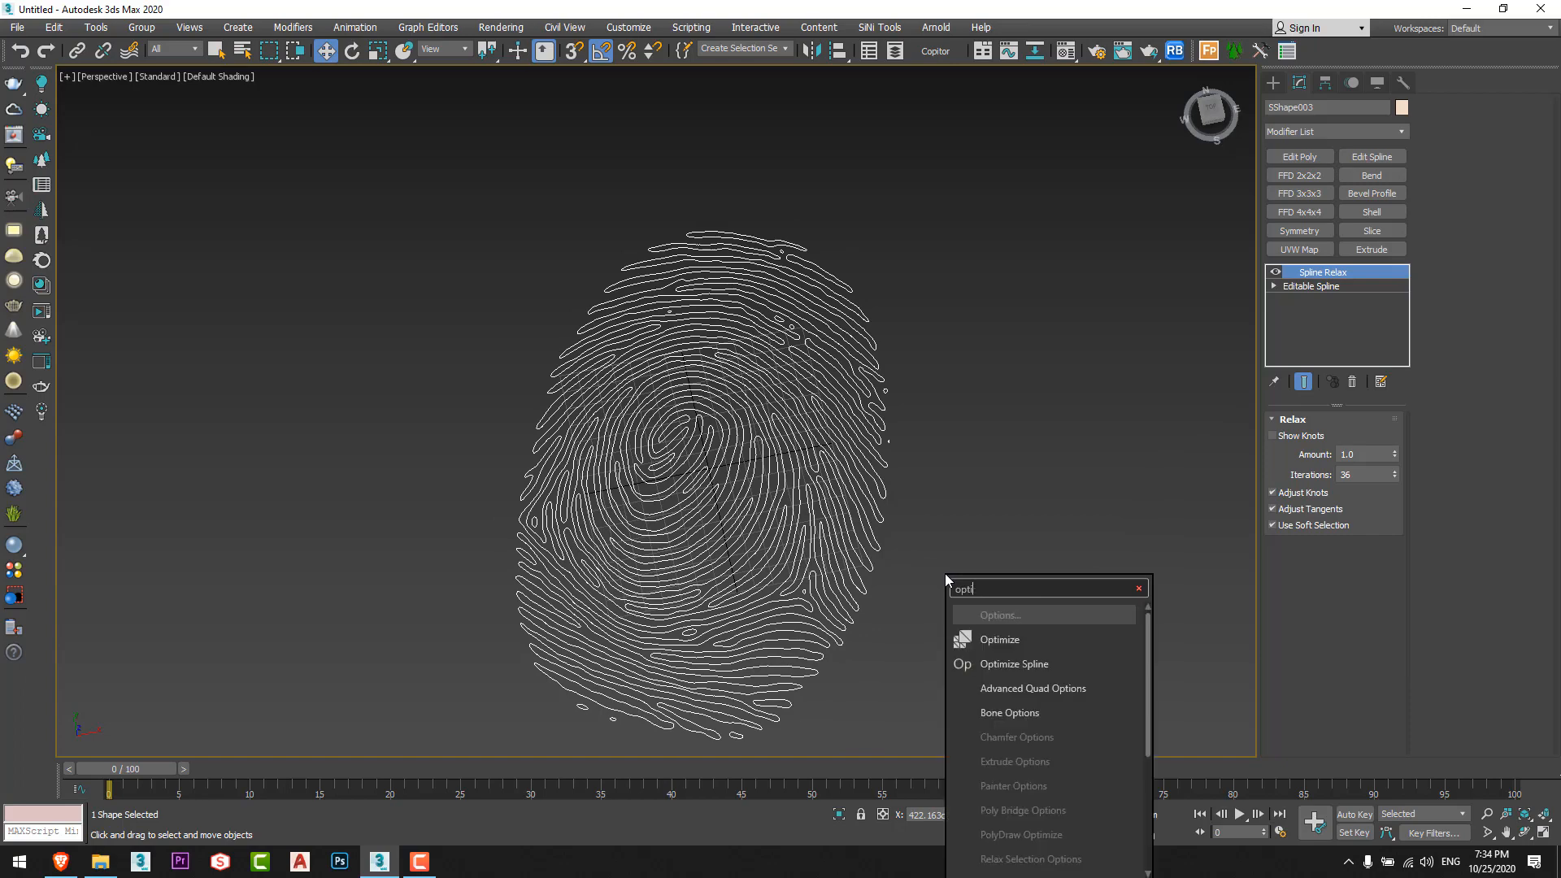
{"action": "left_click", "coordinate": [1013, 663]}
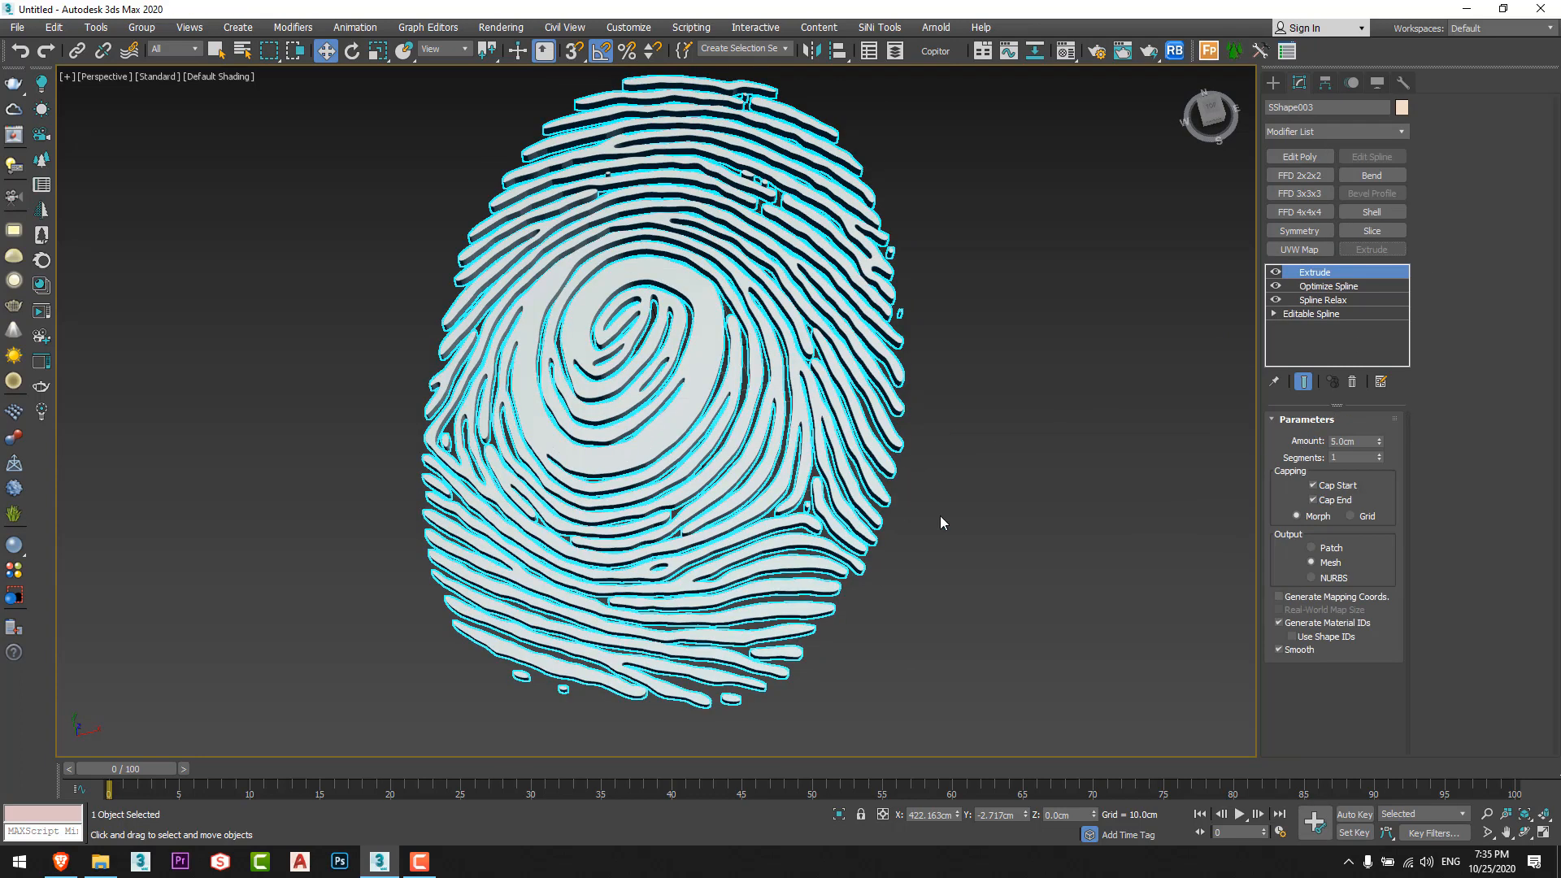
Inspect the extruded fingerprint ridges and position it beside the Starbucks and Batman logos.
{"action": "left_click", "coordinate": [992, 582]}
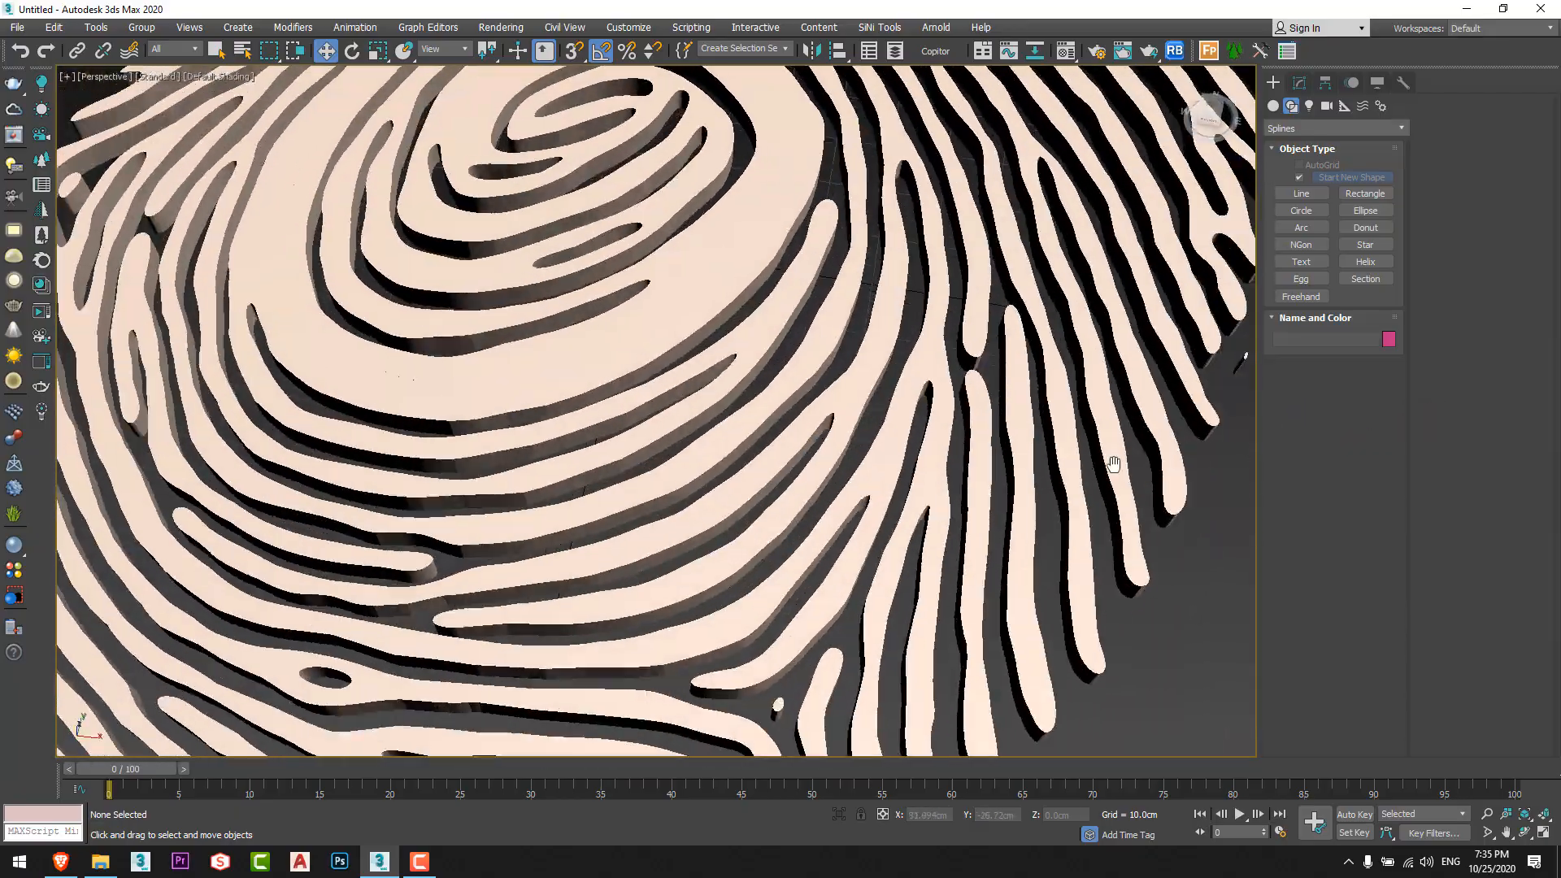
{"action": "scroll", "scroll_direction": "down", "scroll_amount": 3}
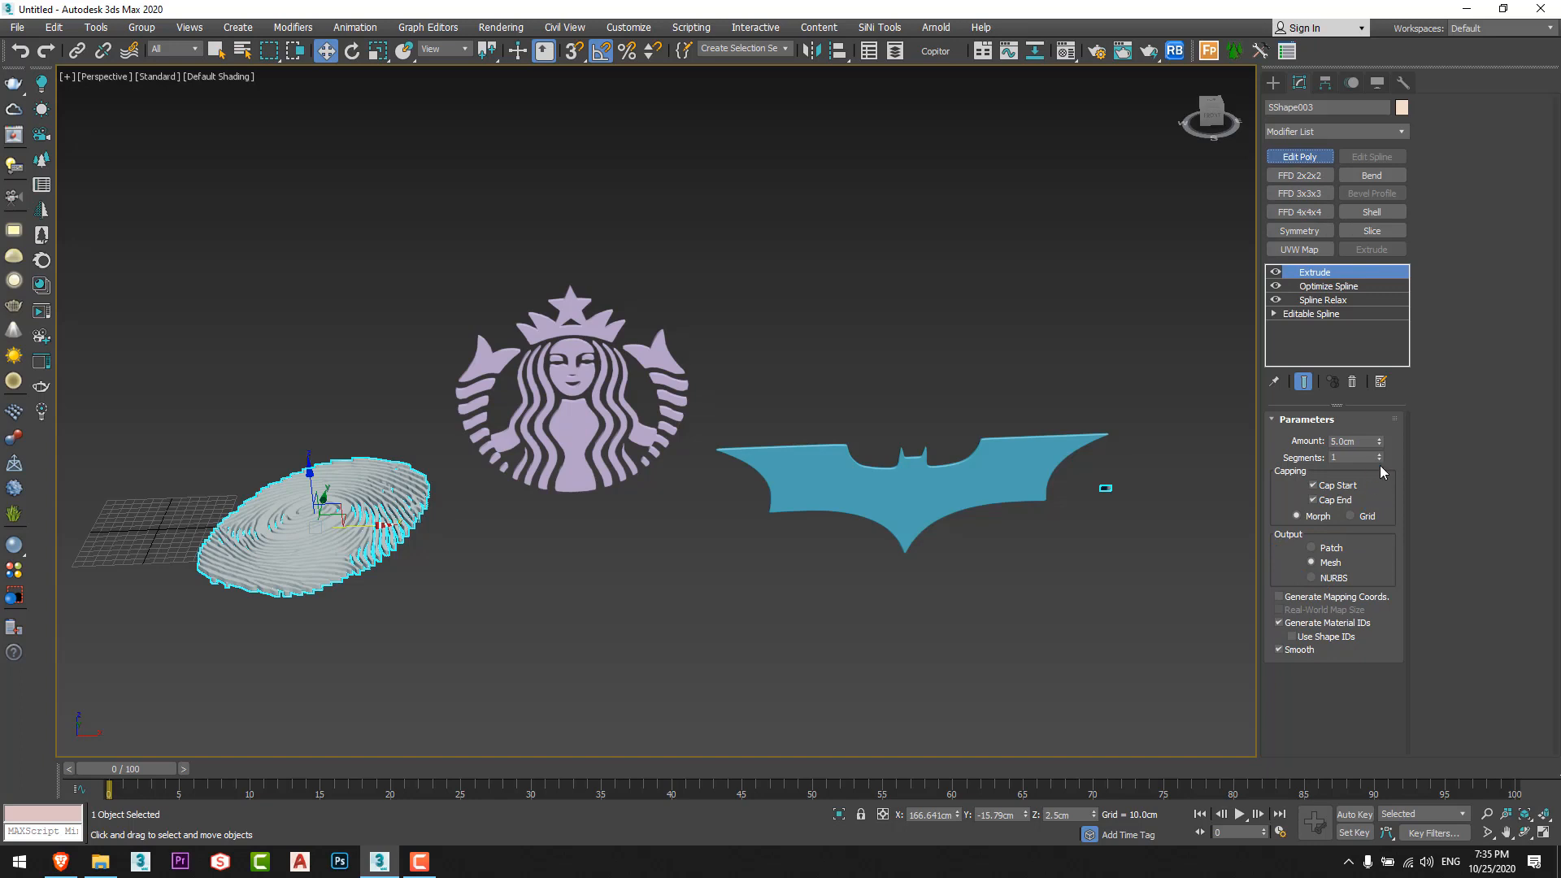
{"action": "mouse_move", "coordinate": [1377, 473]}
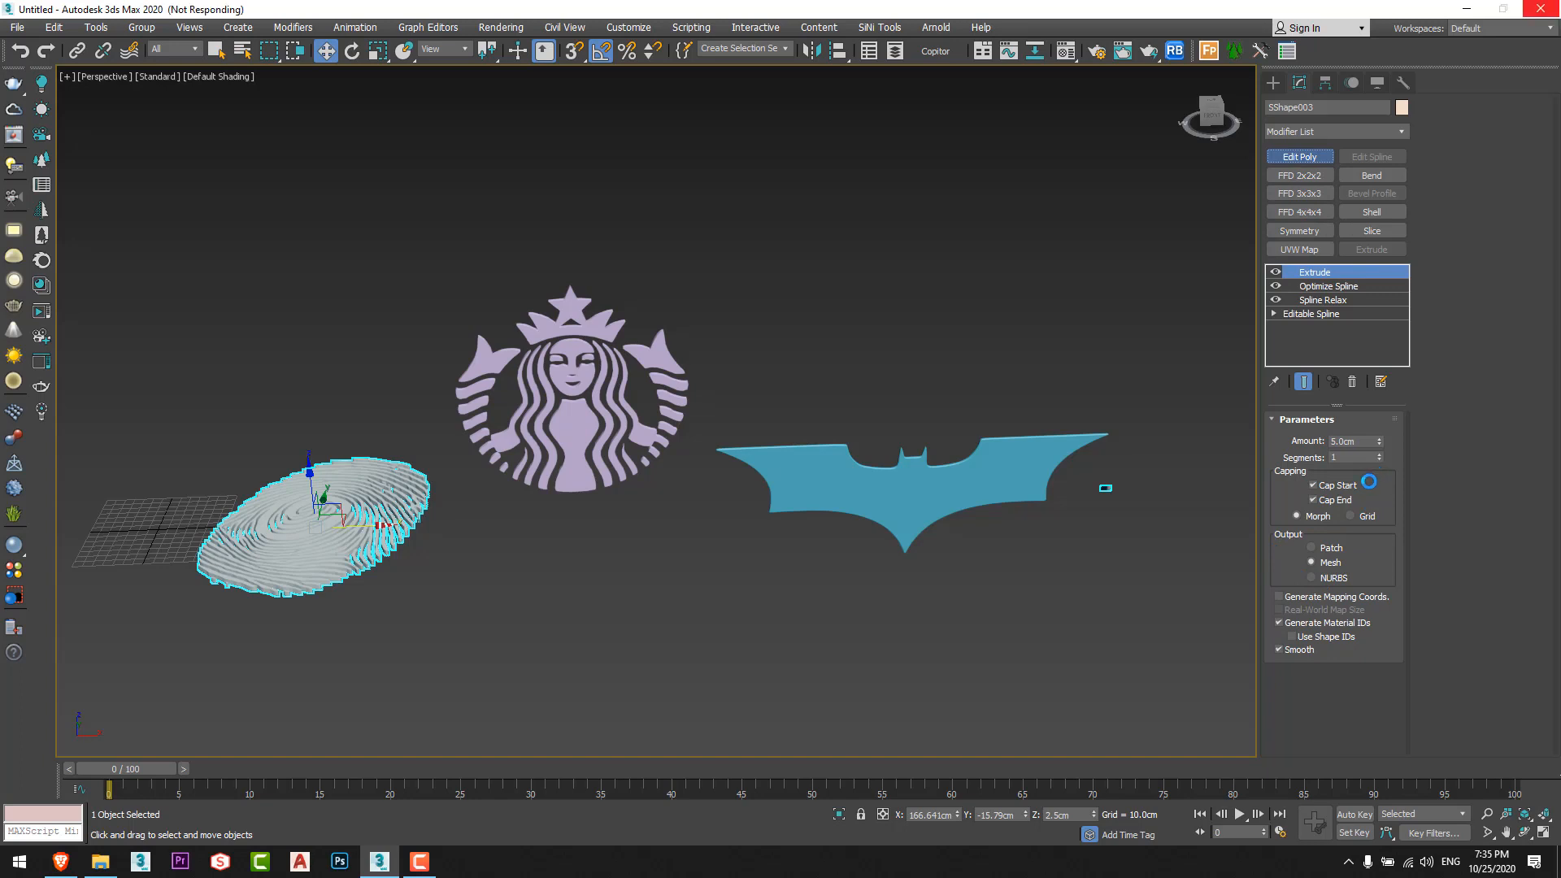
Add Edit Poly to the fingerprint model and switch to Element sub-object selection.
{"action": "left_click", "coordinate": [1313, 271]}
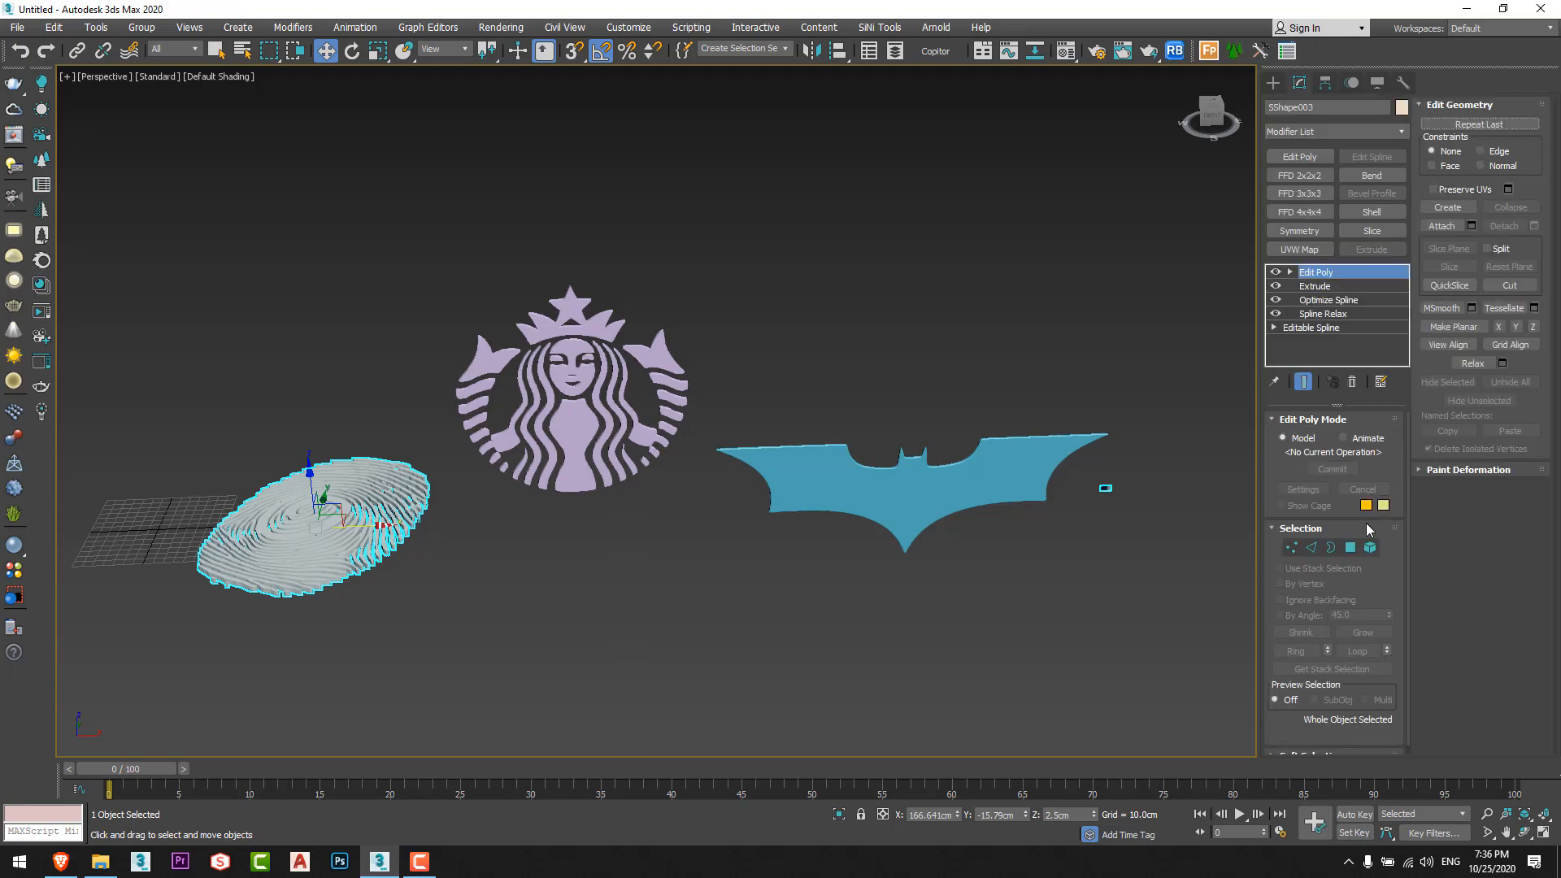
{"action": "left_click", "coordinate": [1369, 548]}
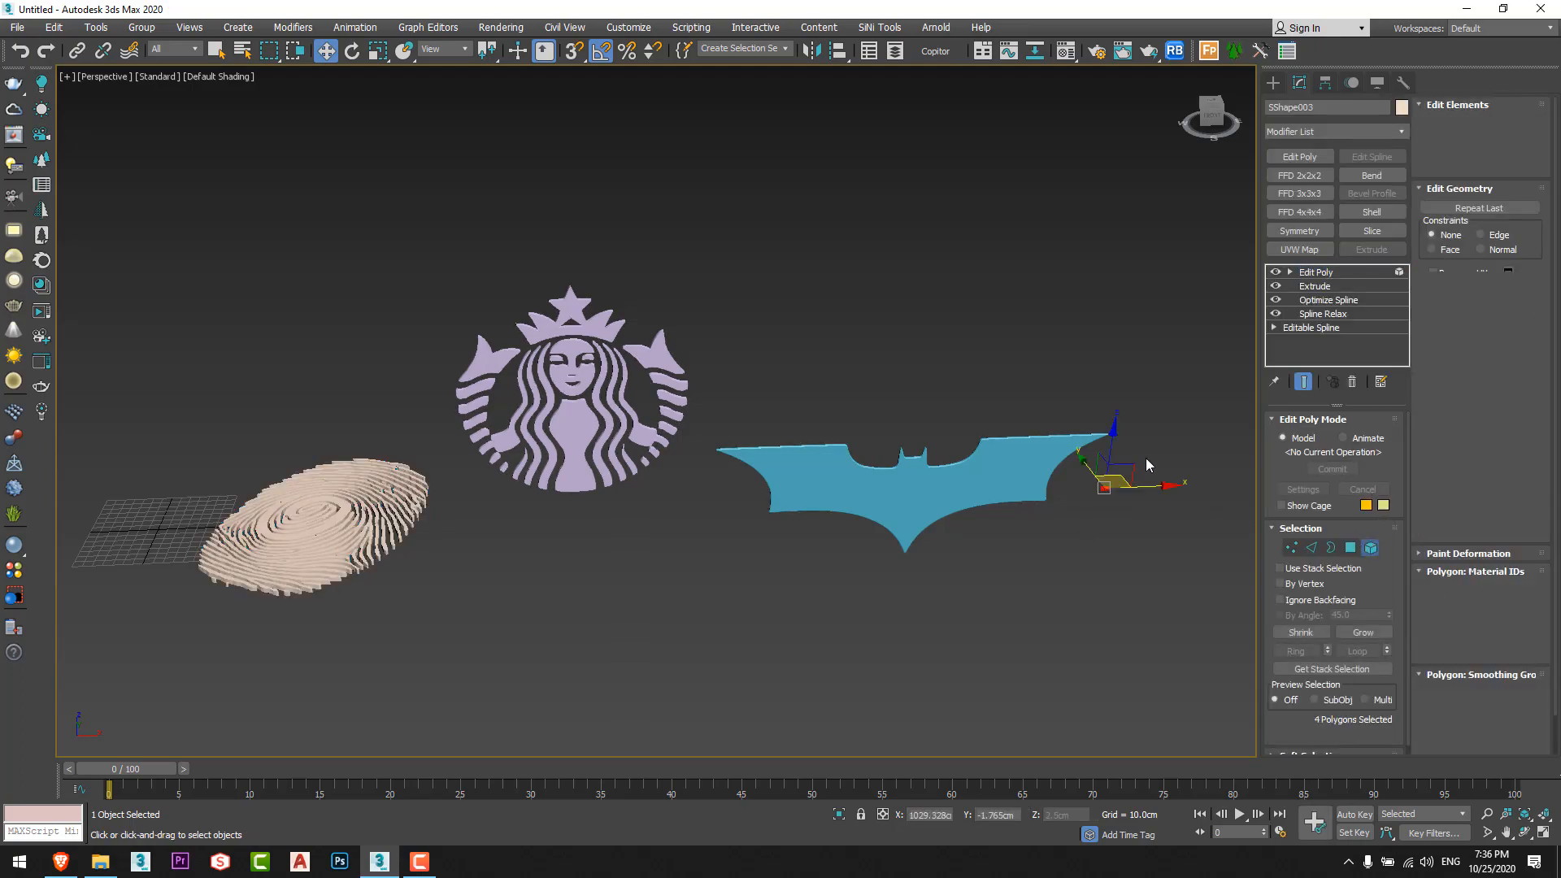